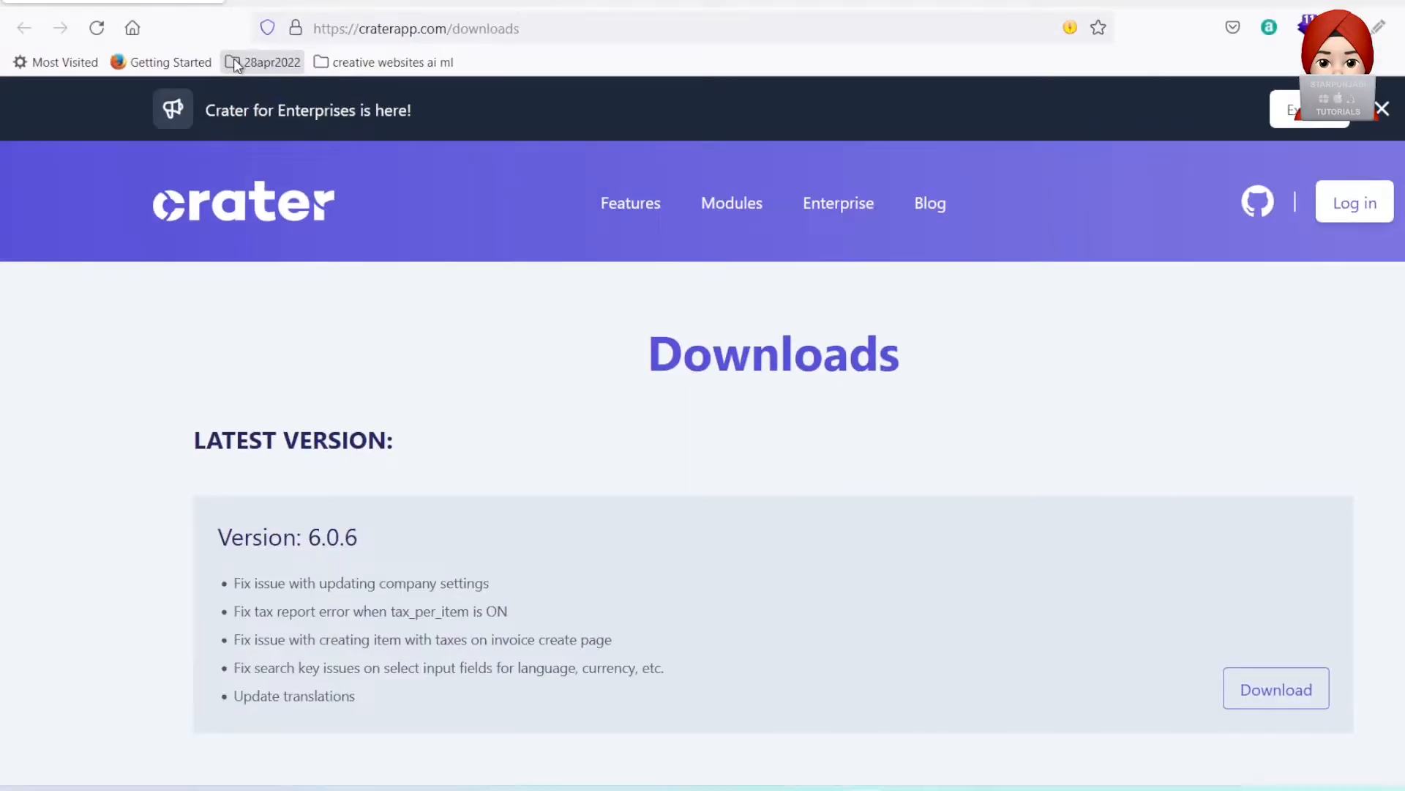
mouse_move(422, 206)
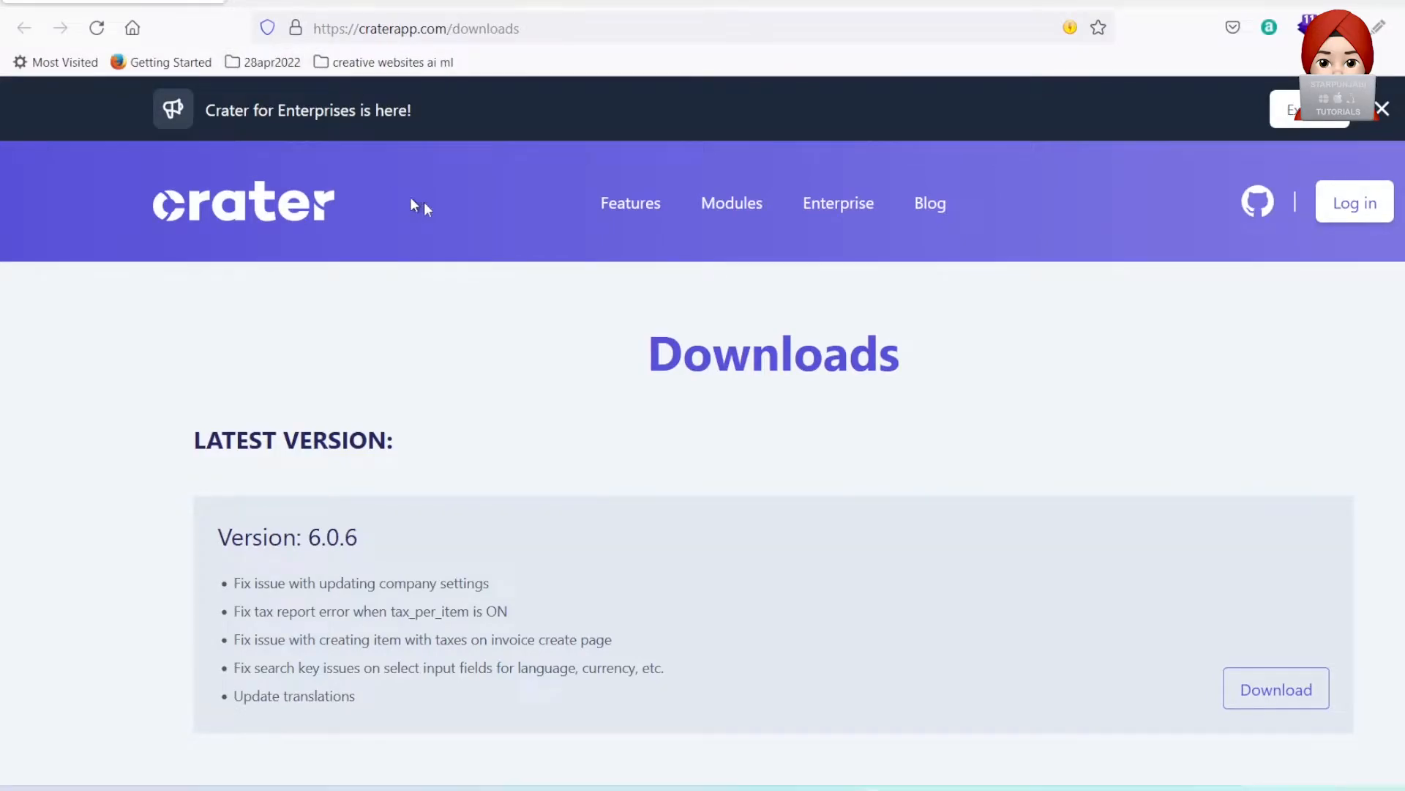
- Download the Crater 6.0.6 zip via the direct link into D:\xampp8\htdocs and open it
left_click(1275, 688)
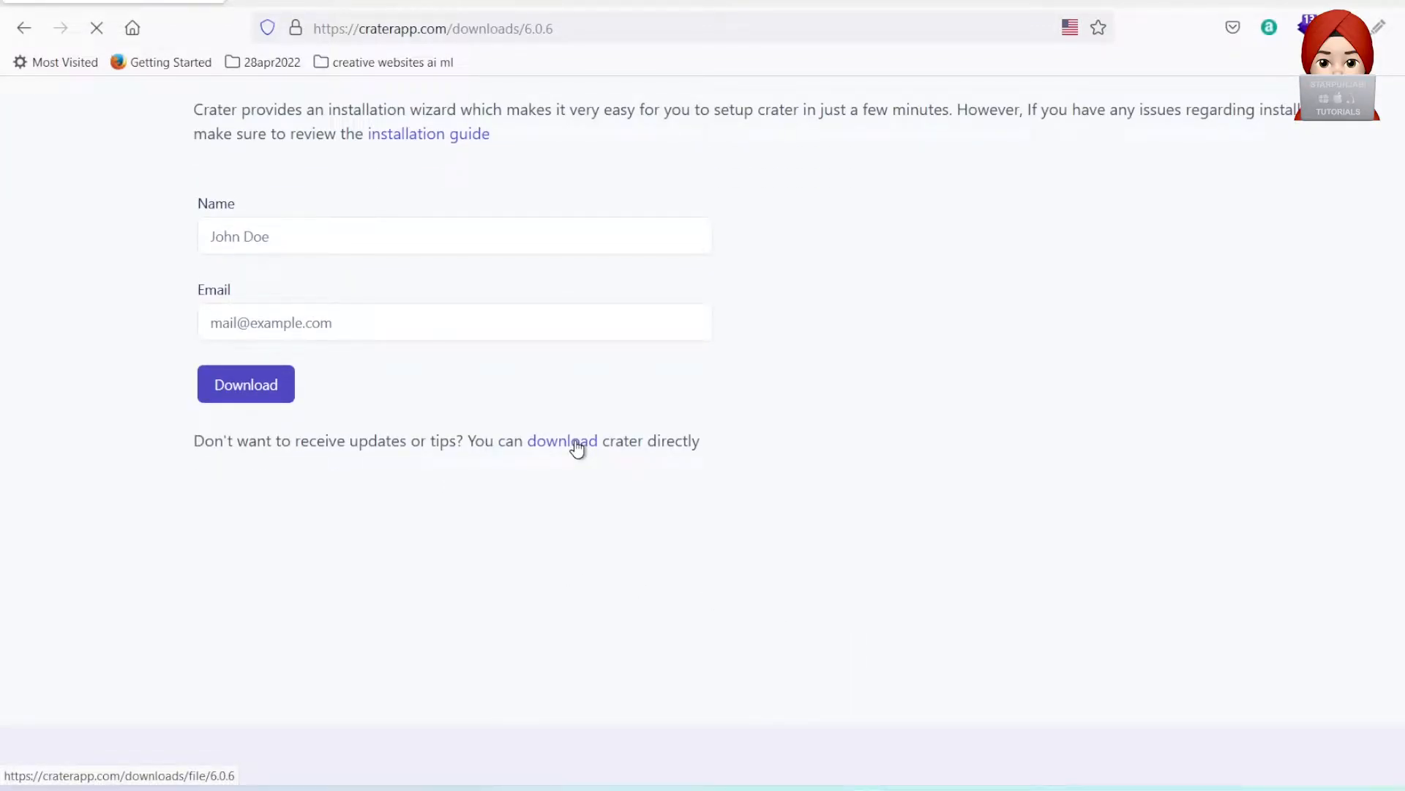
left_click(563, 441)
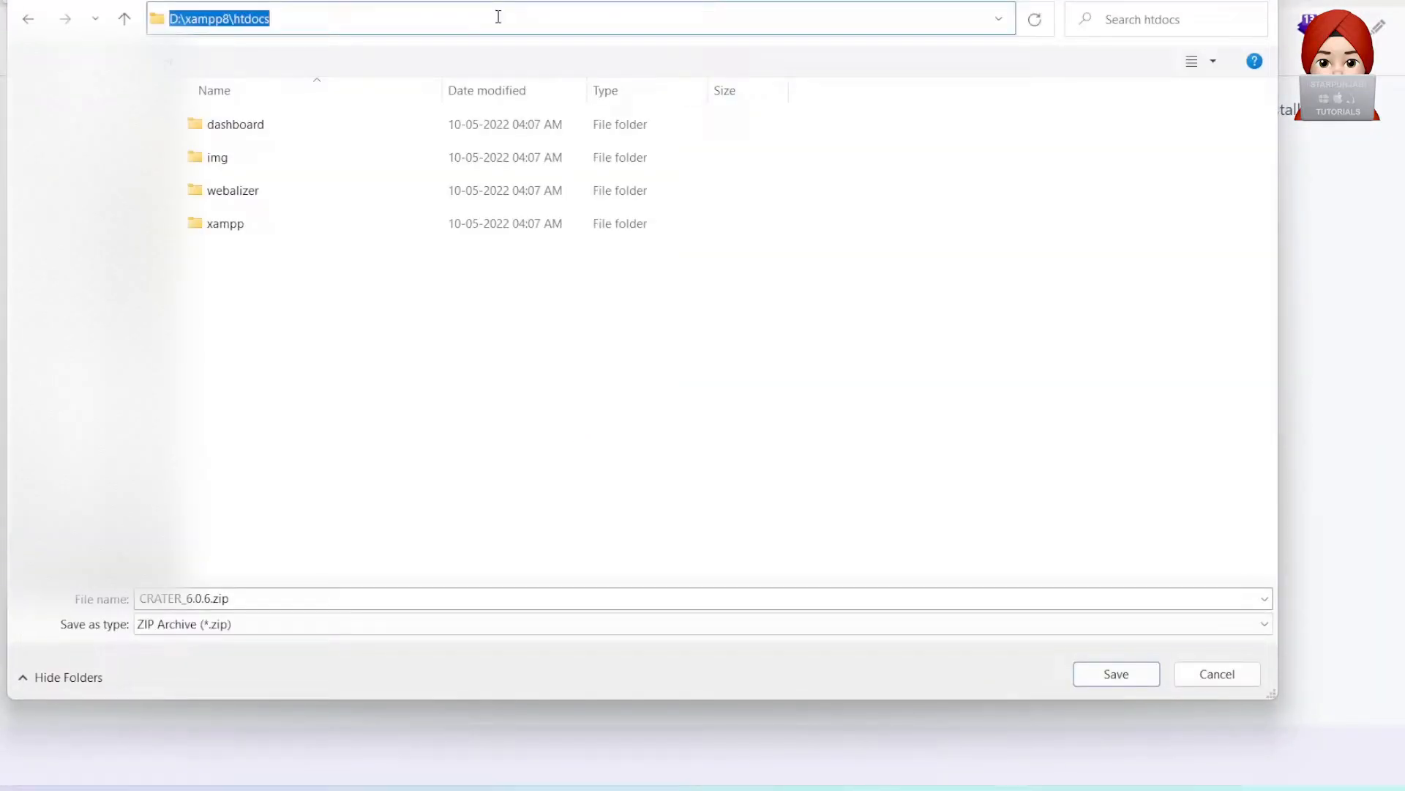
left_click(497, 18)
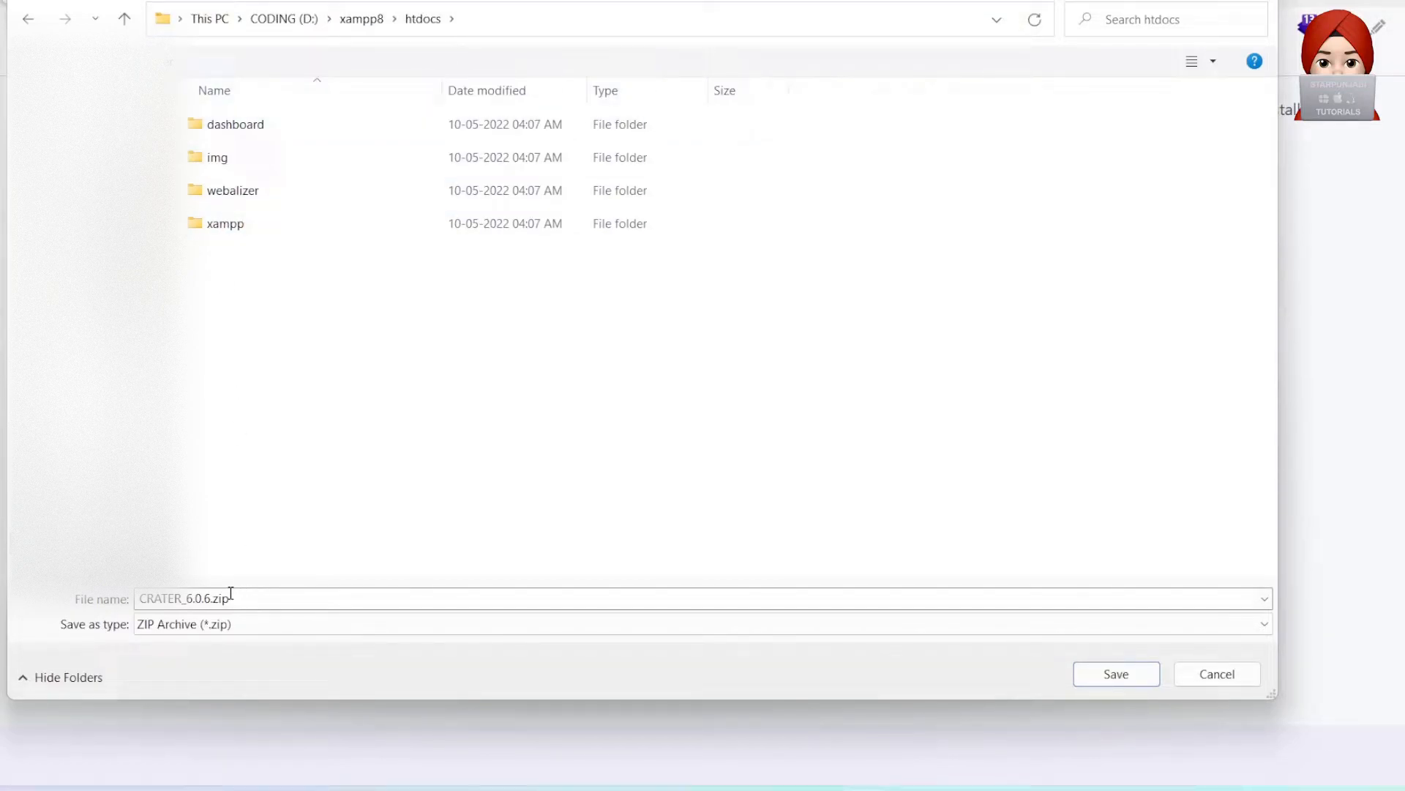
left_click(1116, 673)
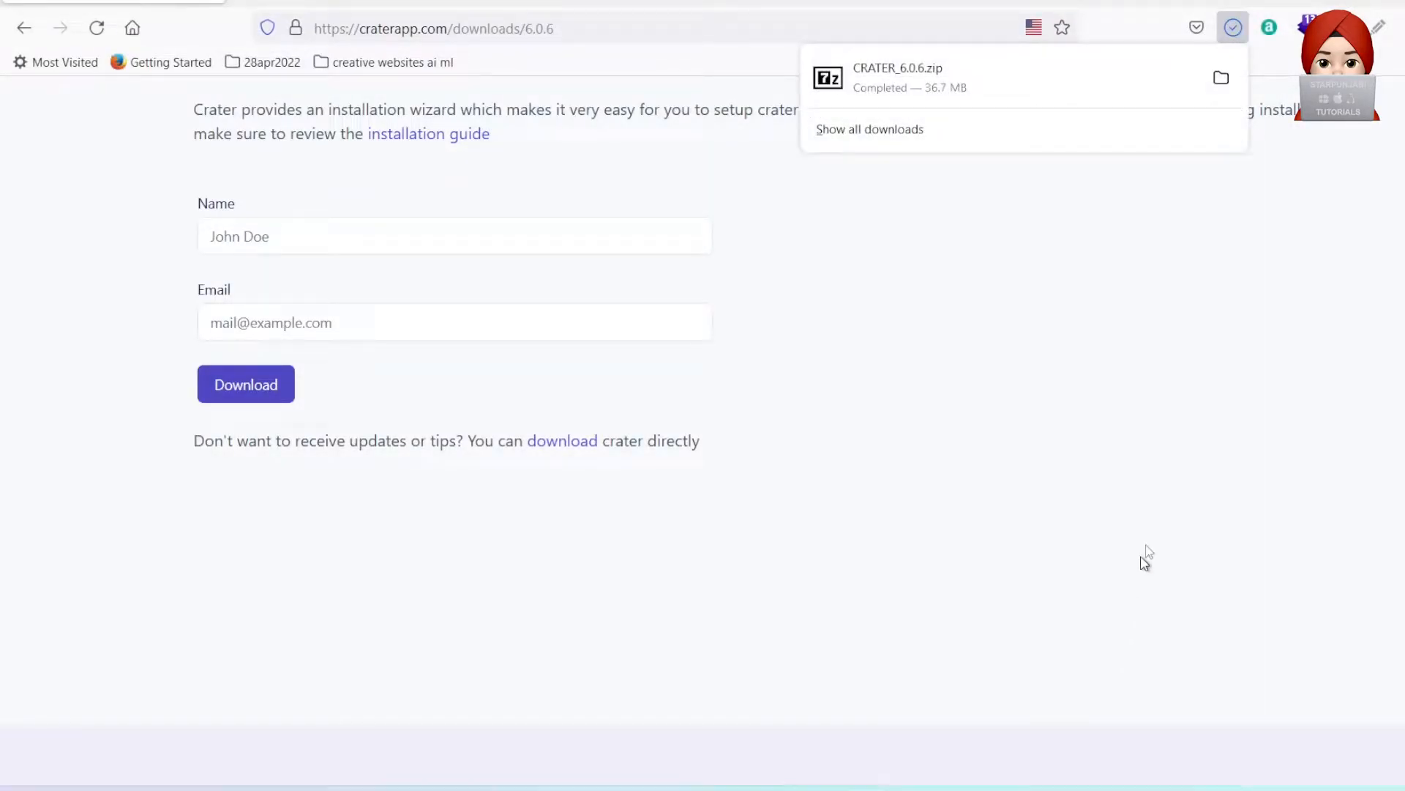
left_click(1220, 77)
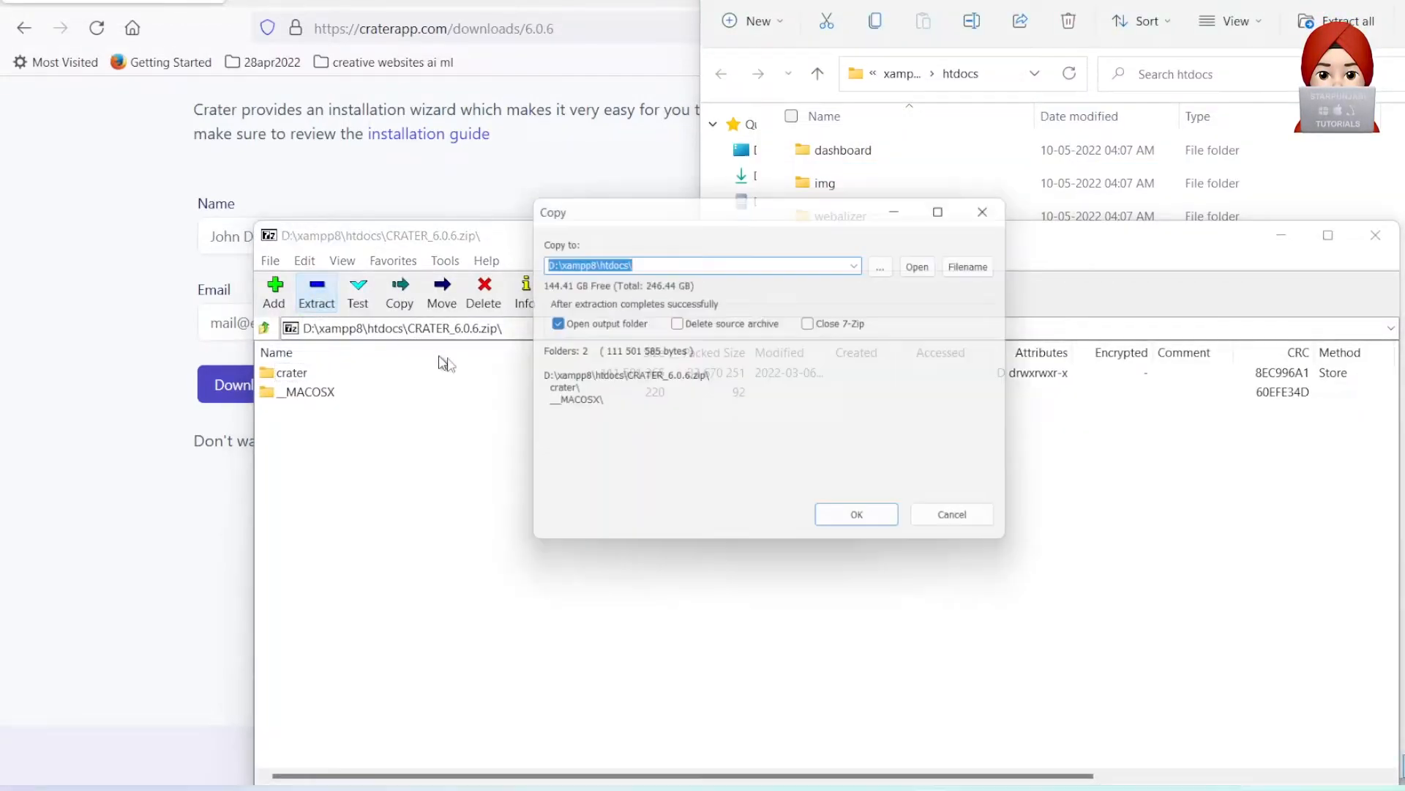
- Extract the Crater archive into D:\xampp8\htdocs\, producing a crater folder
left_click(855, 514)
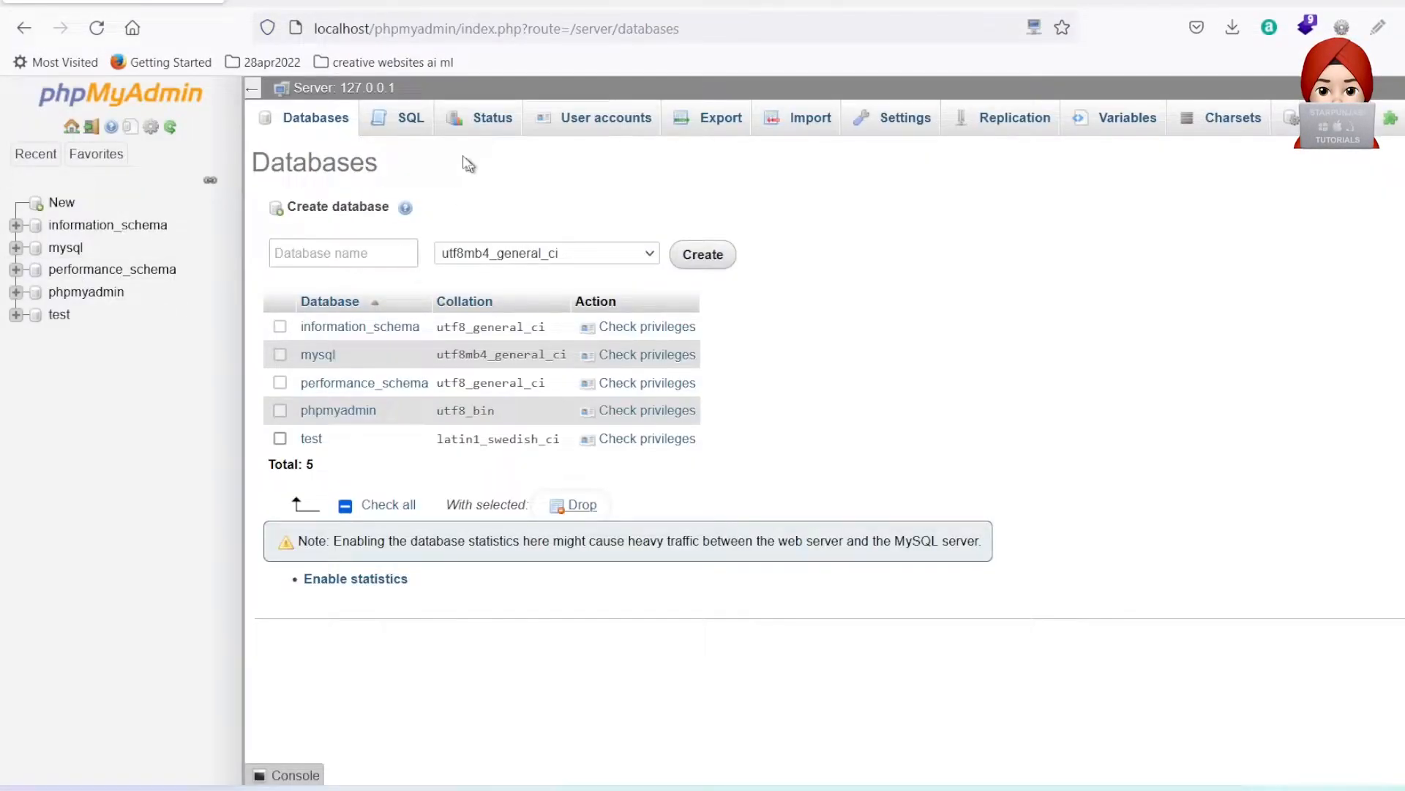
- Create a new empty database named crater on the Databases tab
left_click(703, 255)
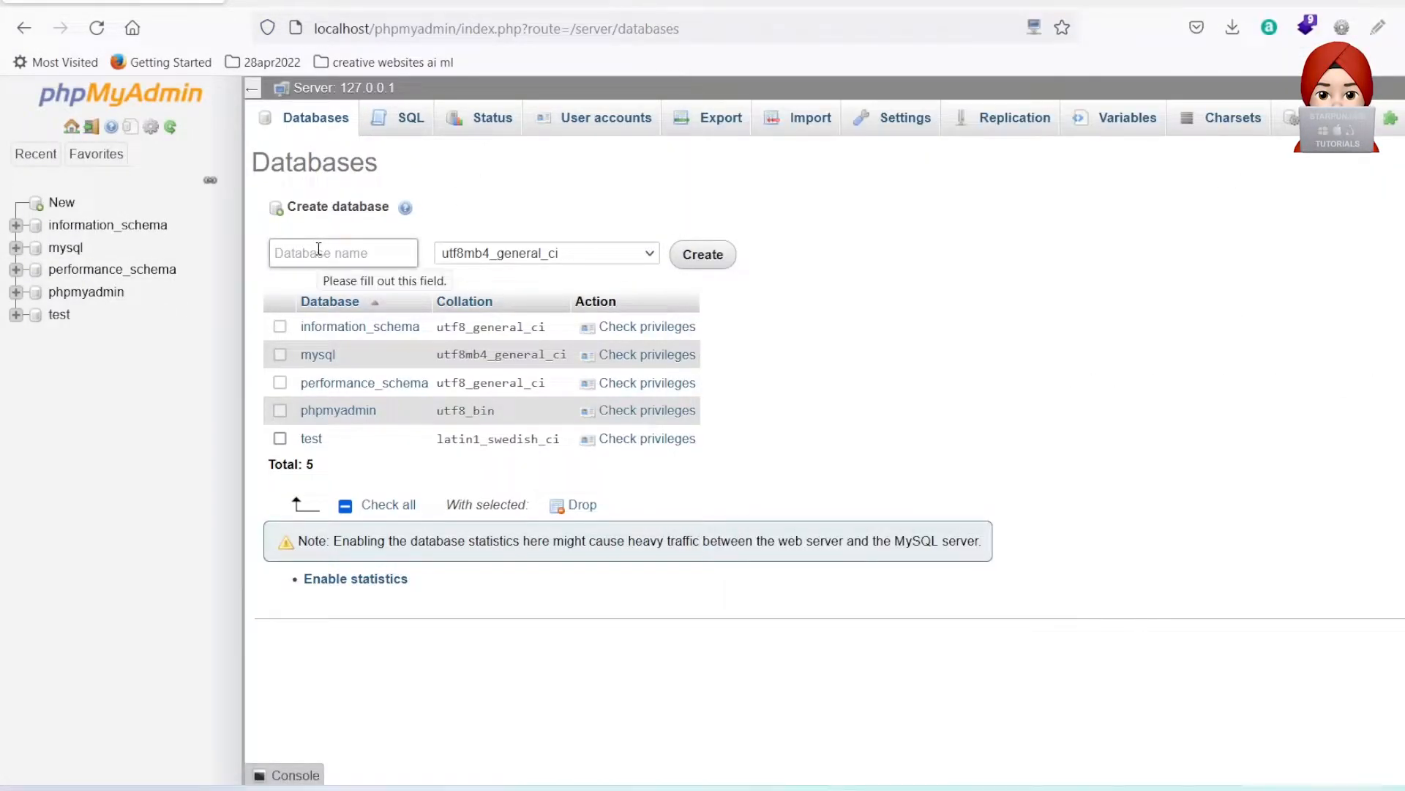
type("crater")
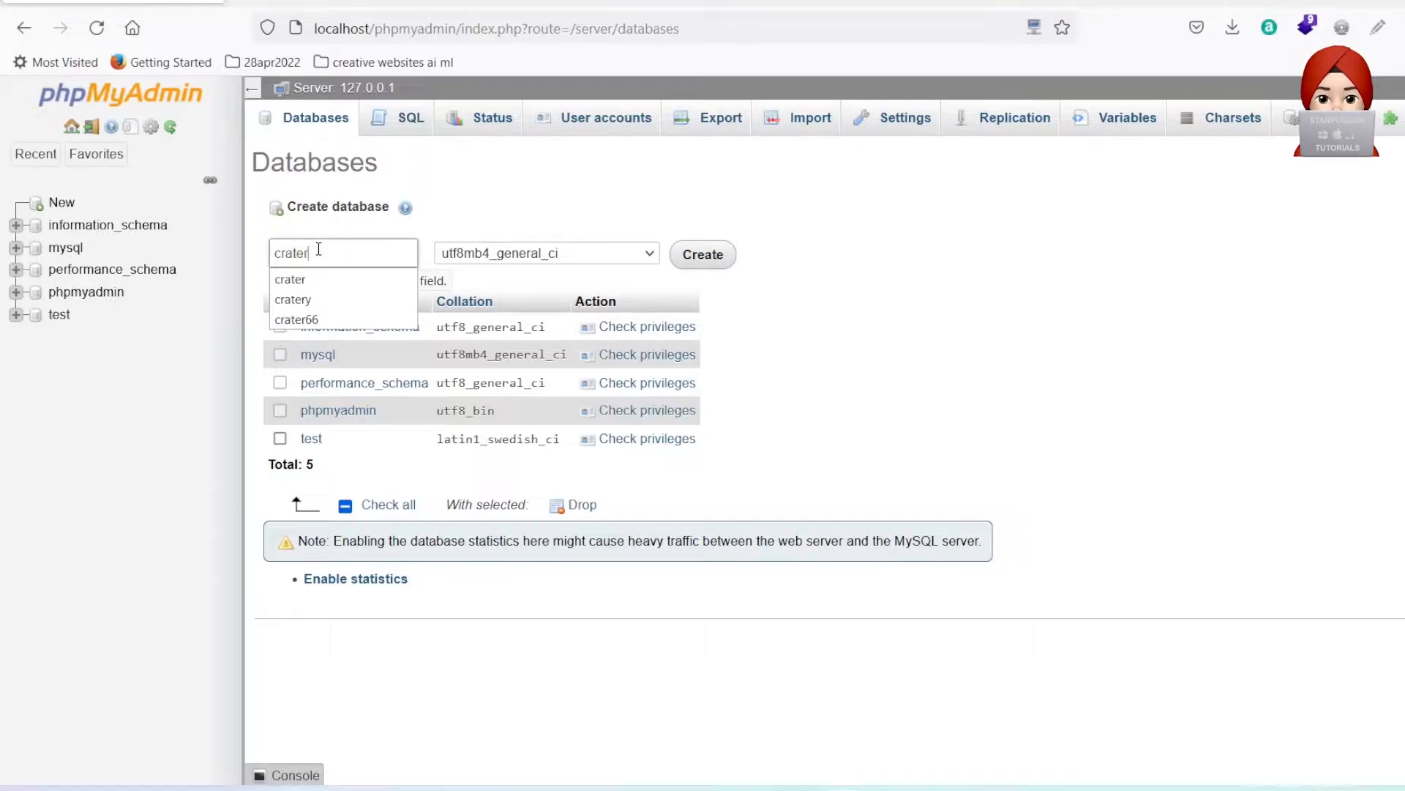
left_click(703, 253)
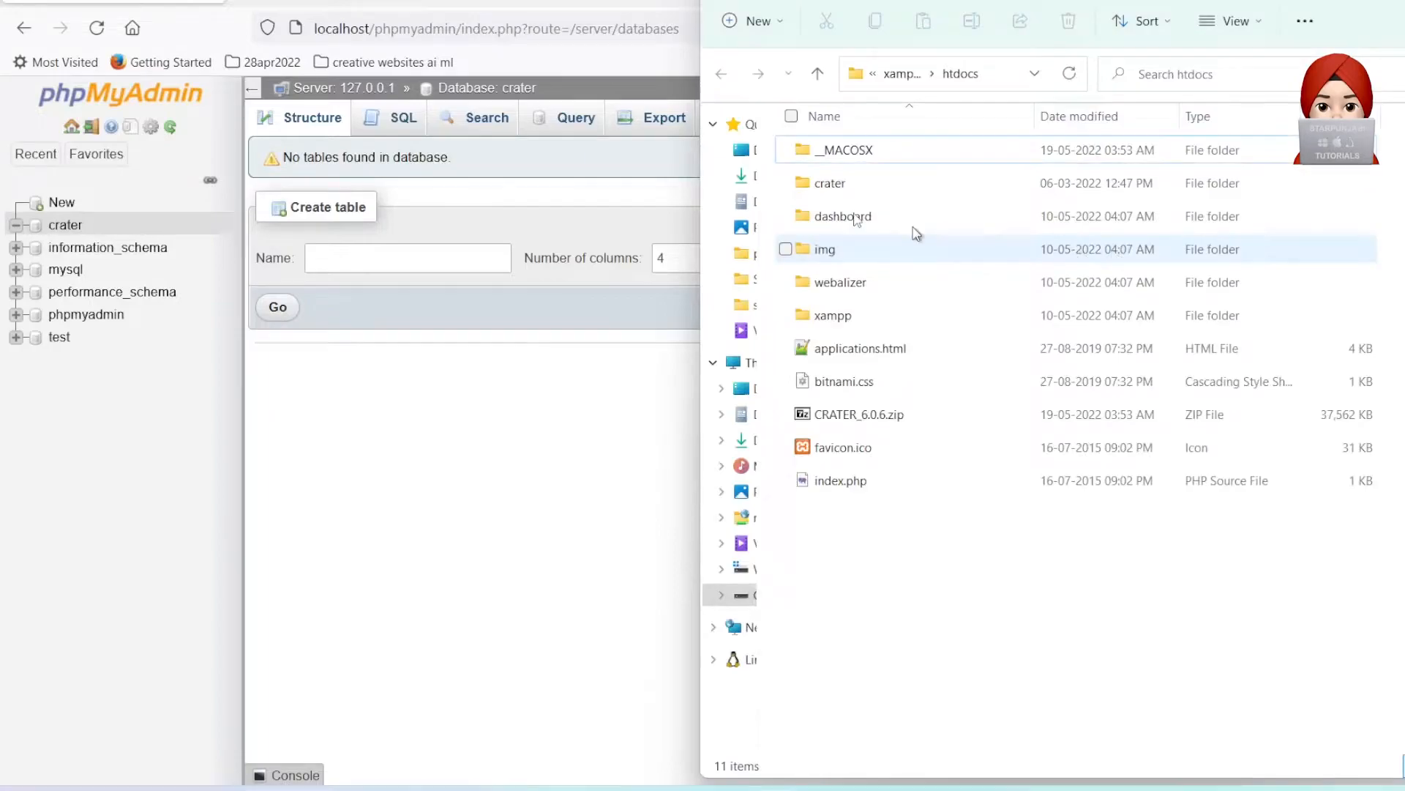
- Open the crater folder and launch Git Bash there via Show more options
double_click(824, 183)
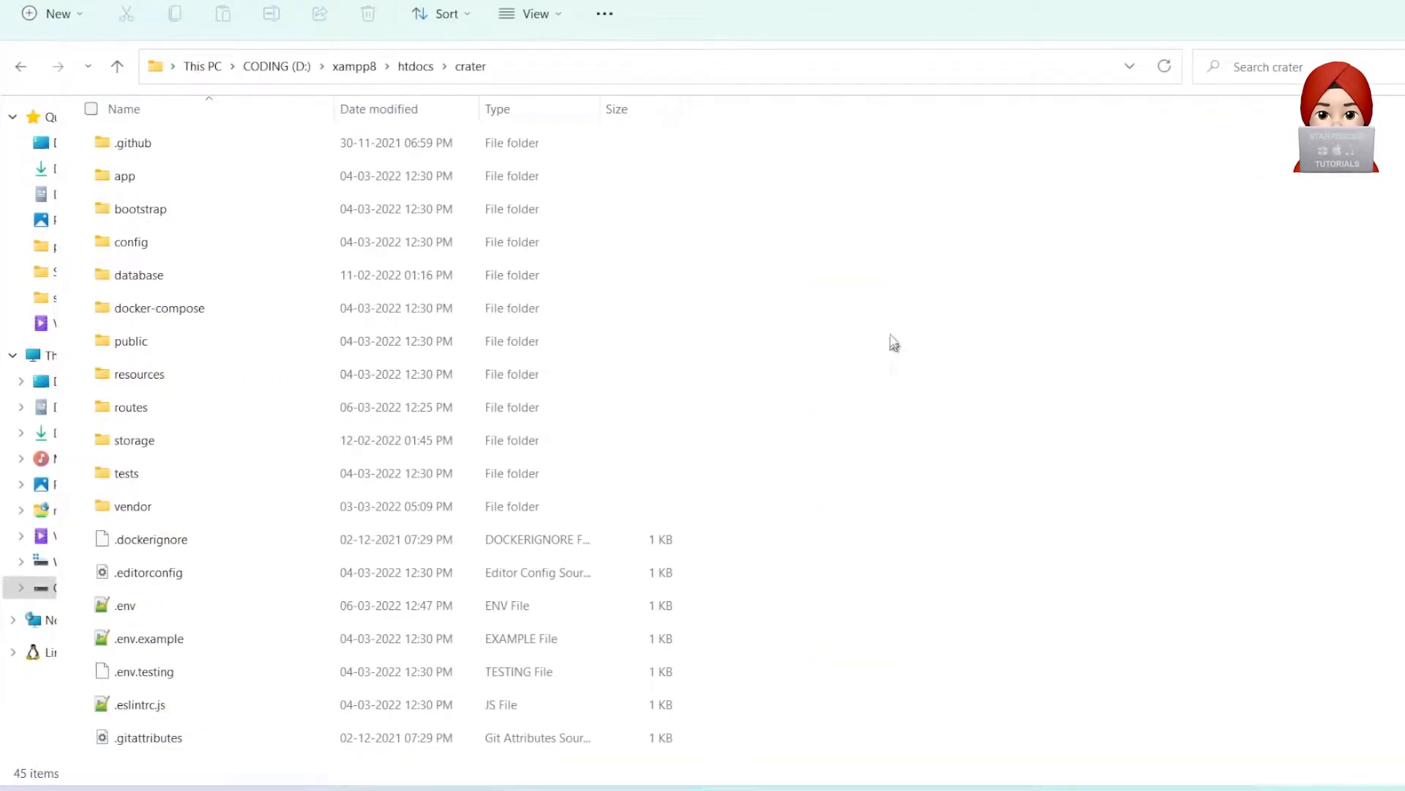
right_click(892, 341)
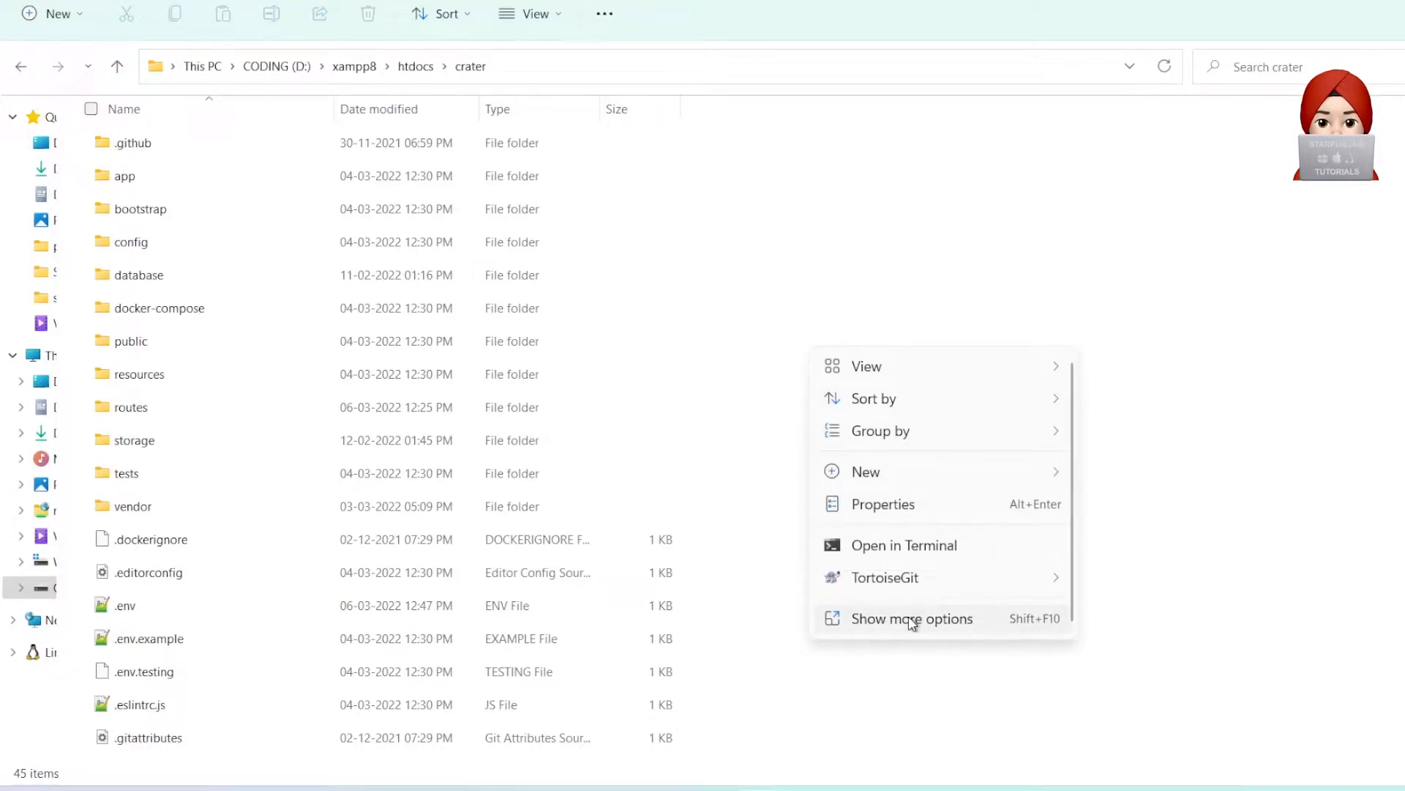
left_click(985, 439)
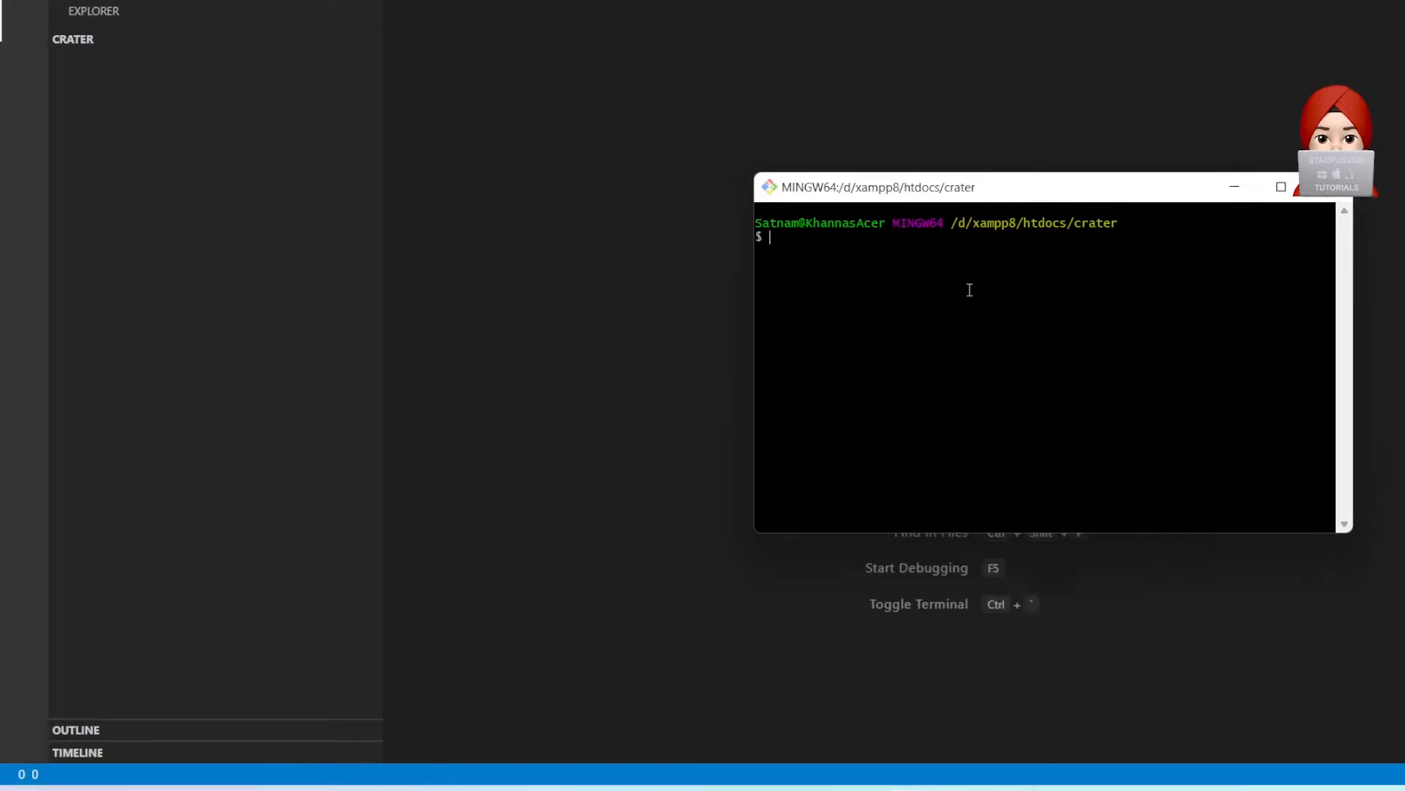
- Run chmod -R 775 ./ to recursively set permissions inside the crater folder
type("ch")
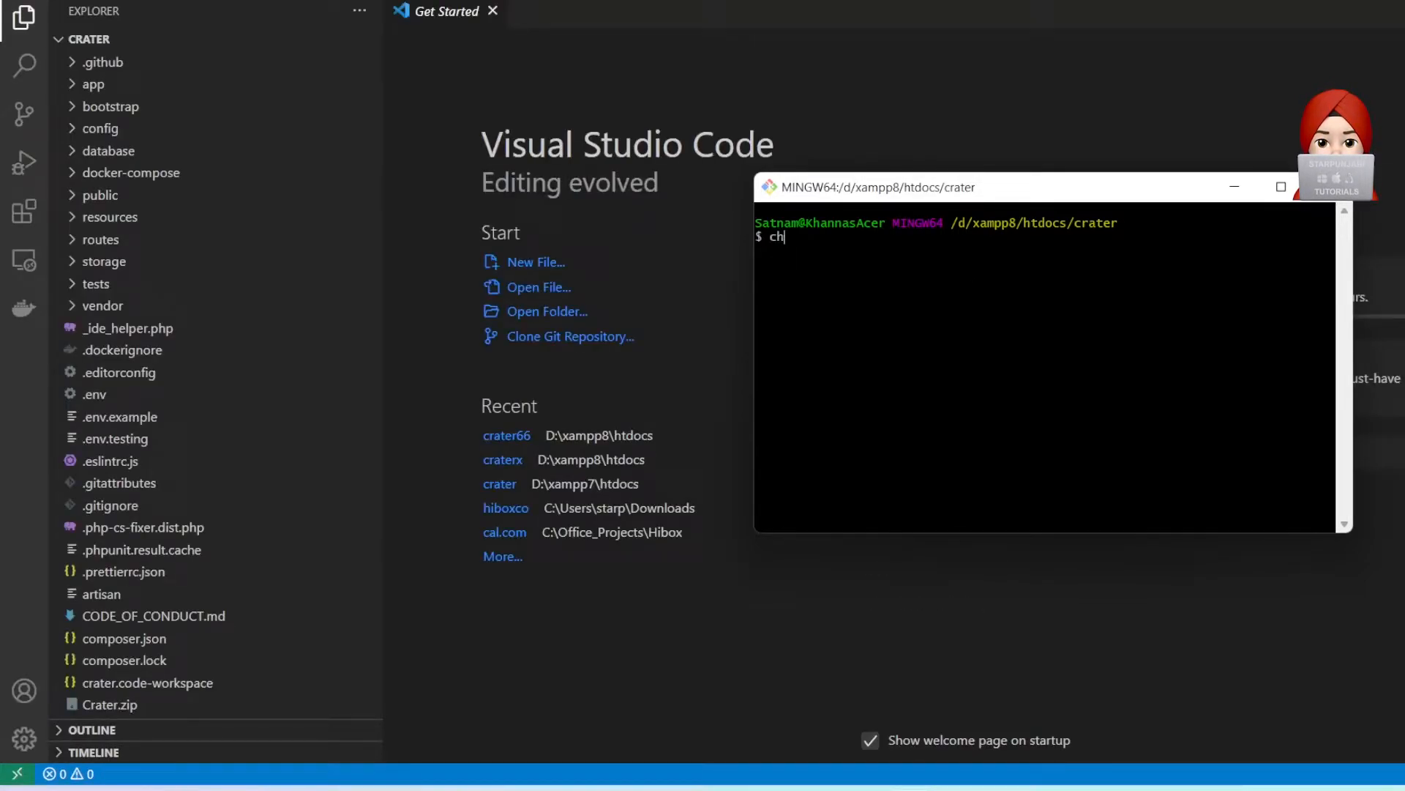
type("mod")
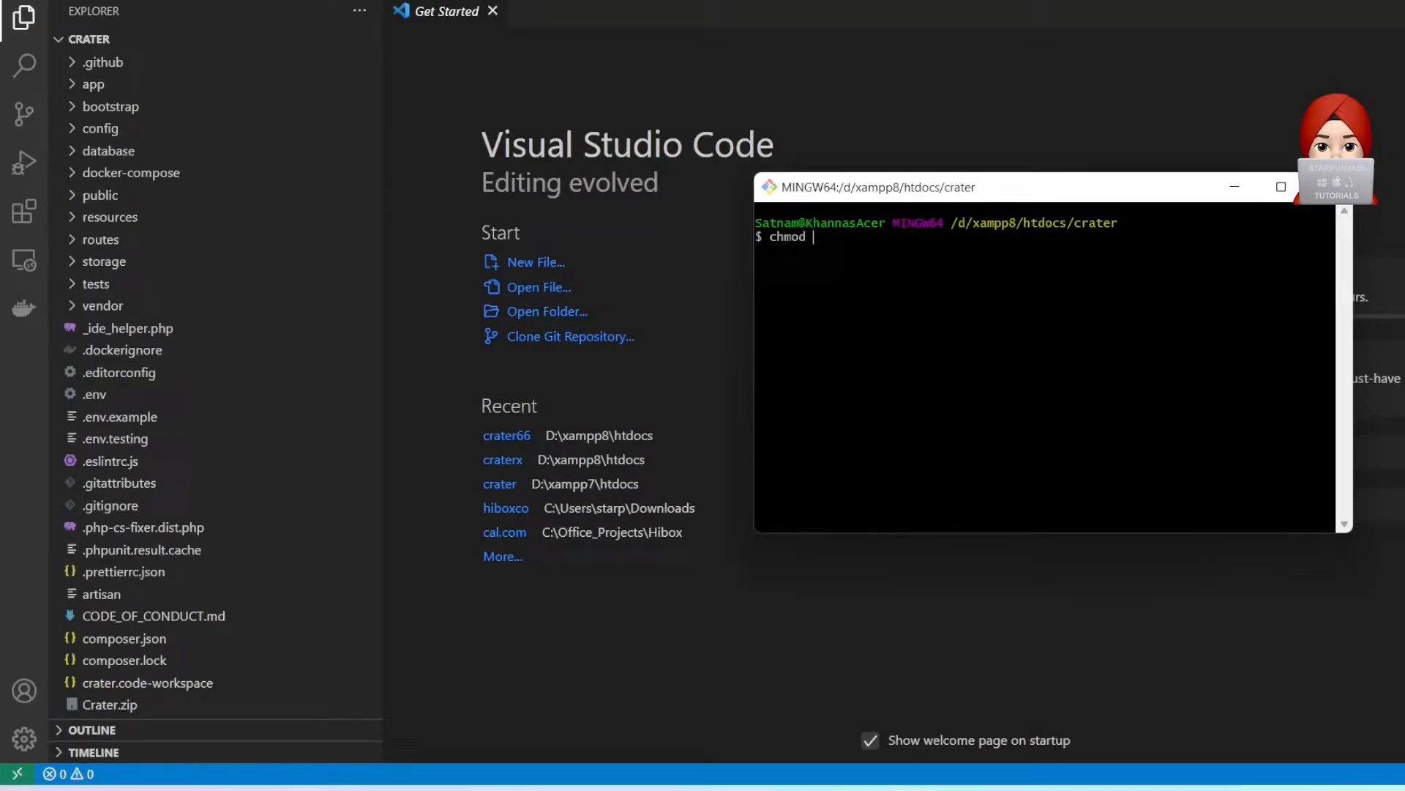
type("-R")
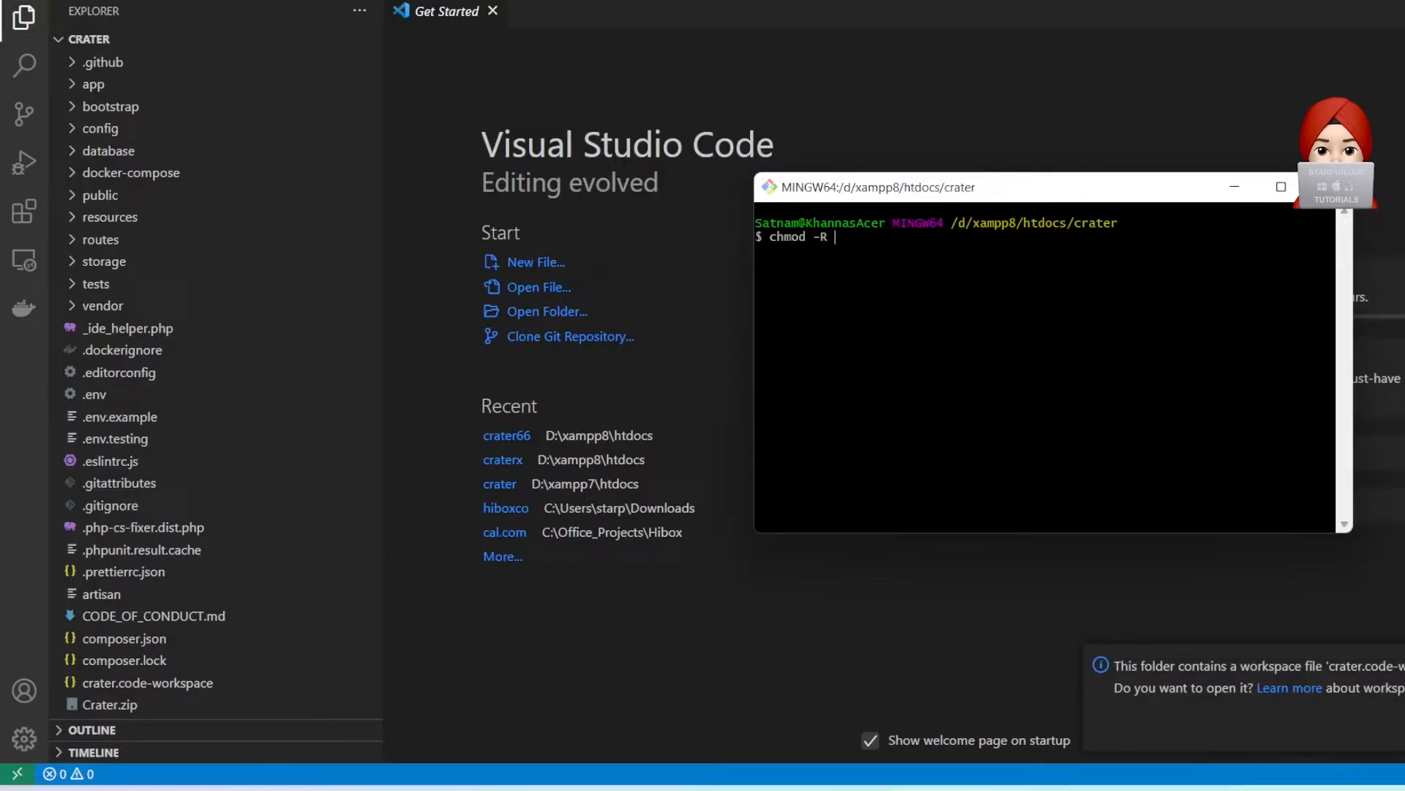
type("775")
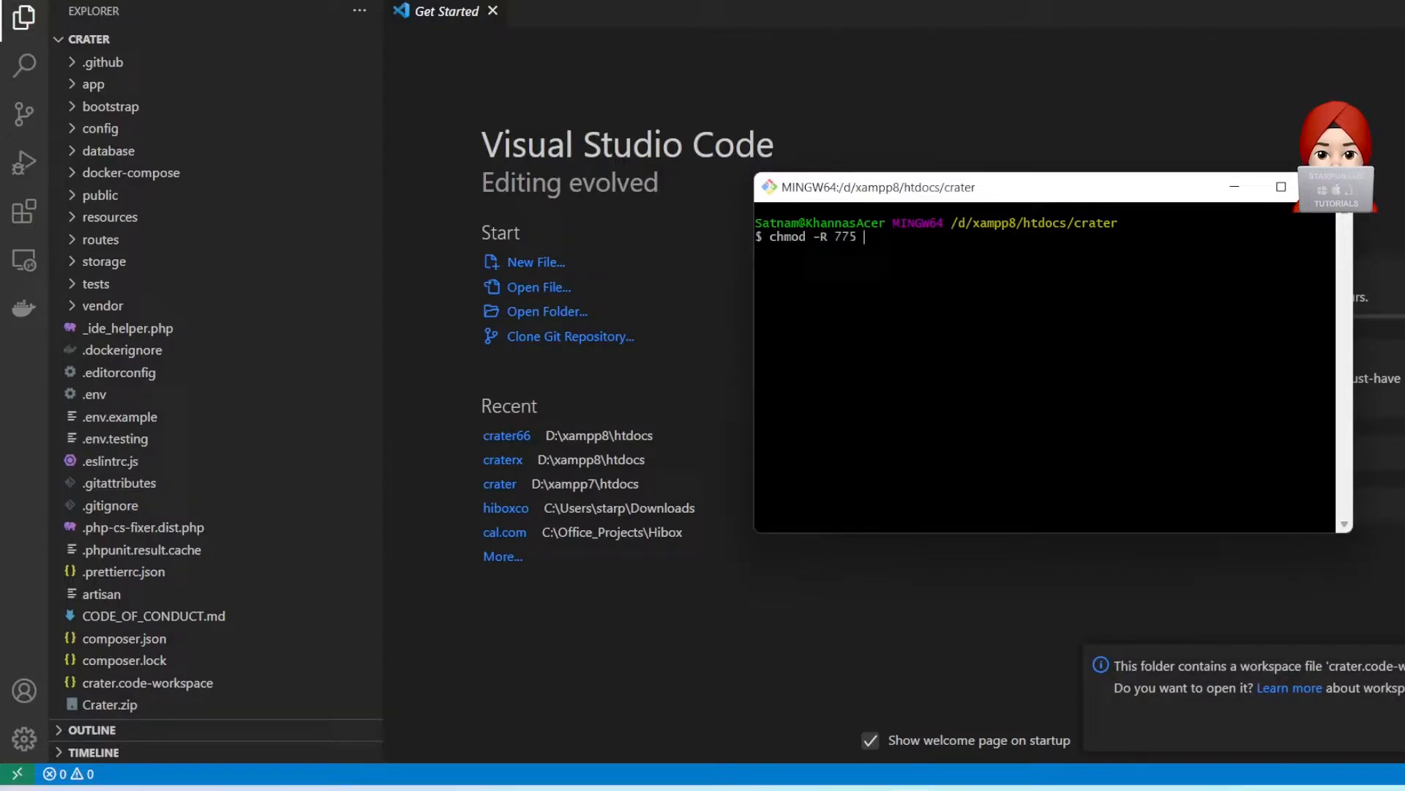
type("./")
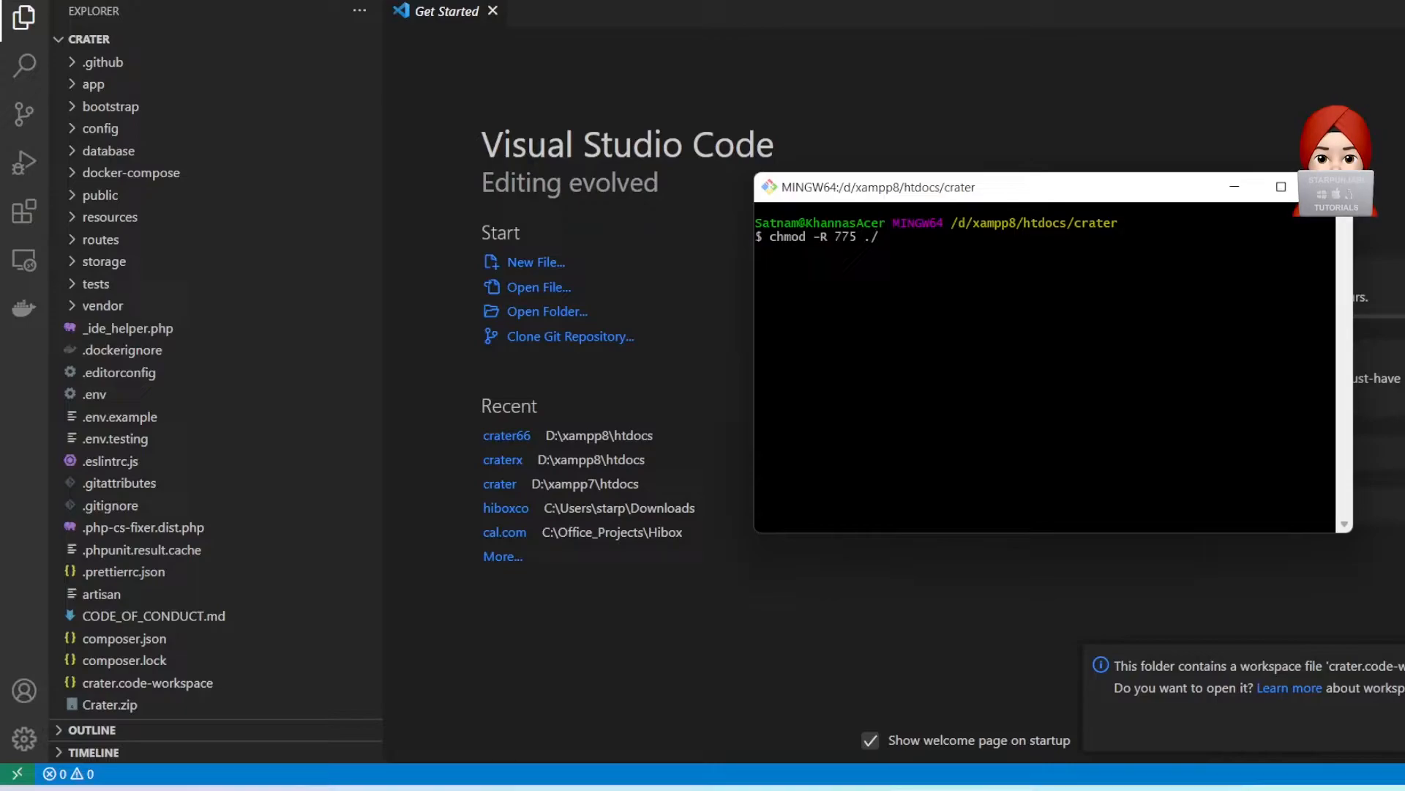
key("Backspace")
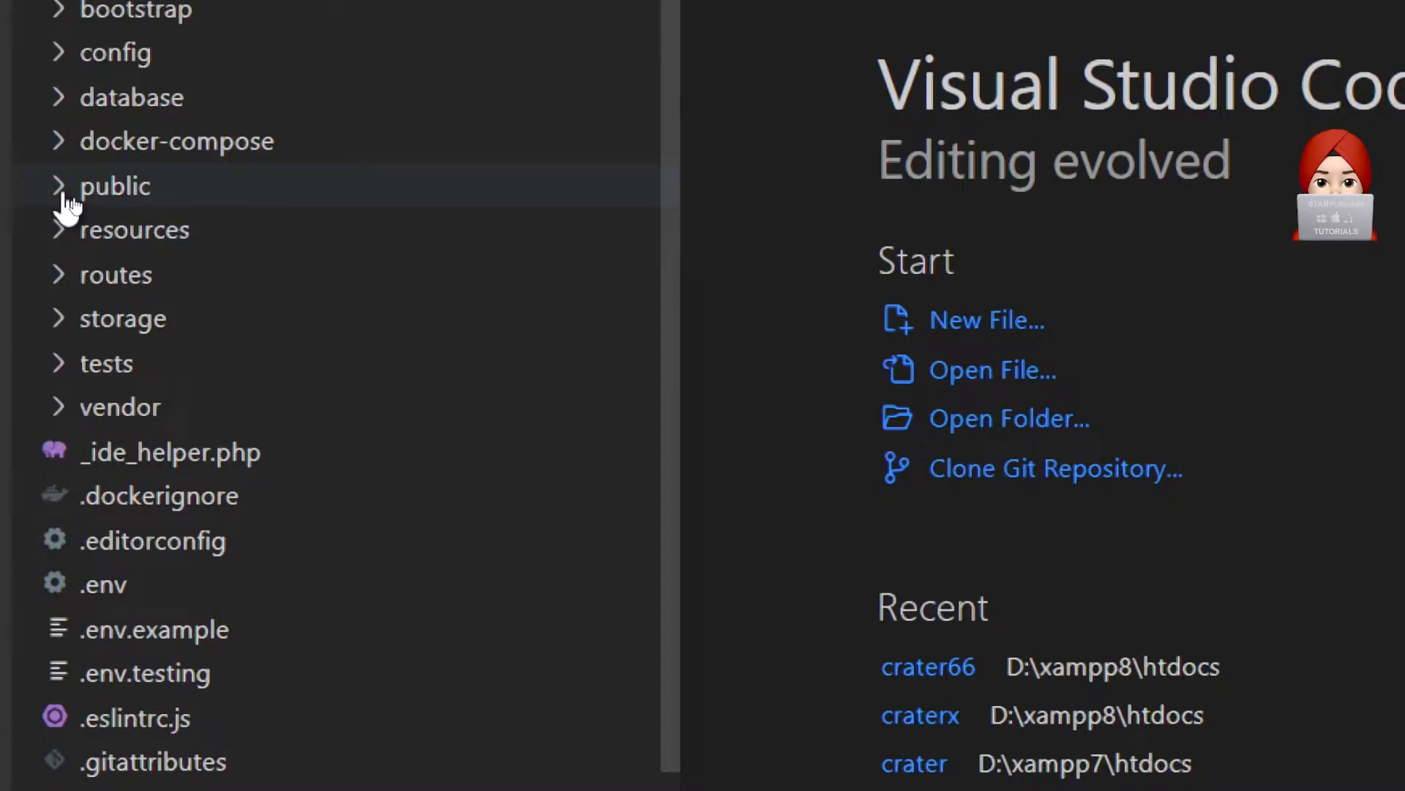
mouse_move(98, 166)
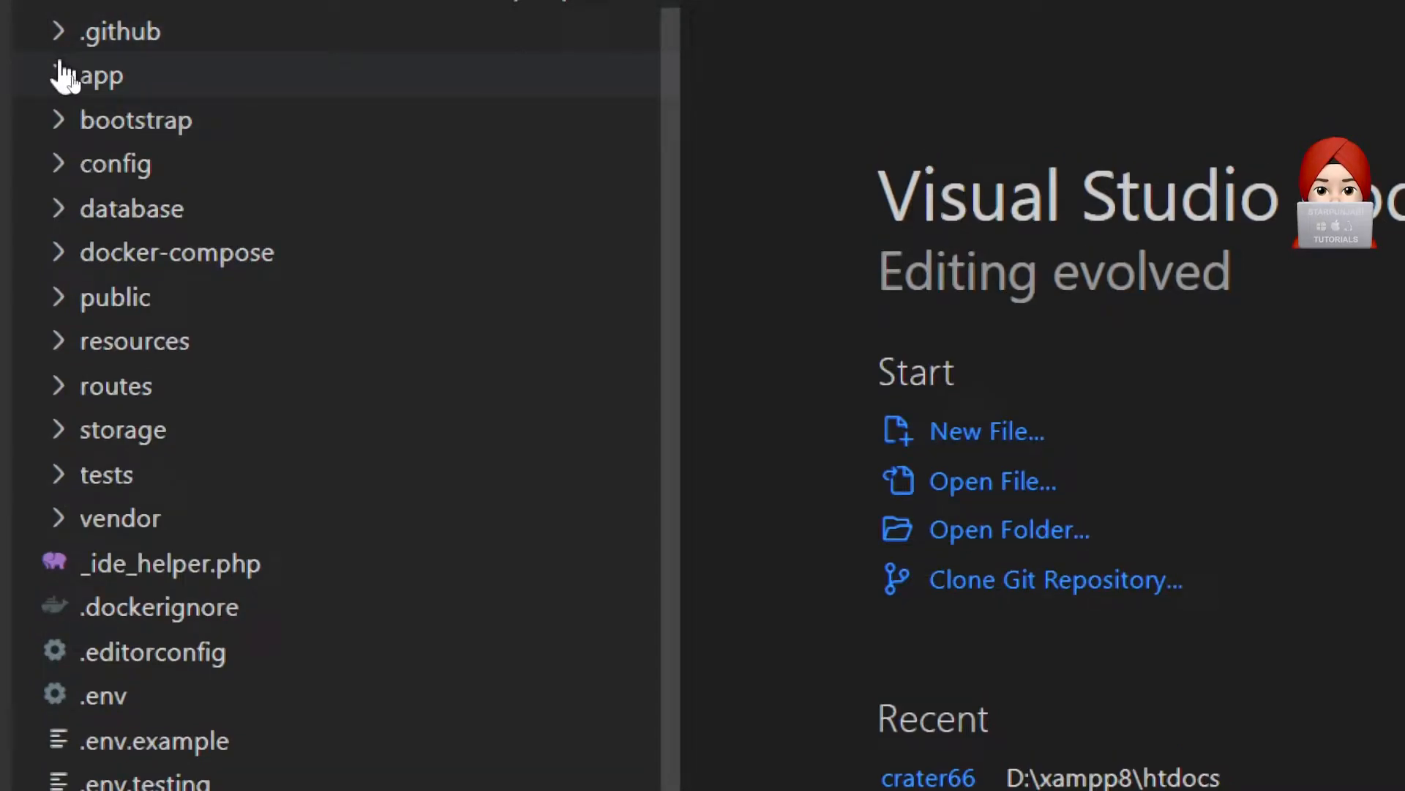
- Open app/Space/EnvironmentManager.php from the Explorer sidebar
left_click(98, 75)
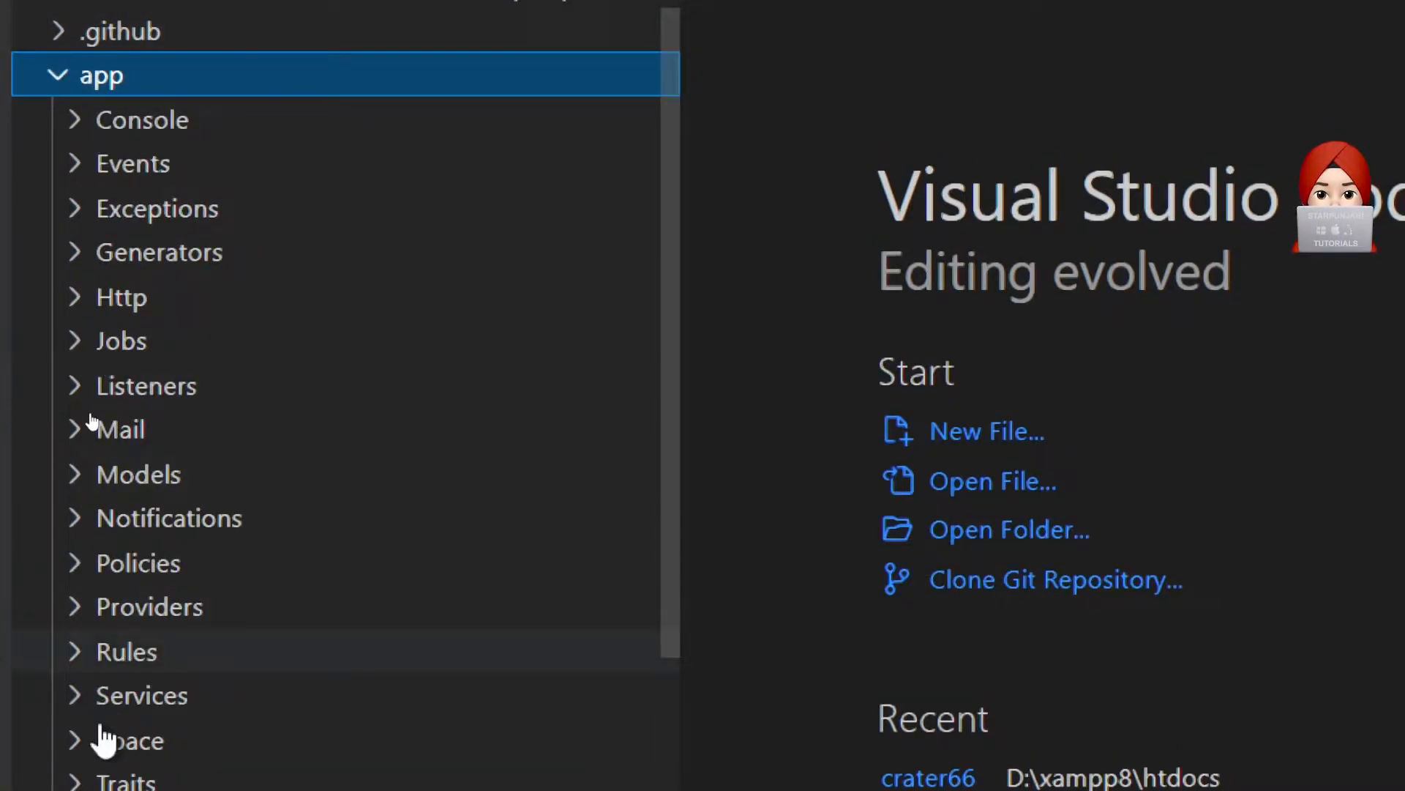
left_click(129, 739)
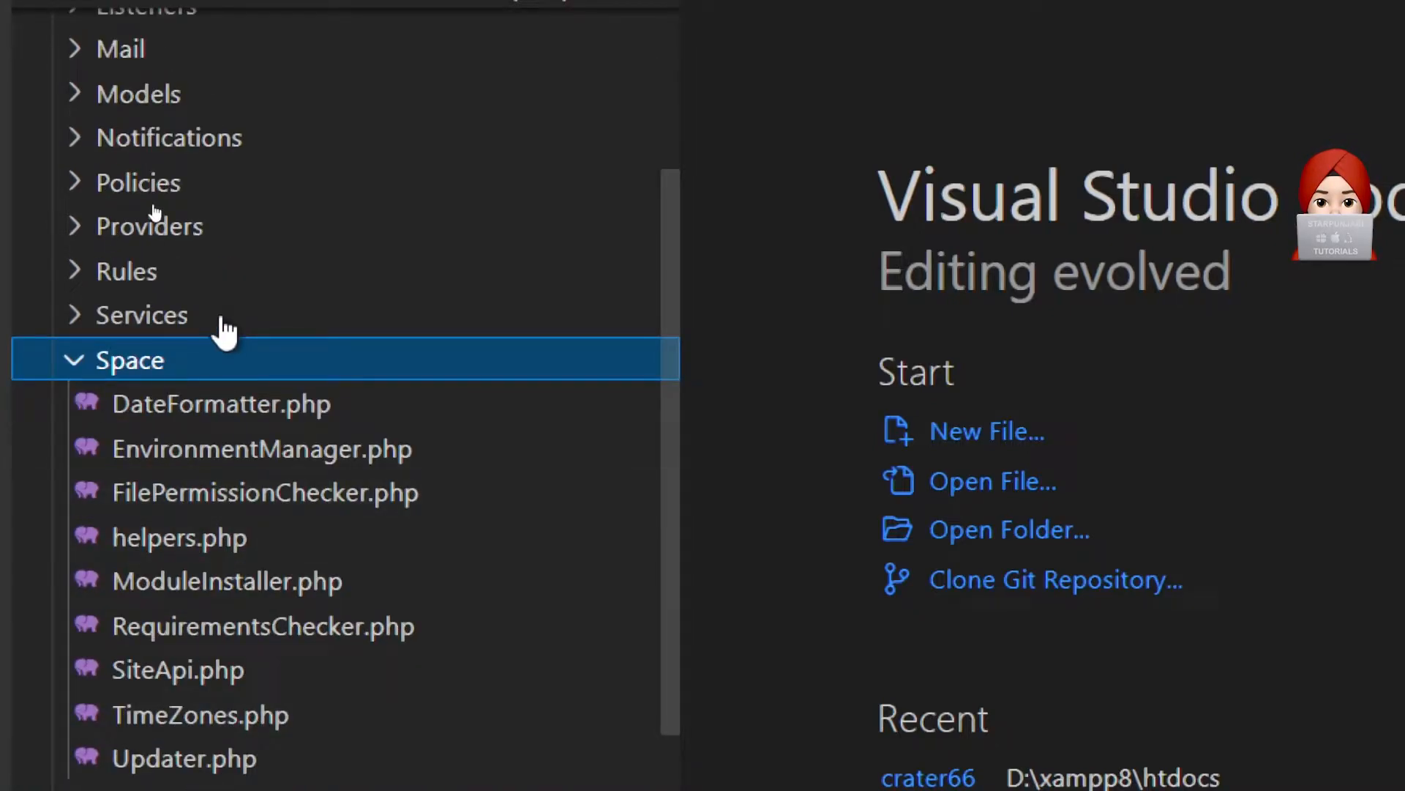
left_click(262, 449)
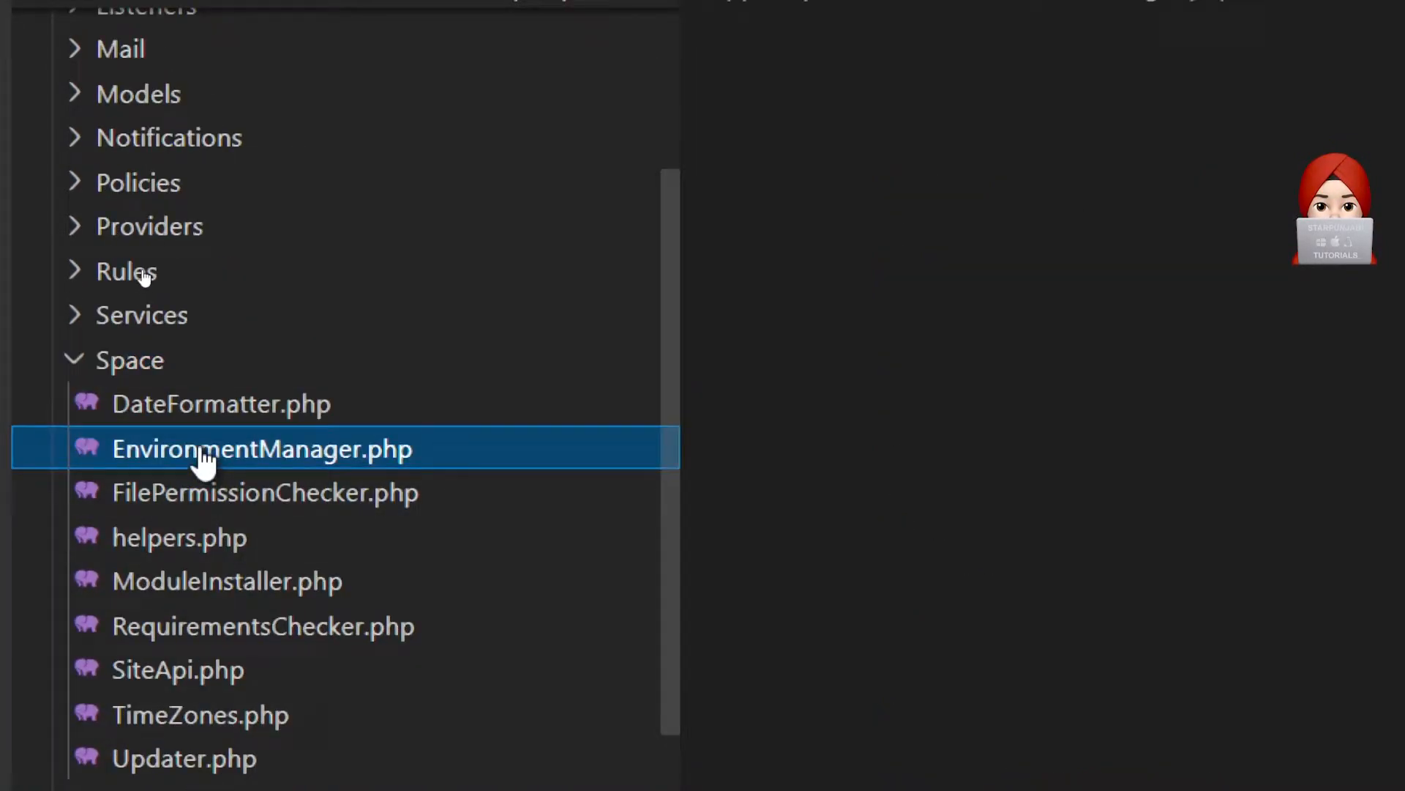
left_click(262, 448)
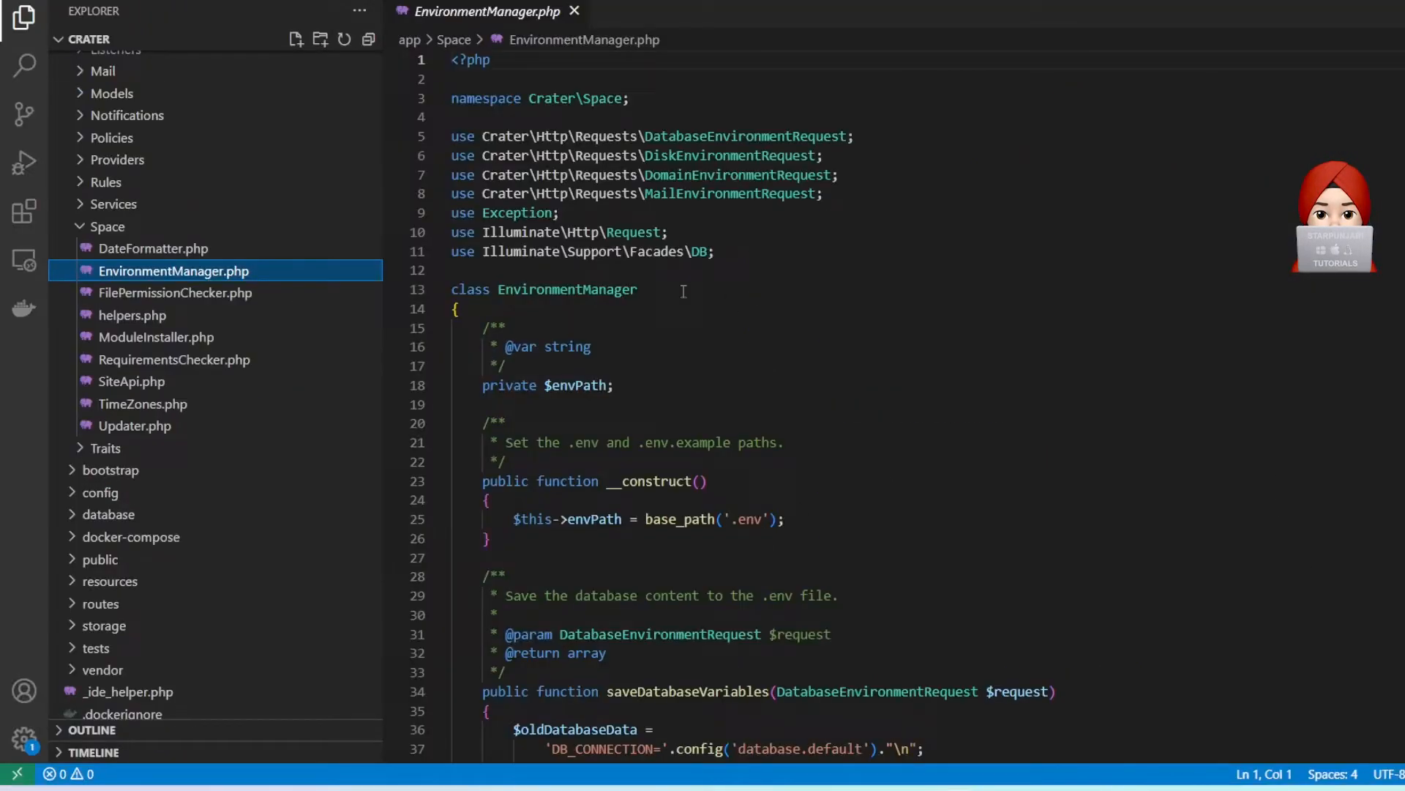
- Comment out the users-table database_should_be_empty check on lines 90–94 with Ctrl+/
scroll("down", 3)
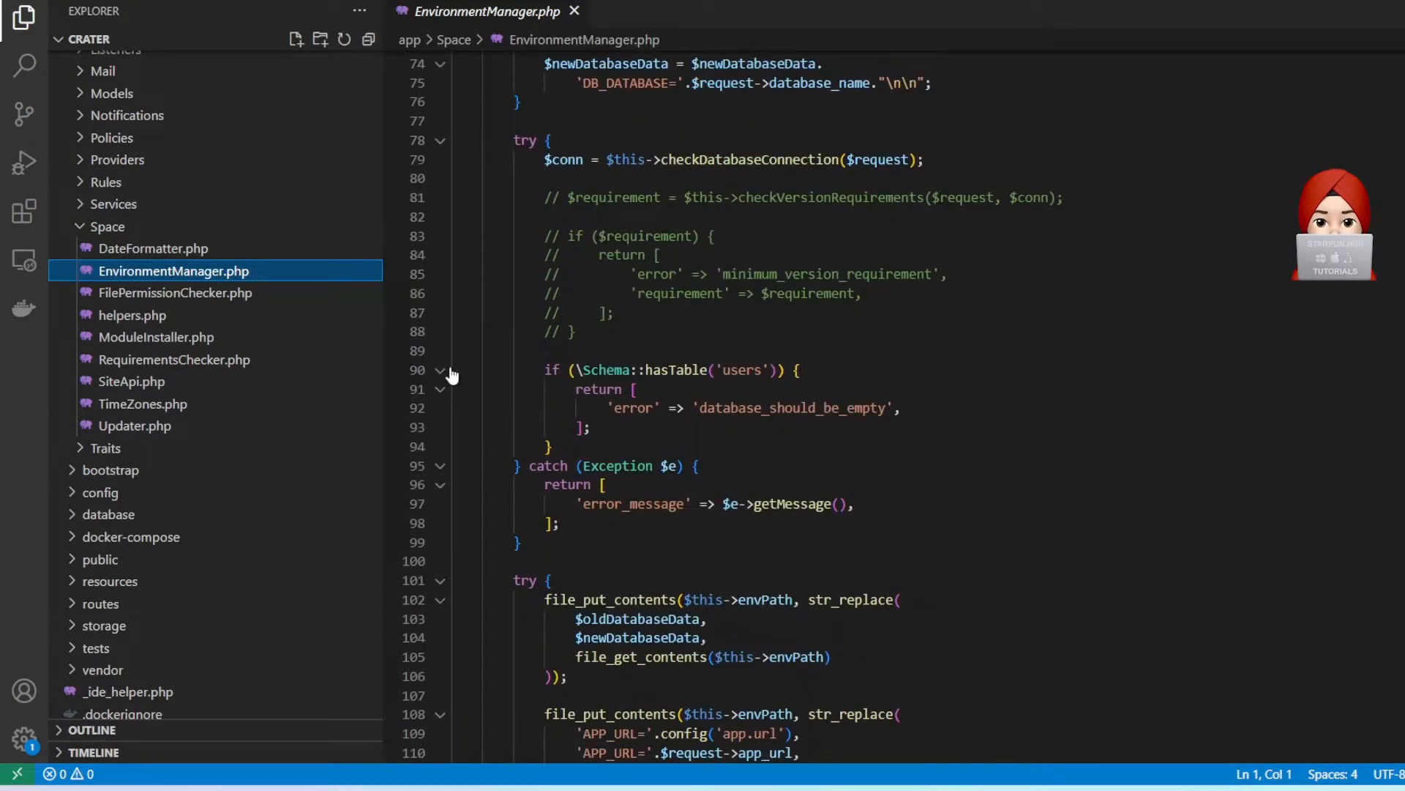
left_click_drag(545, 369, 552, 445)
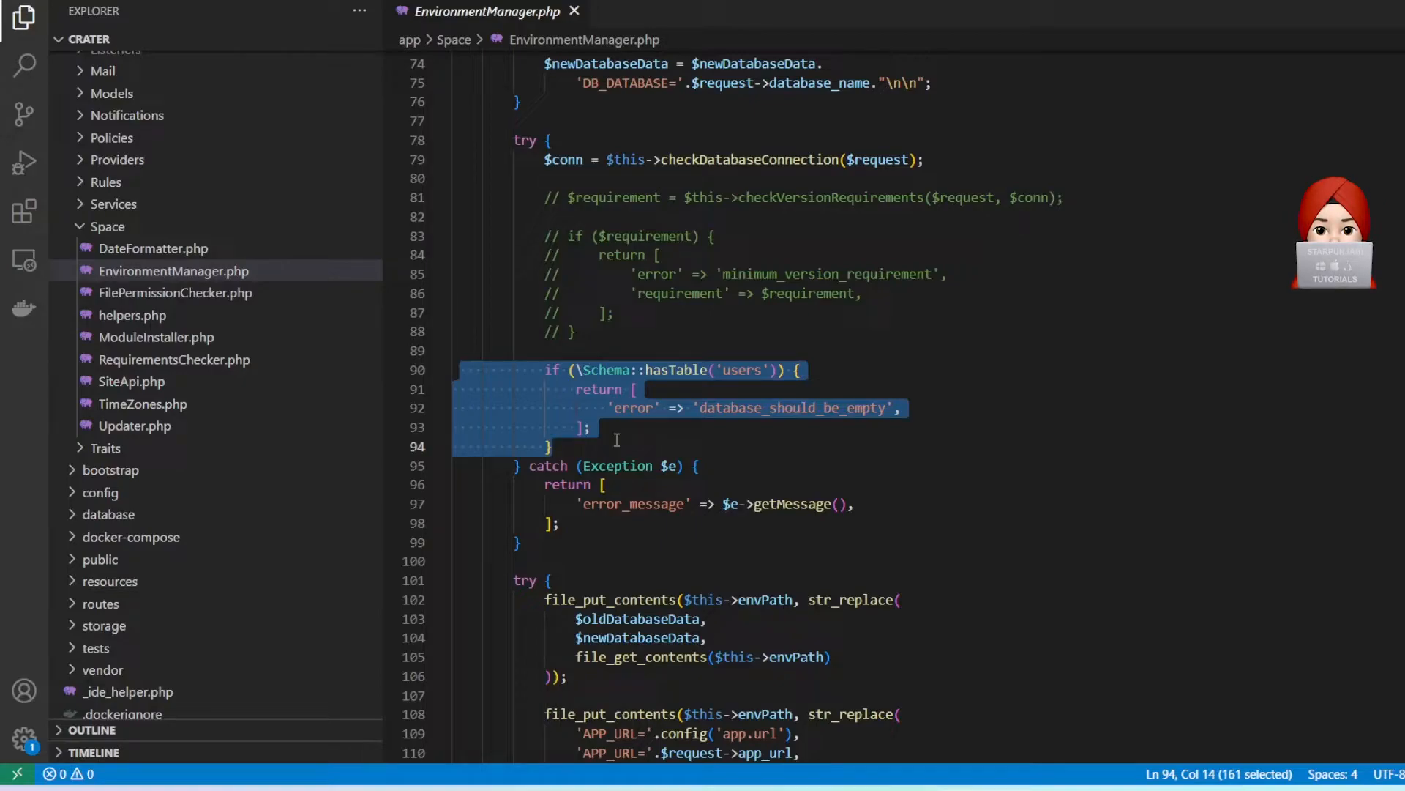
key("ctrl+/")
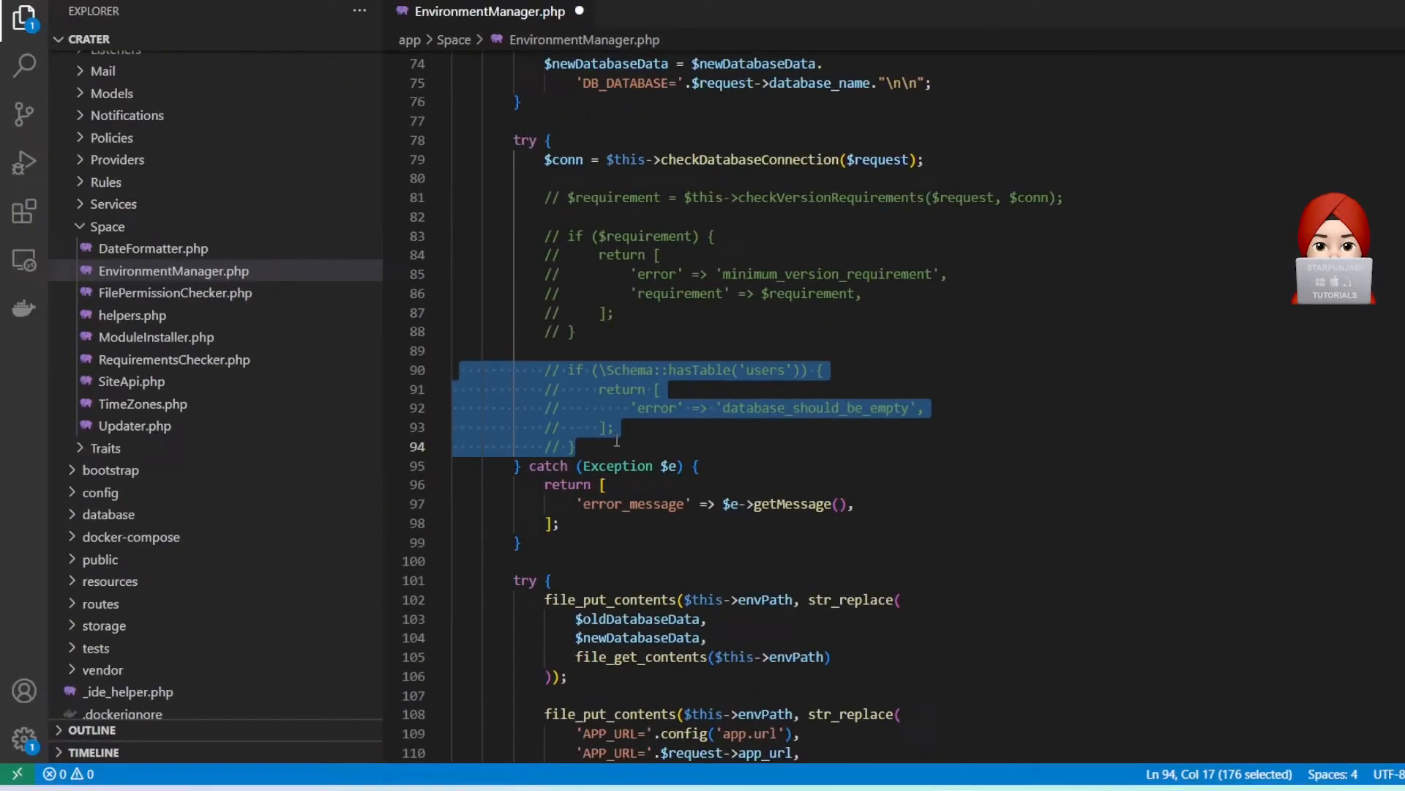
left_click(628, 447)
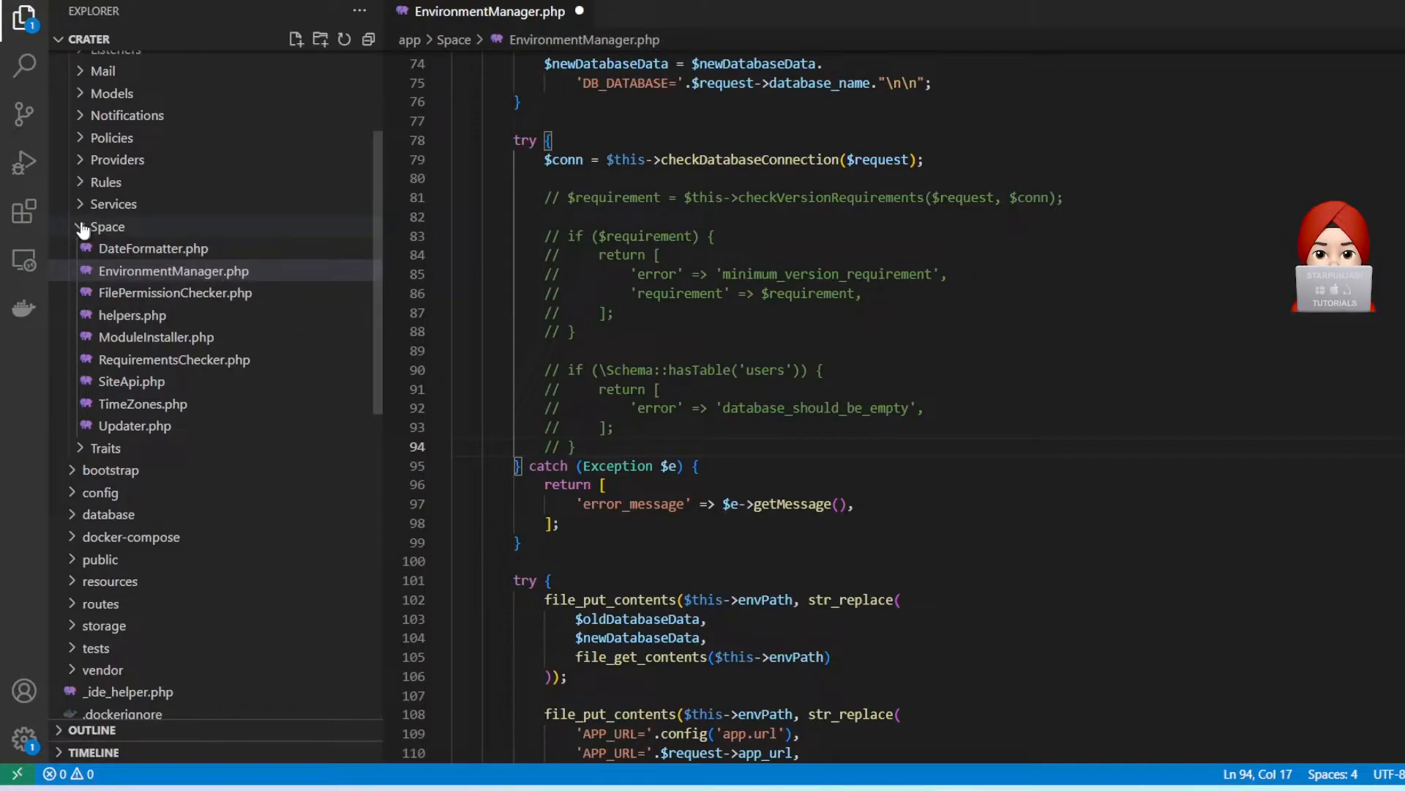
left_click(107, 225)
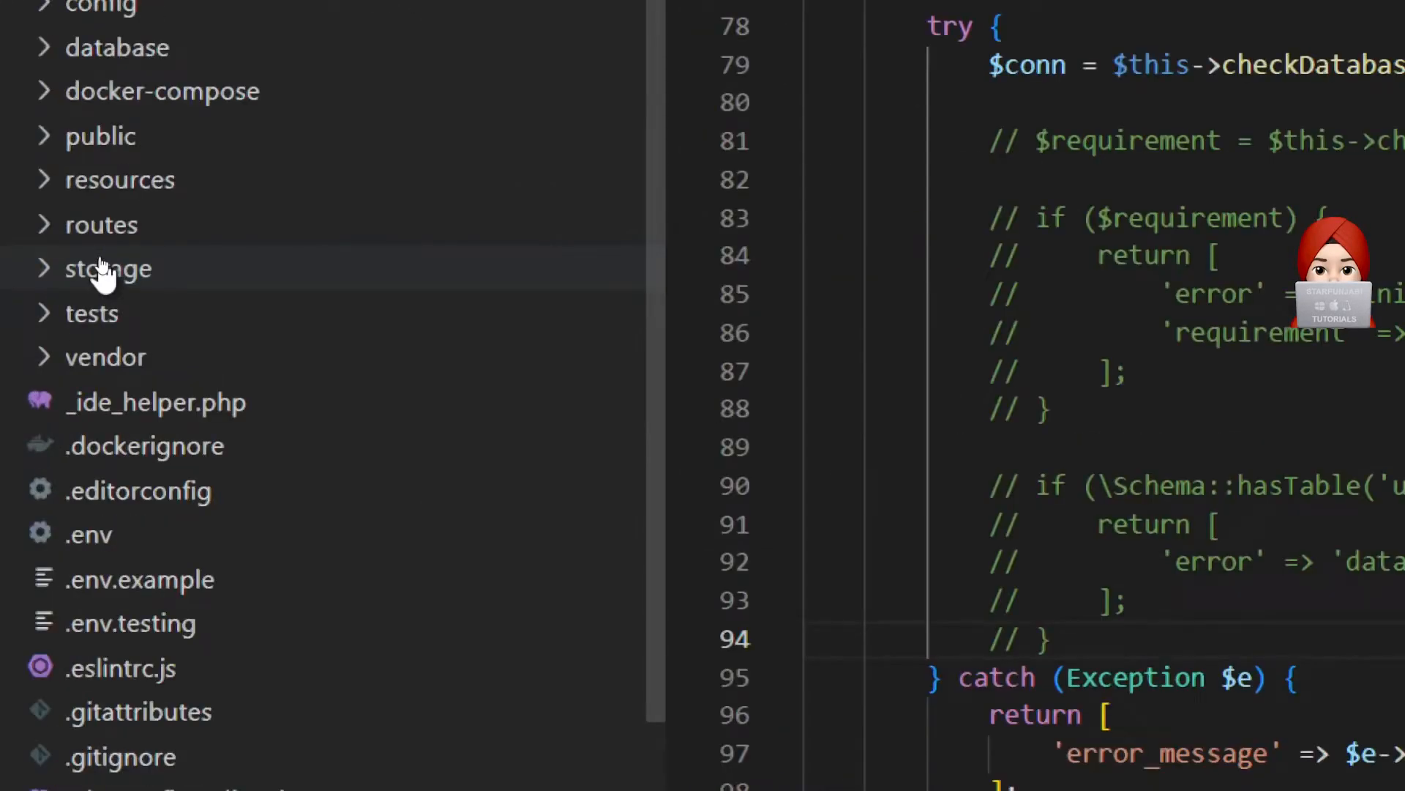
- Create a database_created file in storage/app containing the letter s
left_click(107, 268)
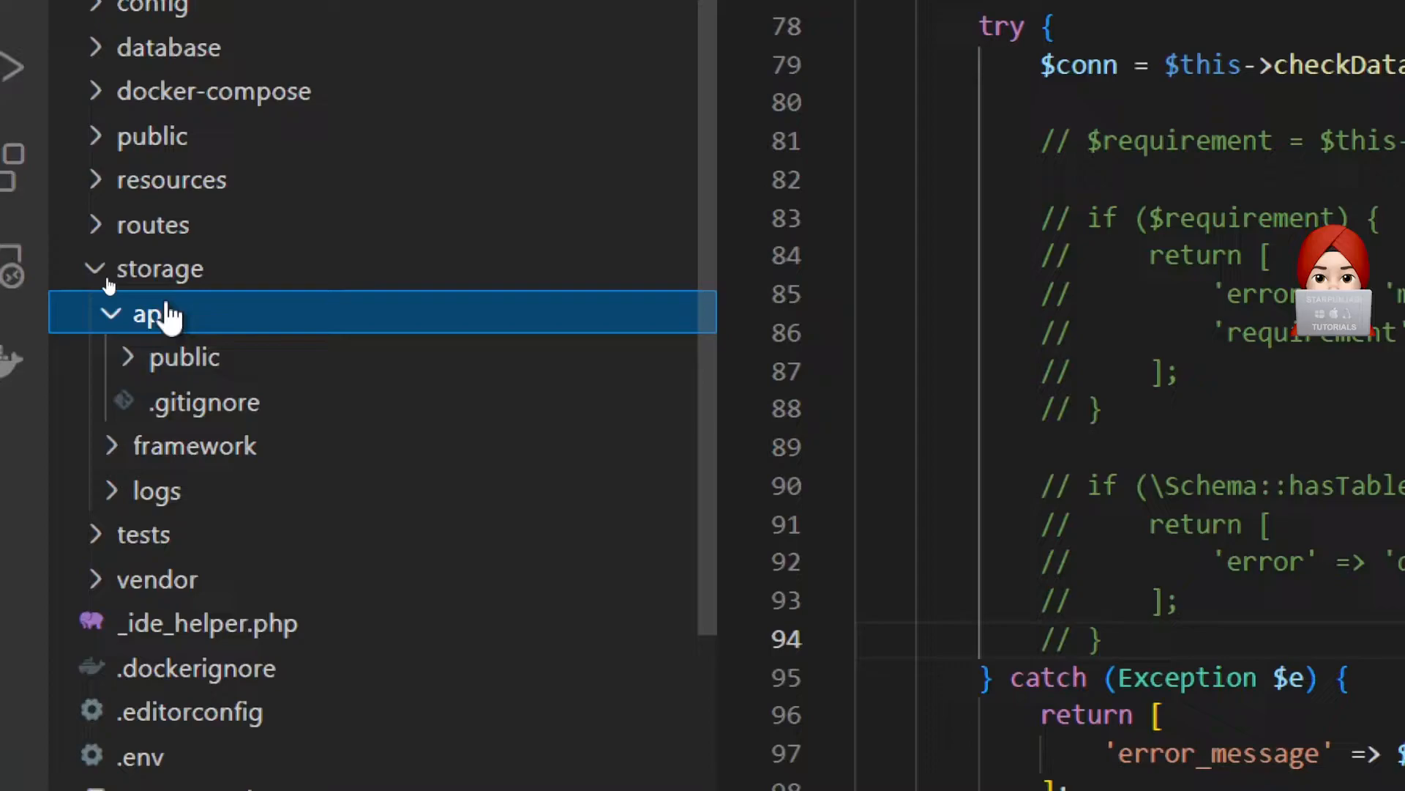
right_click(153, 312)
type("database_c")
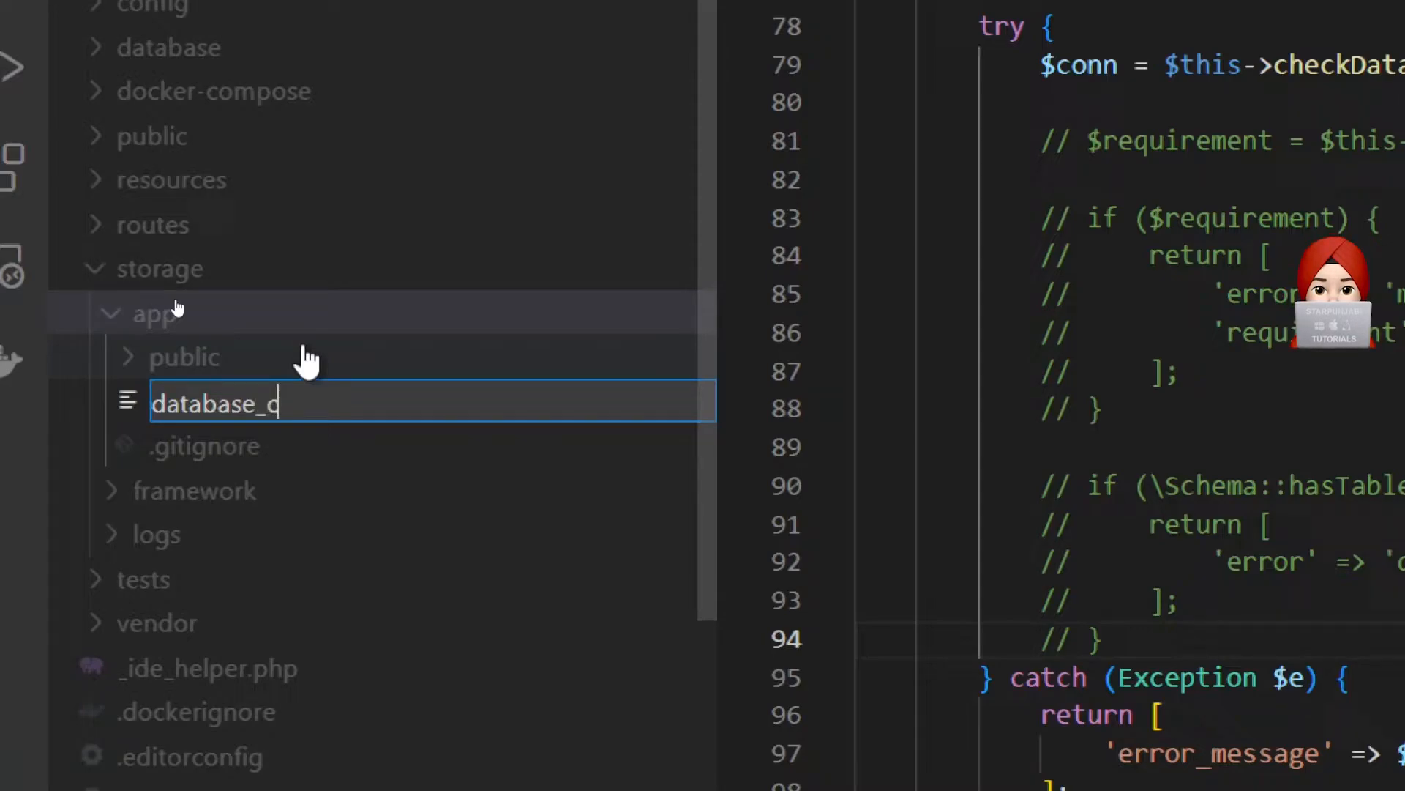
type("reated")
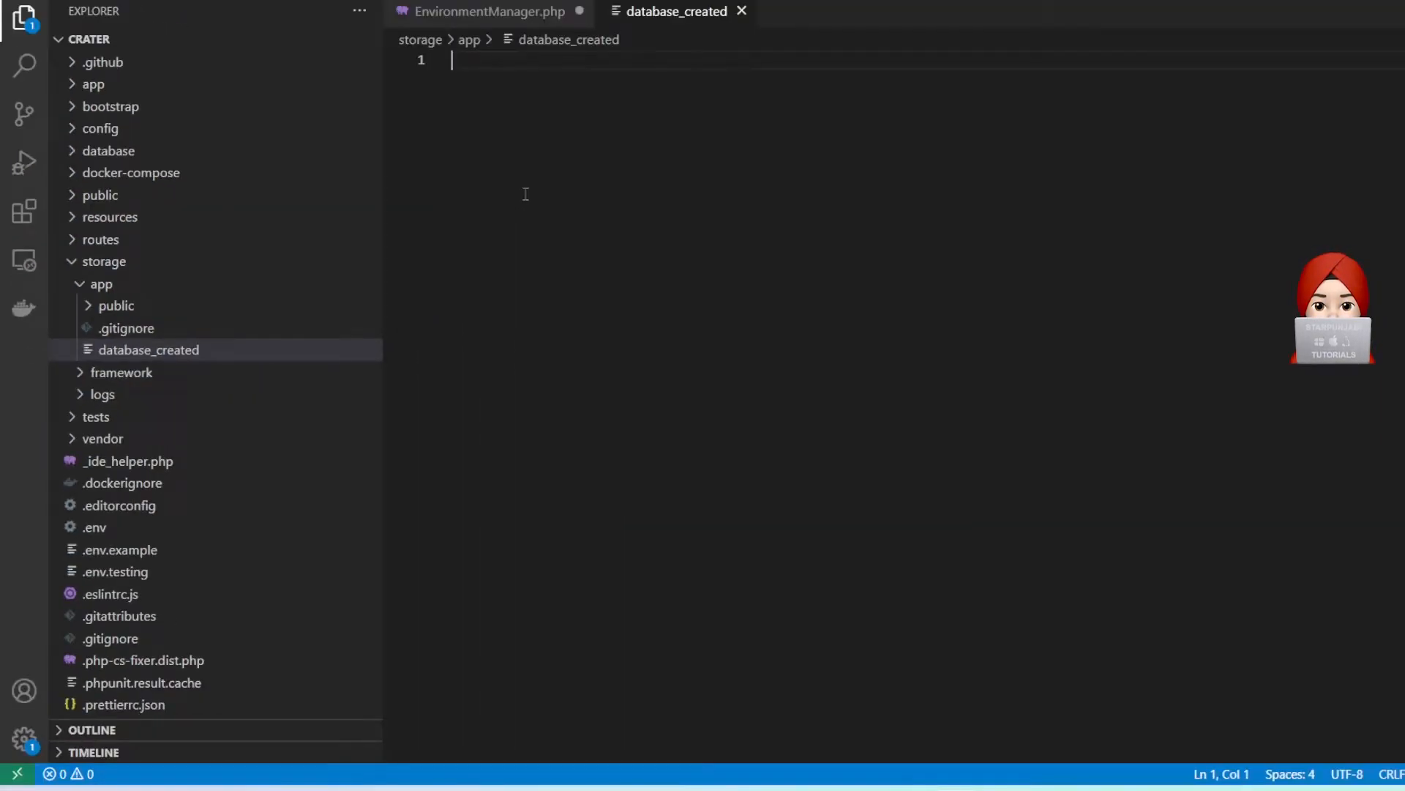
type("s")
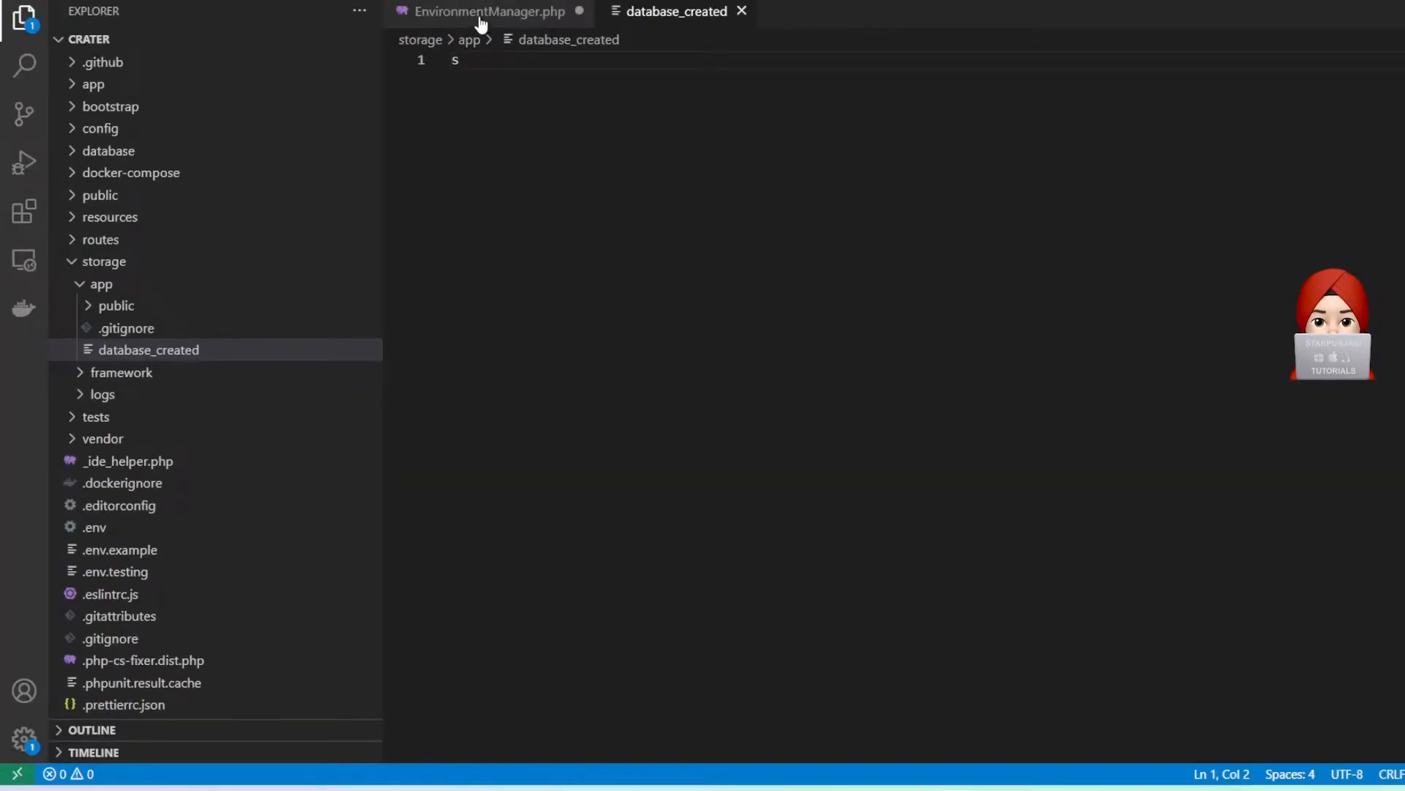
left_click(484, 10)
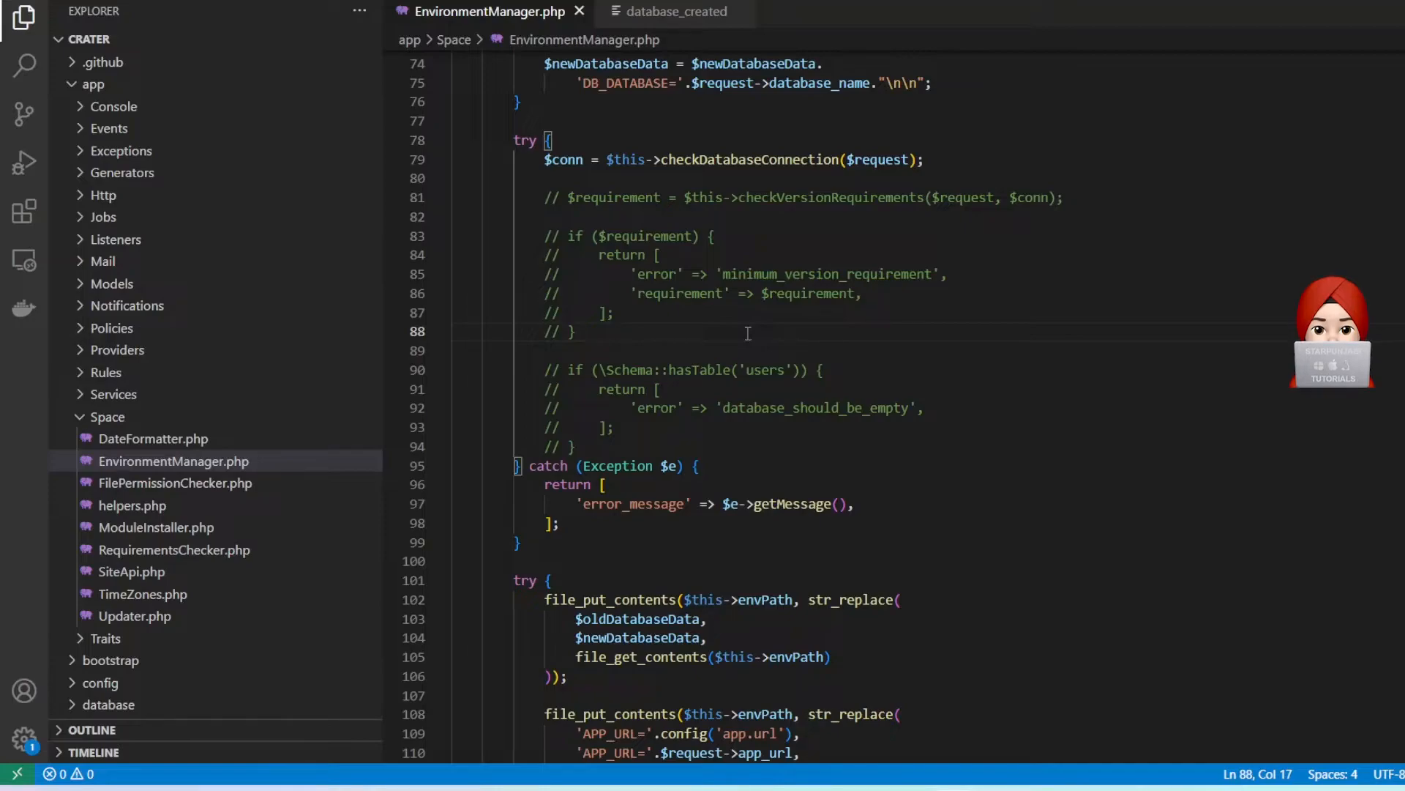
left_click(105, 415)
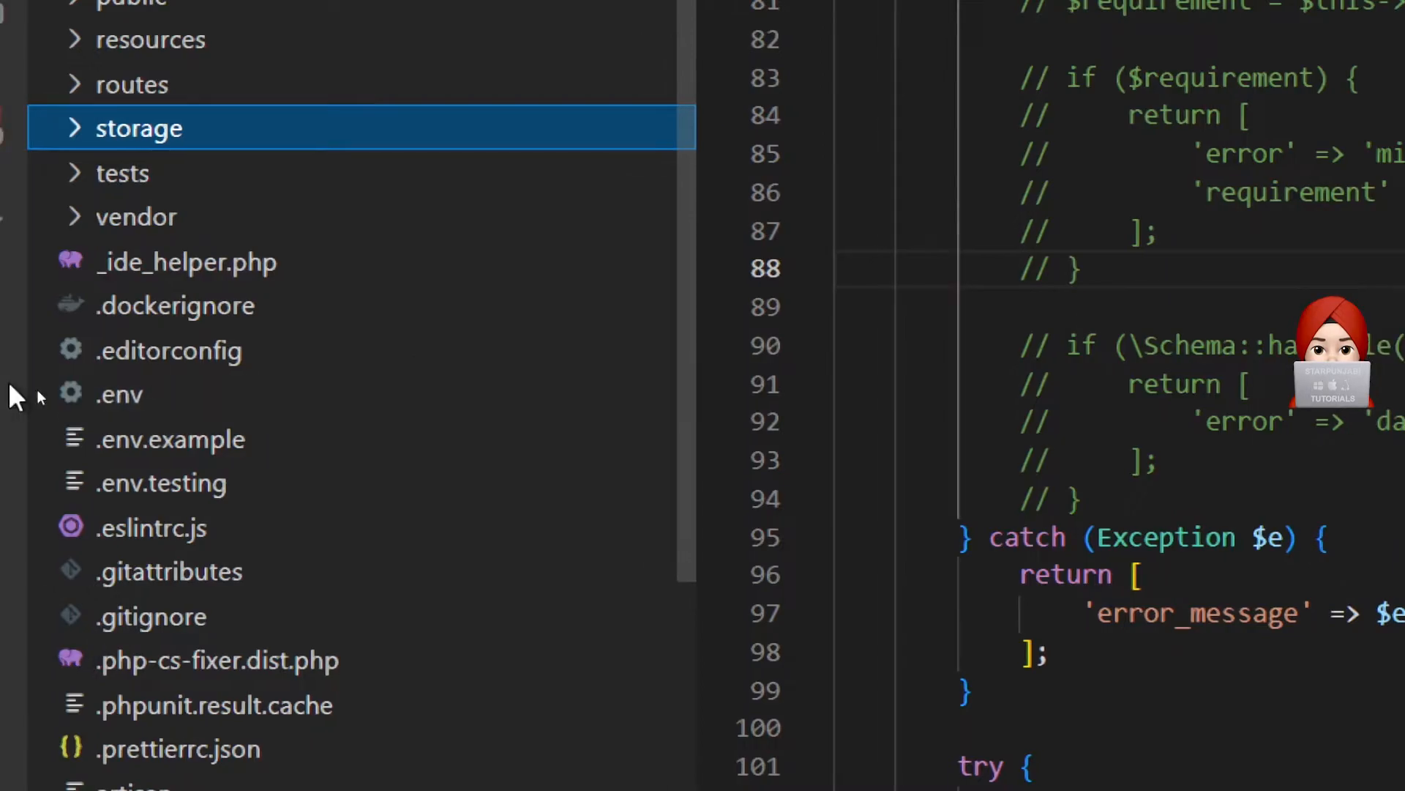
- In .env set APP_URL to 127.0.0.1:8000, DB_HOST localhost, DB_USERNAME root and an empty password
left_click(117, 394)
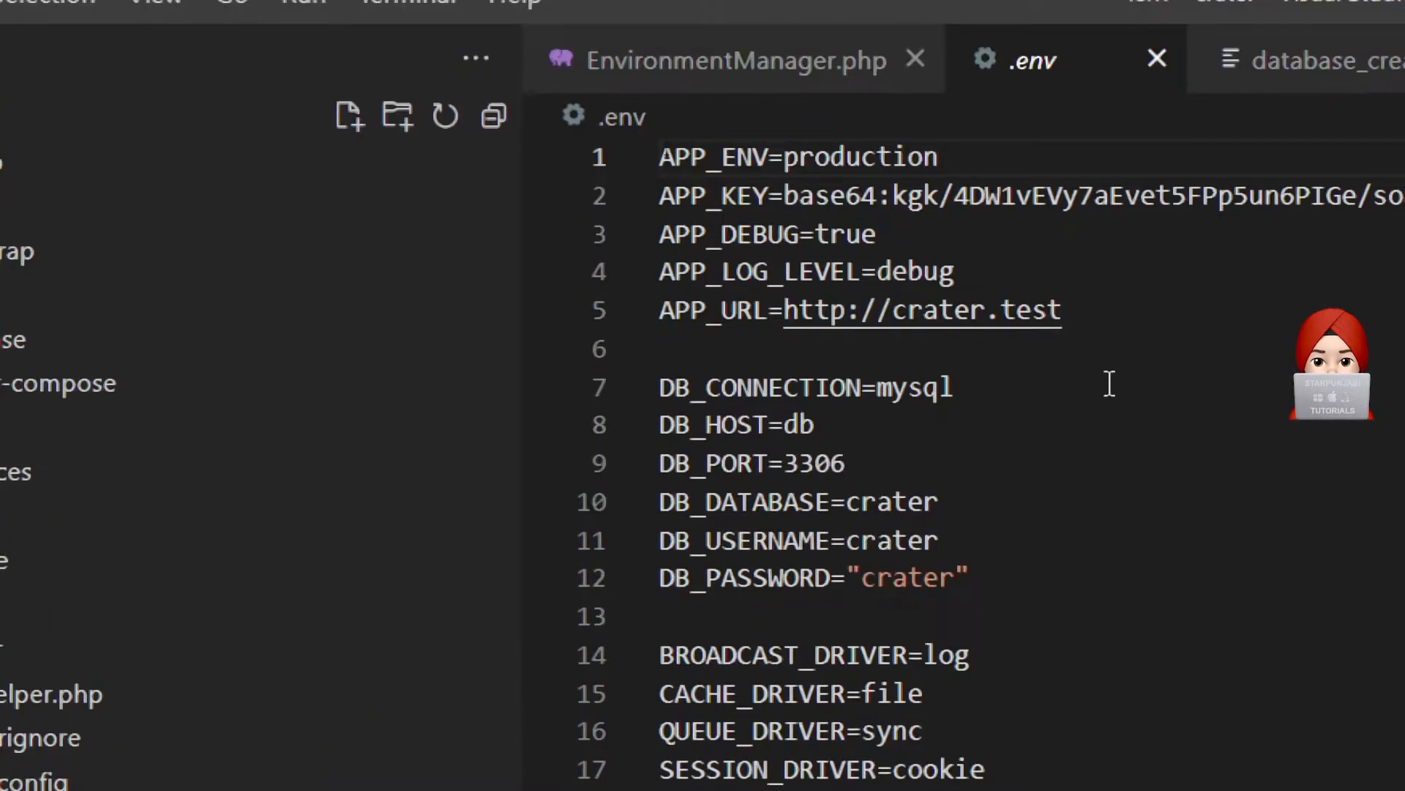
double_click(1031, 310)
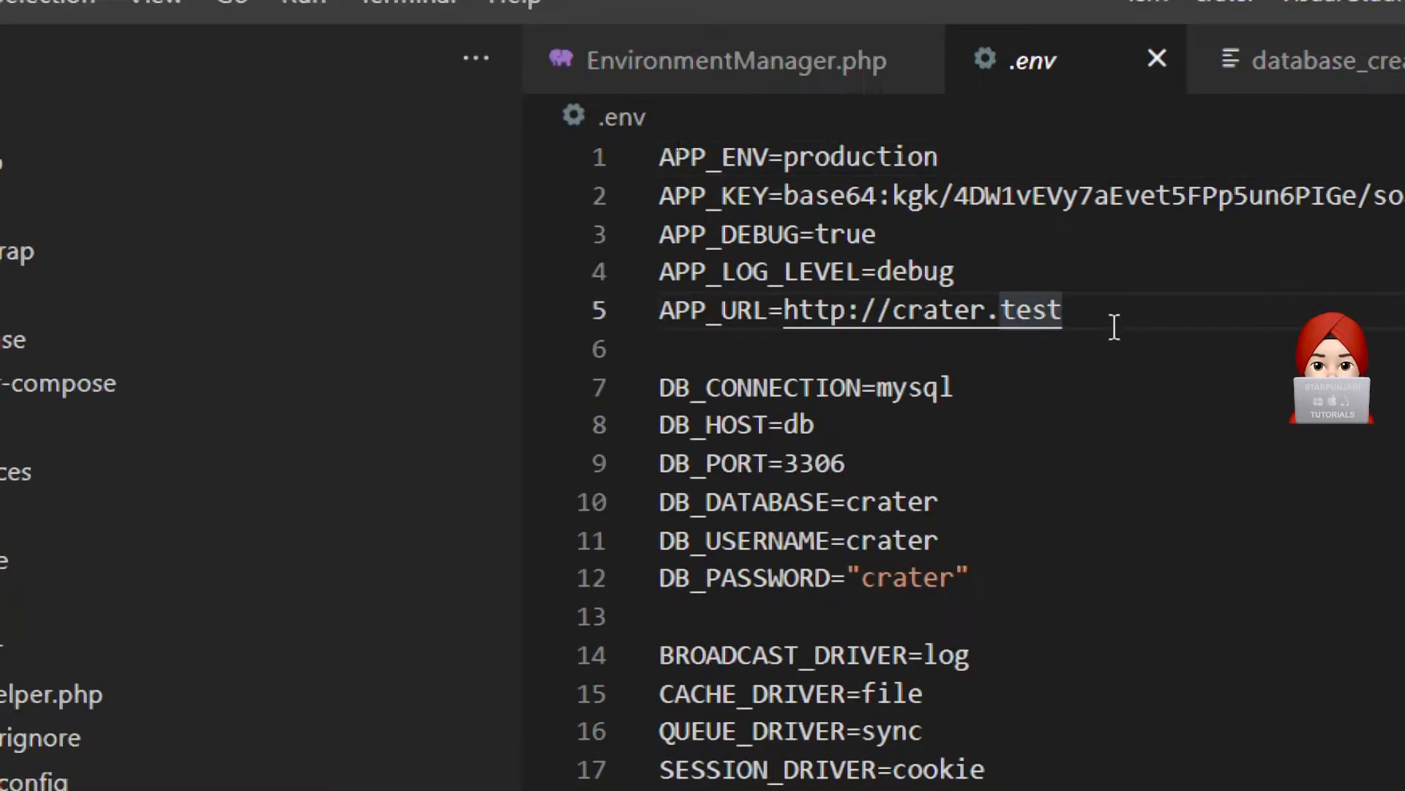
type("1")
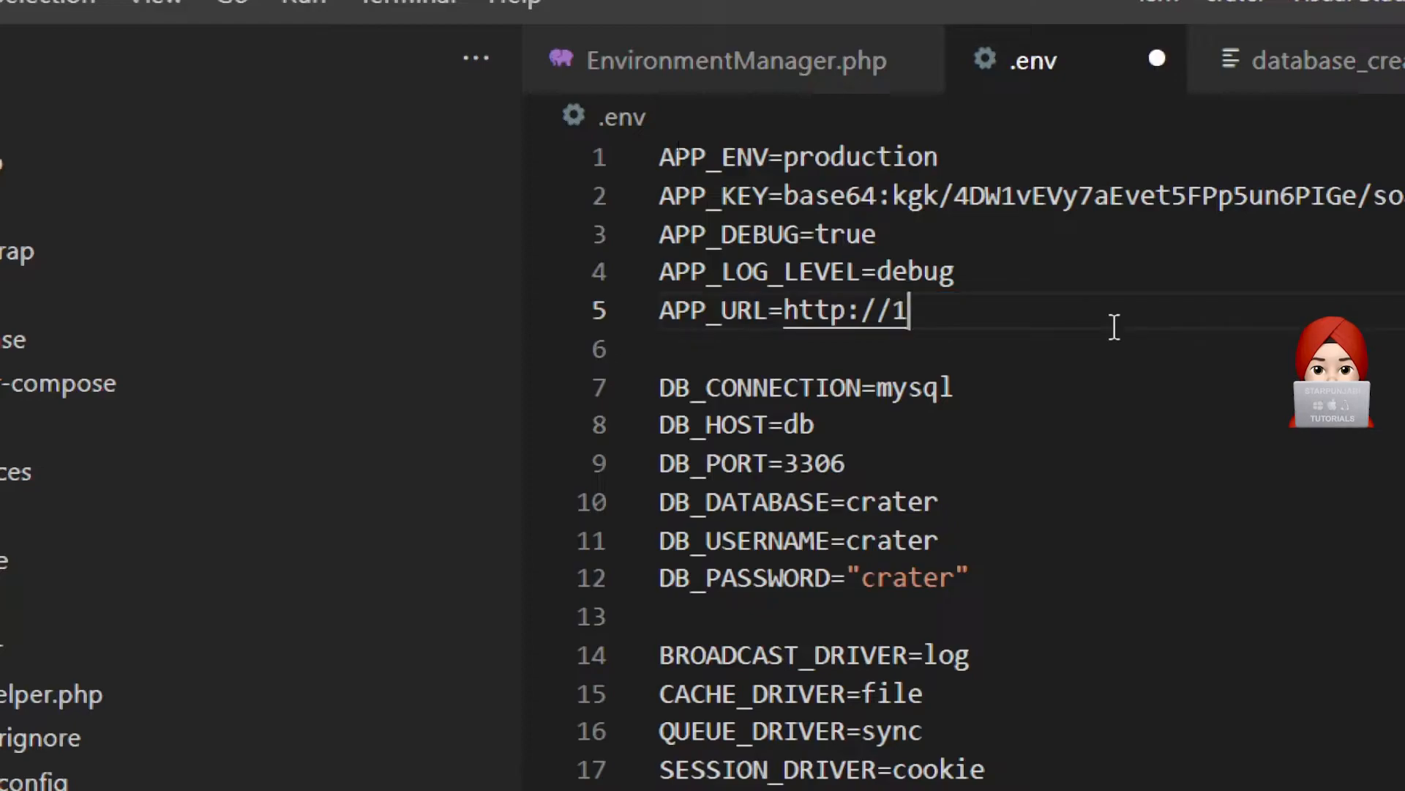
type("27.0.0.")
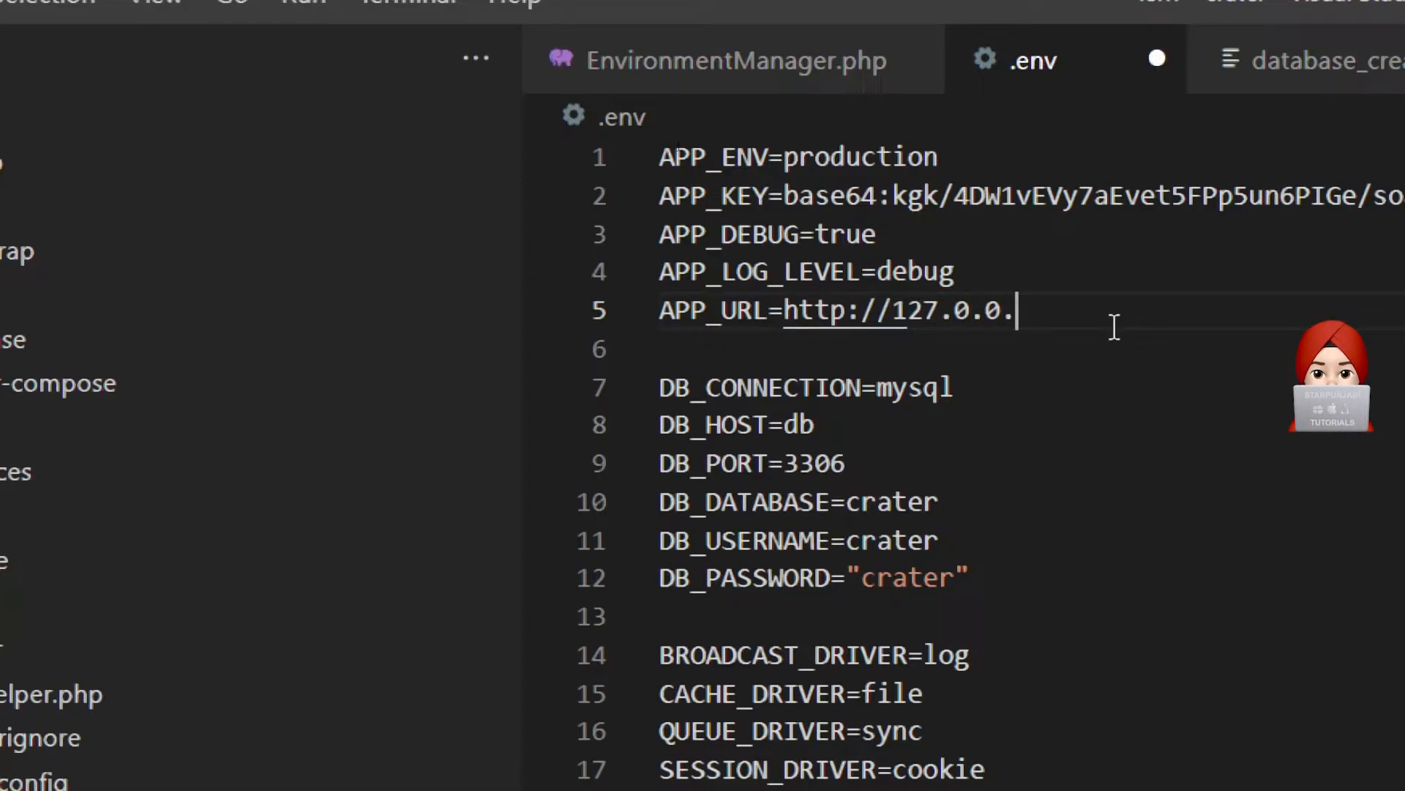
type("1:8000")
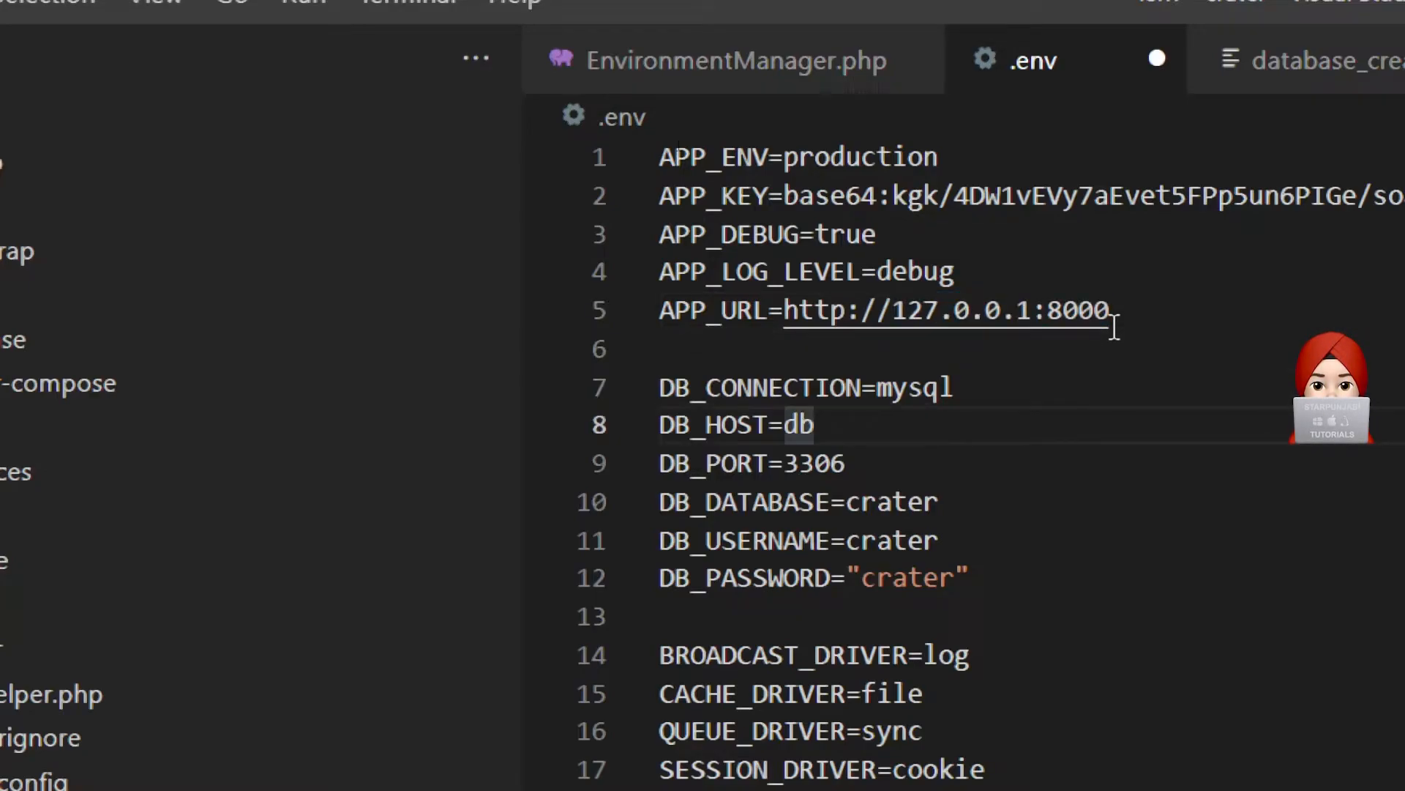
type("localhost")
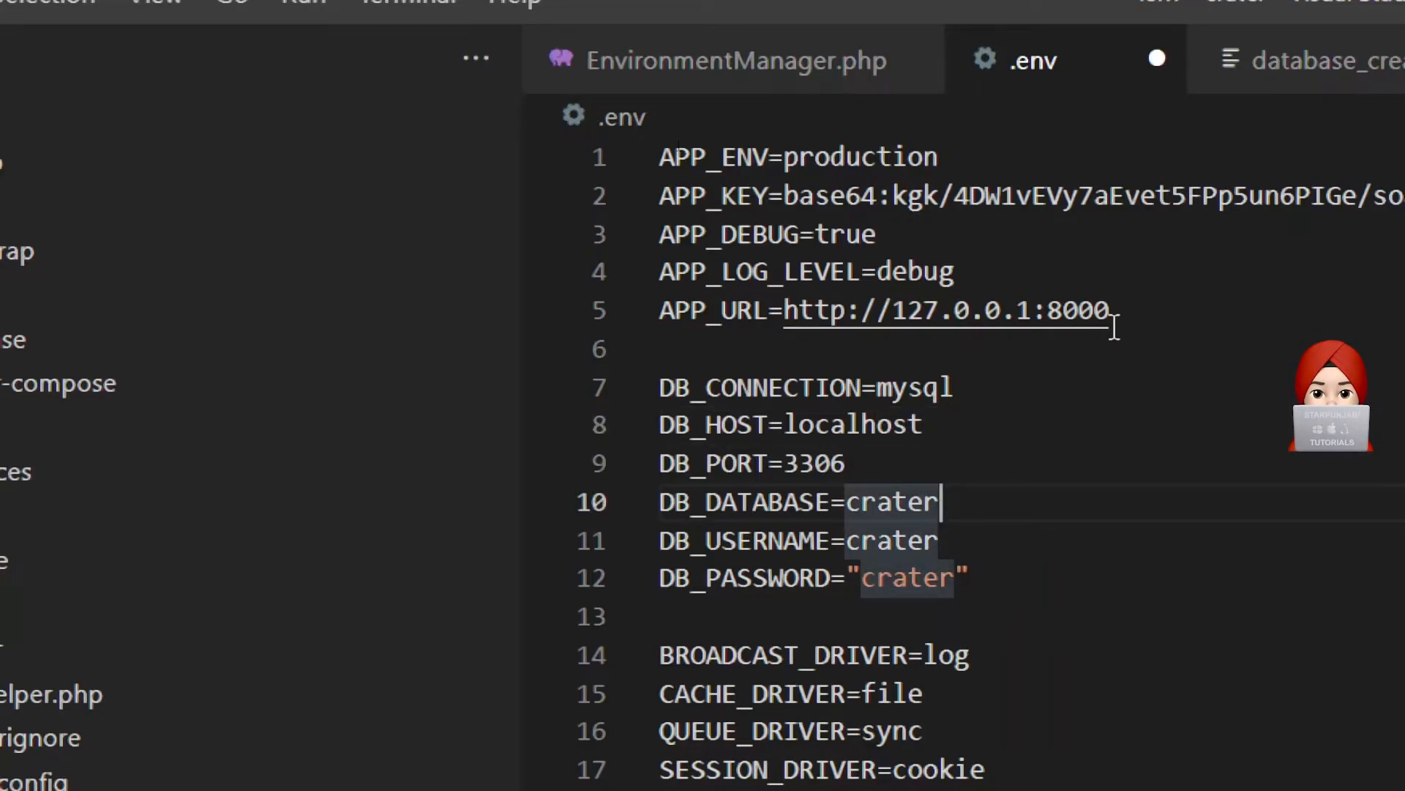
type("roo")
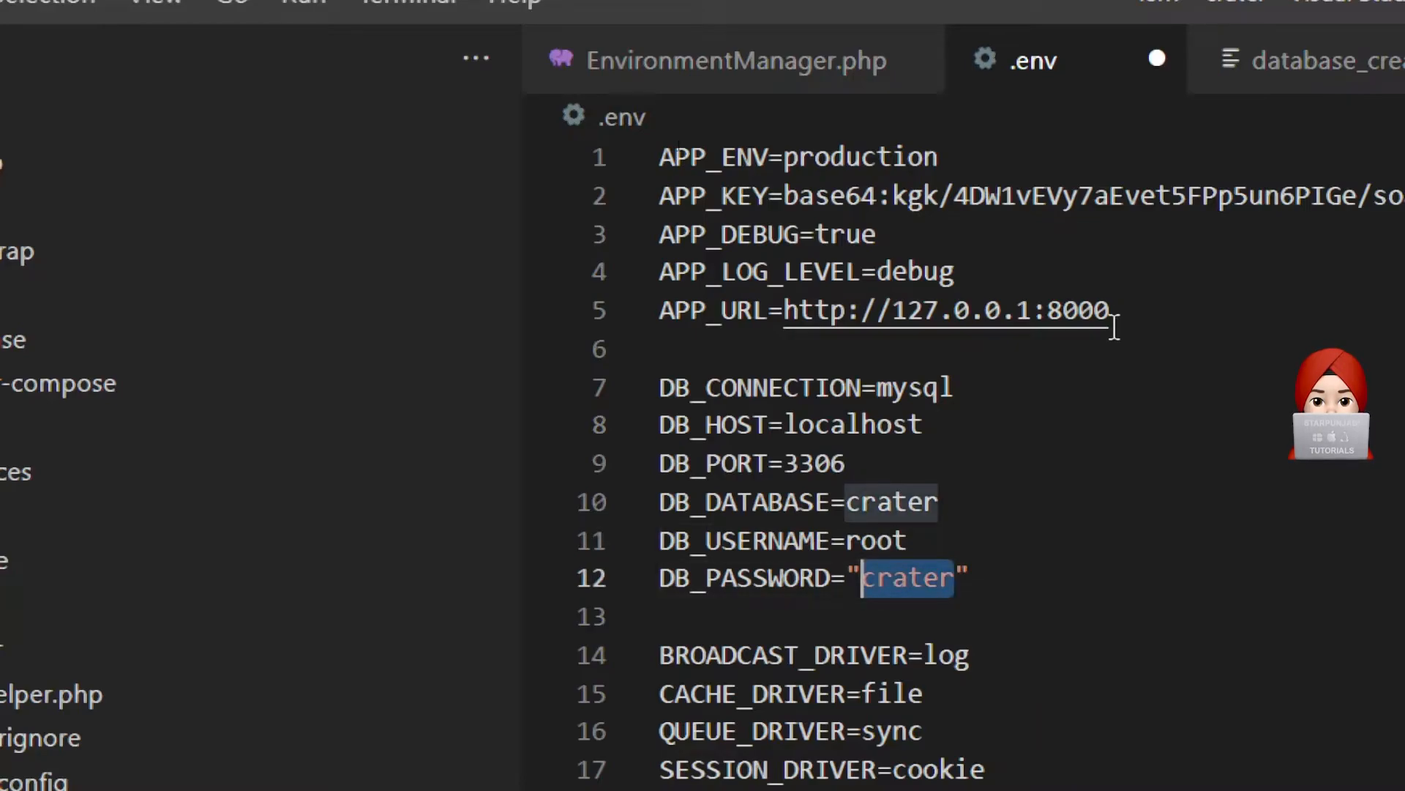
key("Delete")
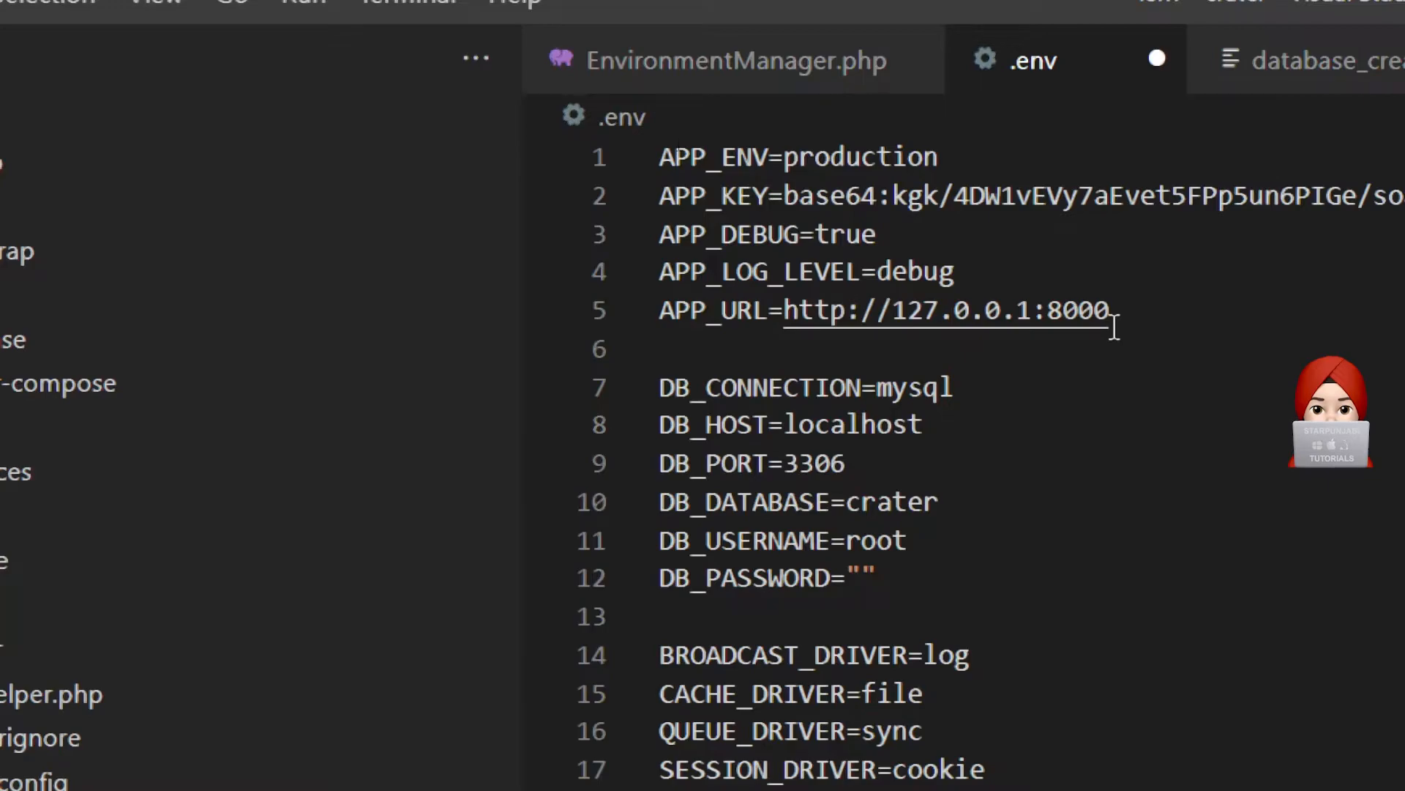
- Set SANCTUM_STATEFUL_DOMAINS and SESSION_DOMAIN to 127.0.0.1:8000 in place of crater.test
scroll("down", 3)
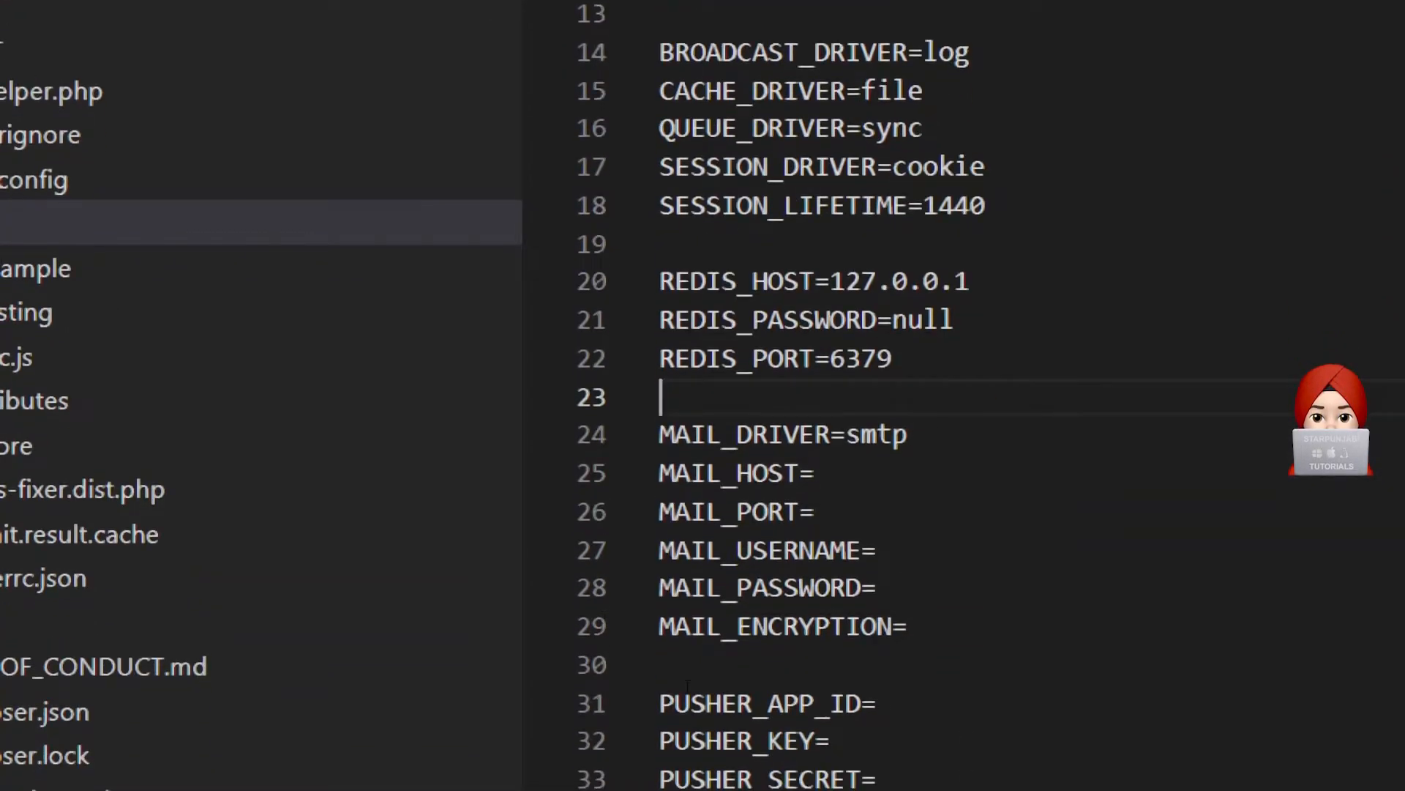
scroll("down", 3)
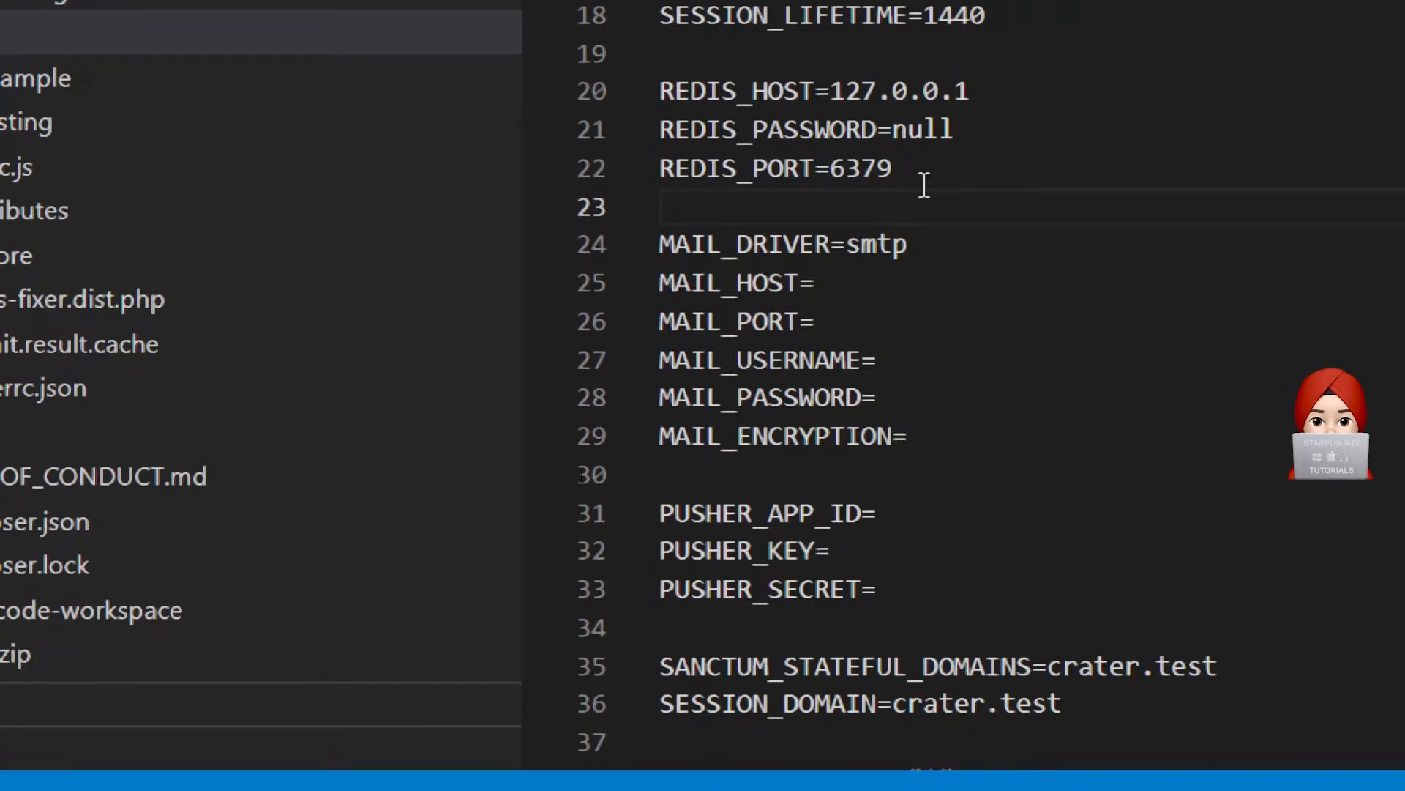
left_click(661, 206)
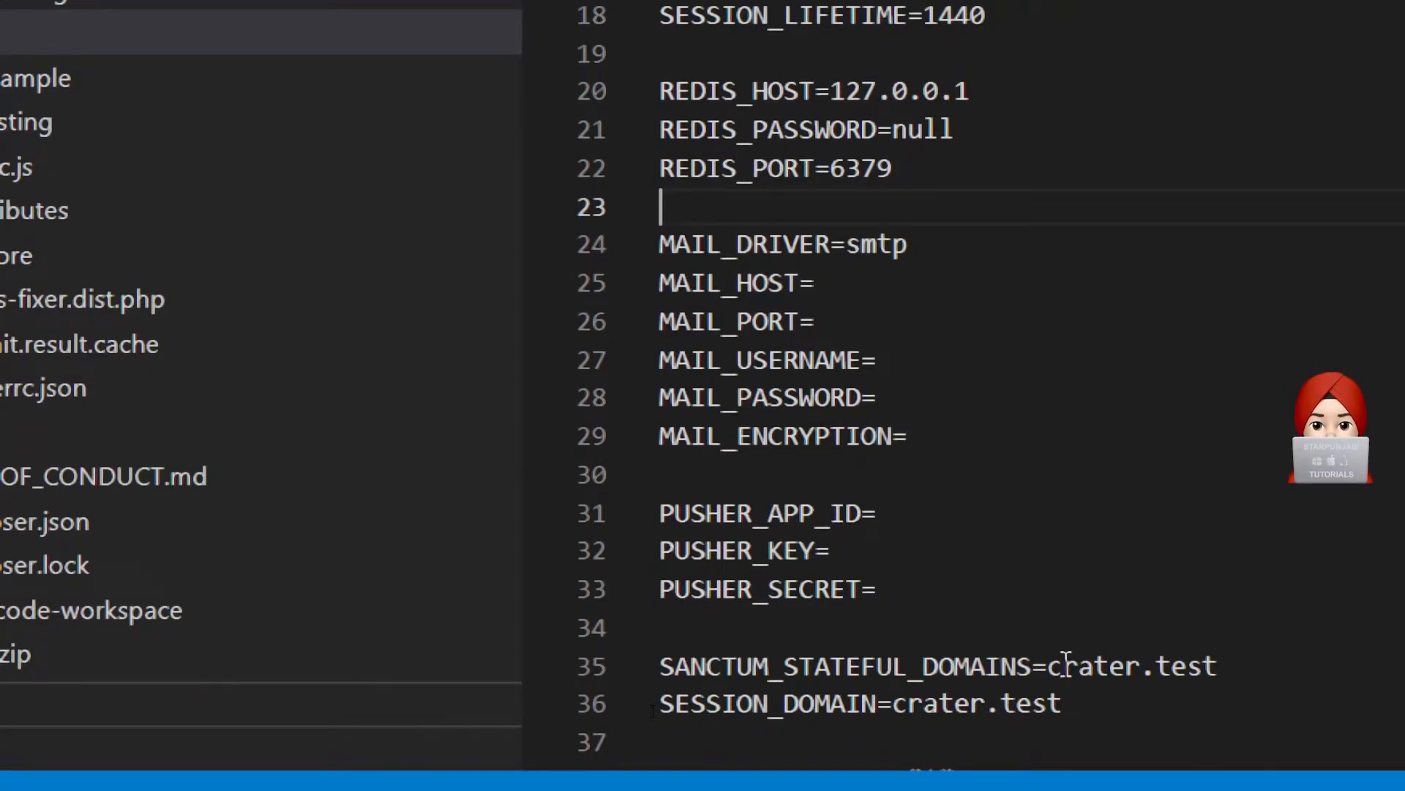
double_click(1132, 664)
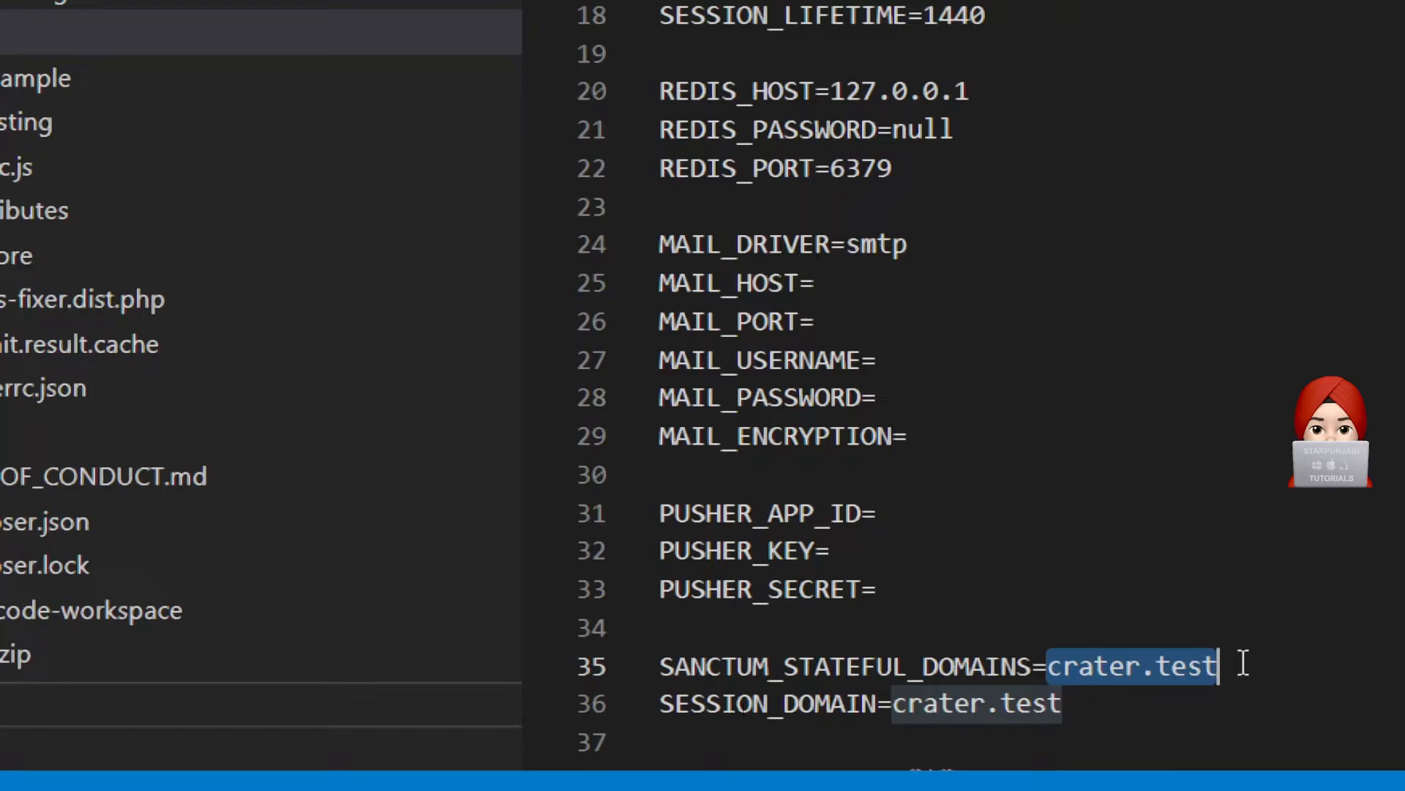
type("127.0.0.1:8000")
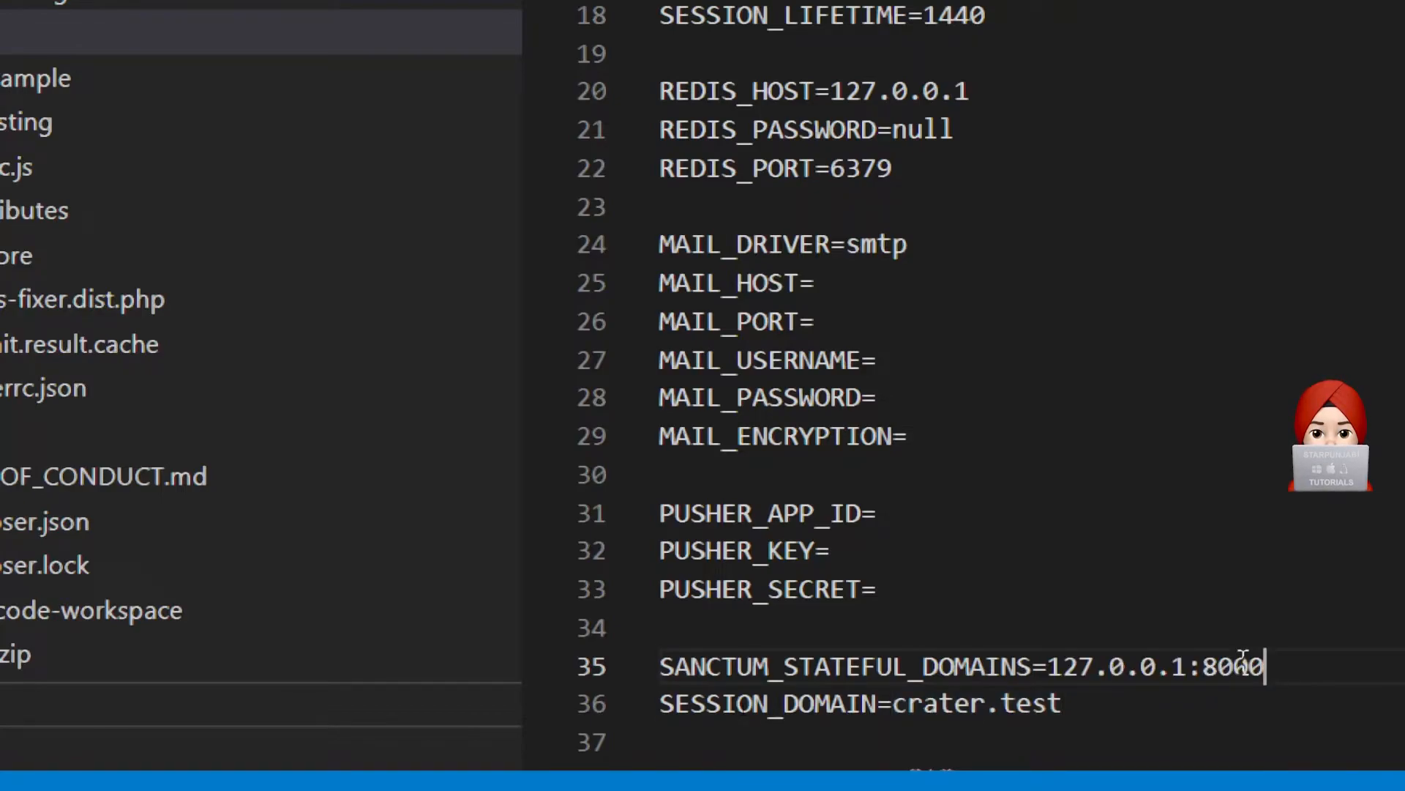
double_click(935, 704)
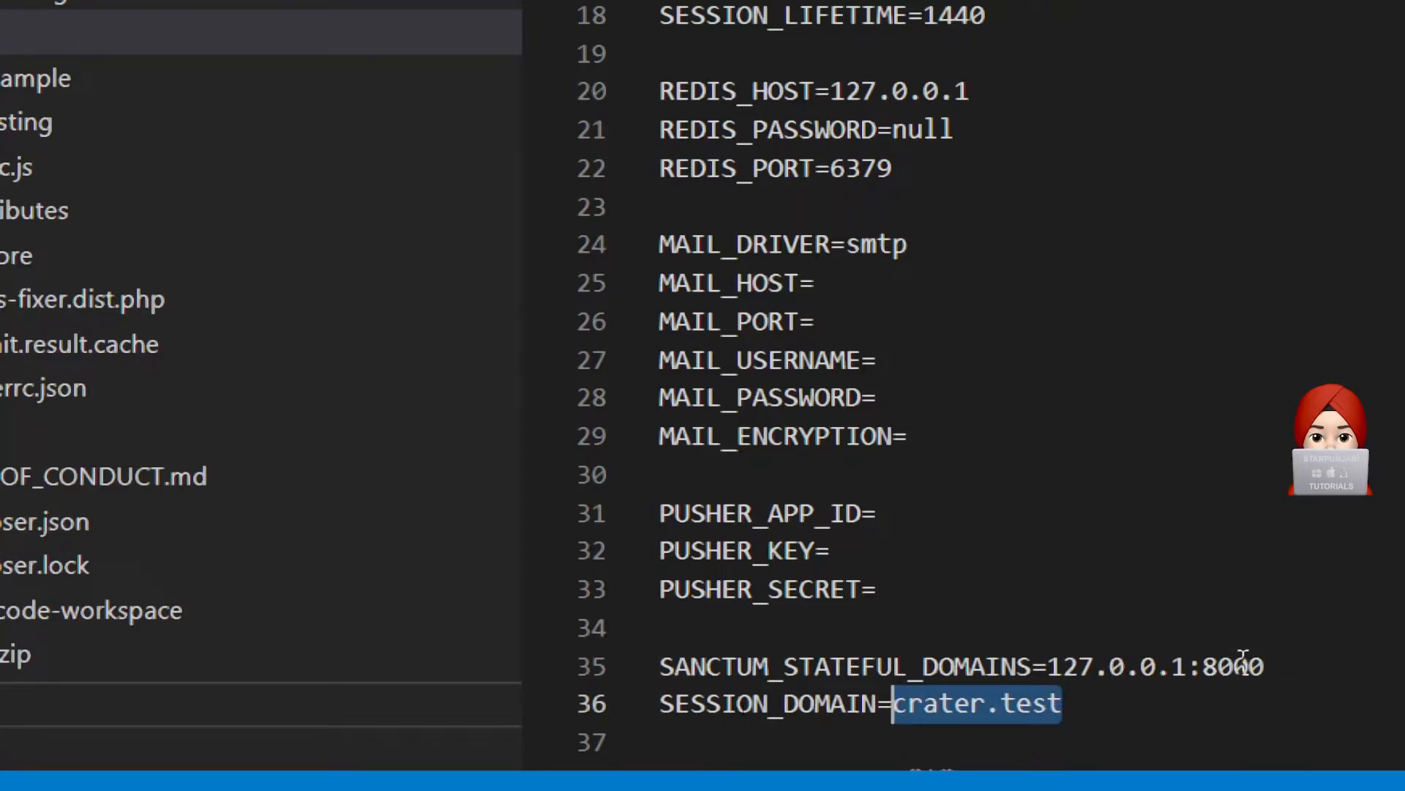
type("127.0.0.1:8000")
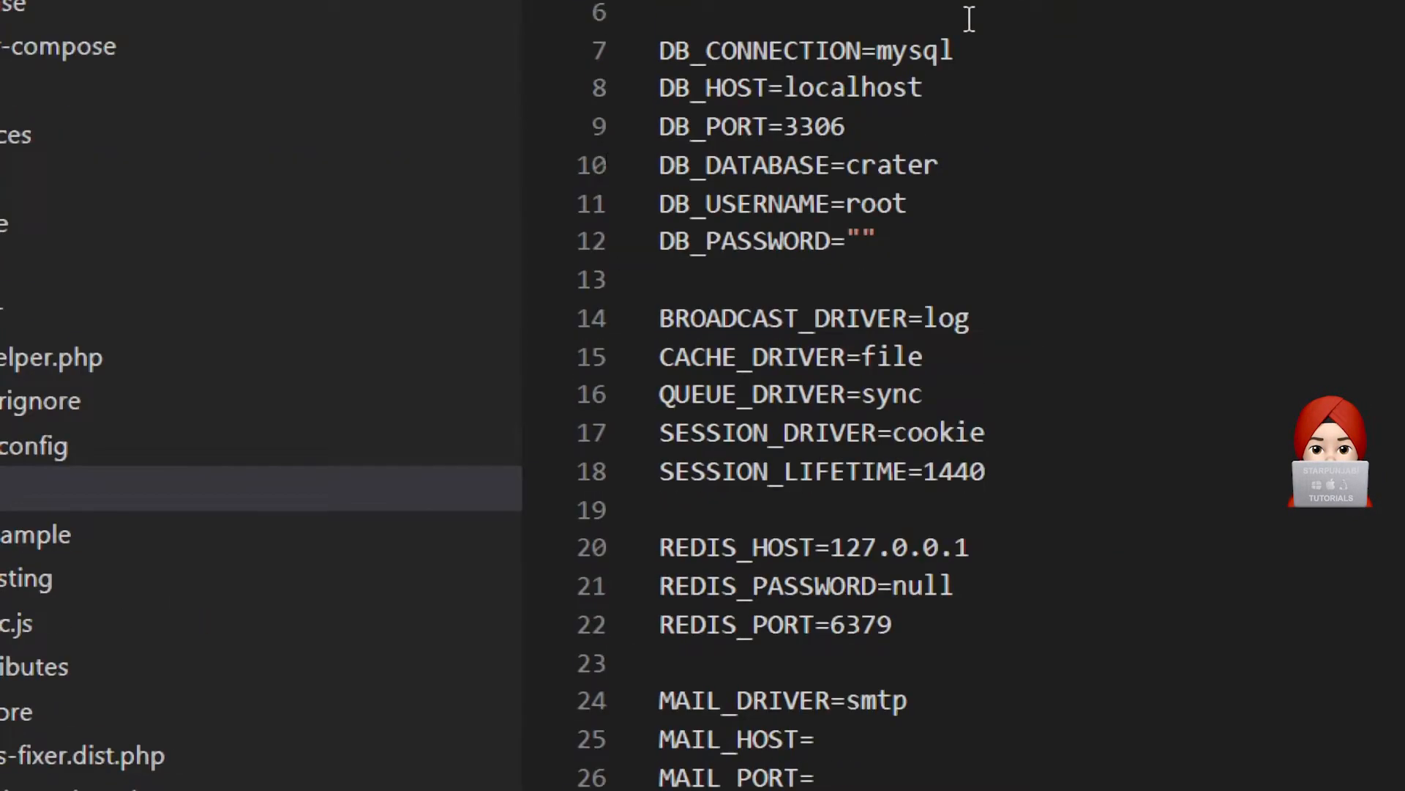
scroll("up", 3)
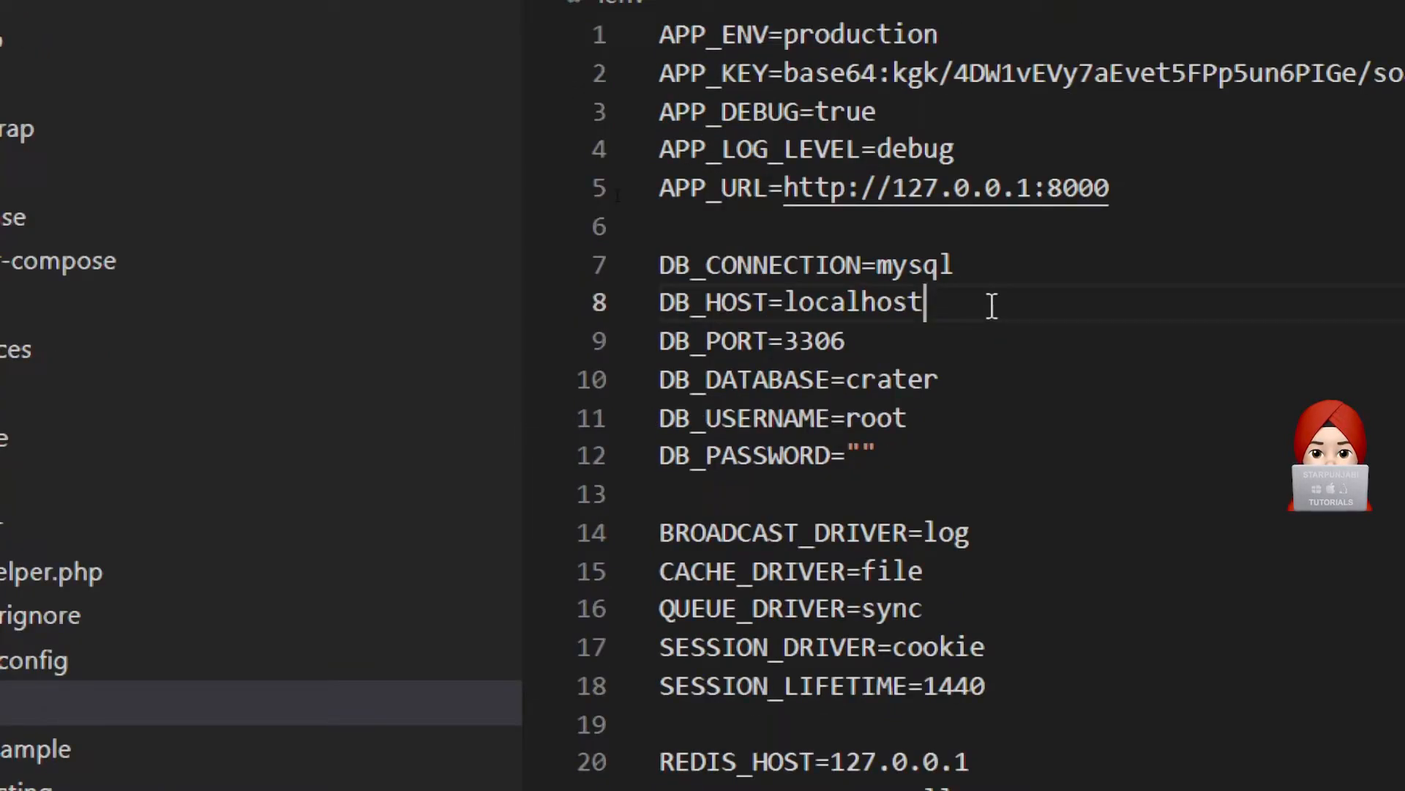
left_click(878, 456)
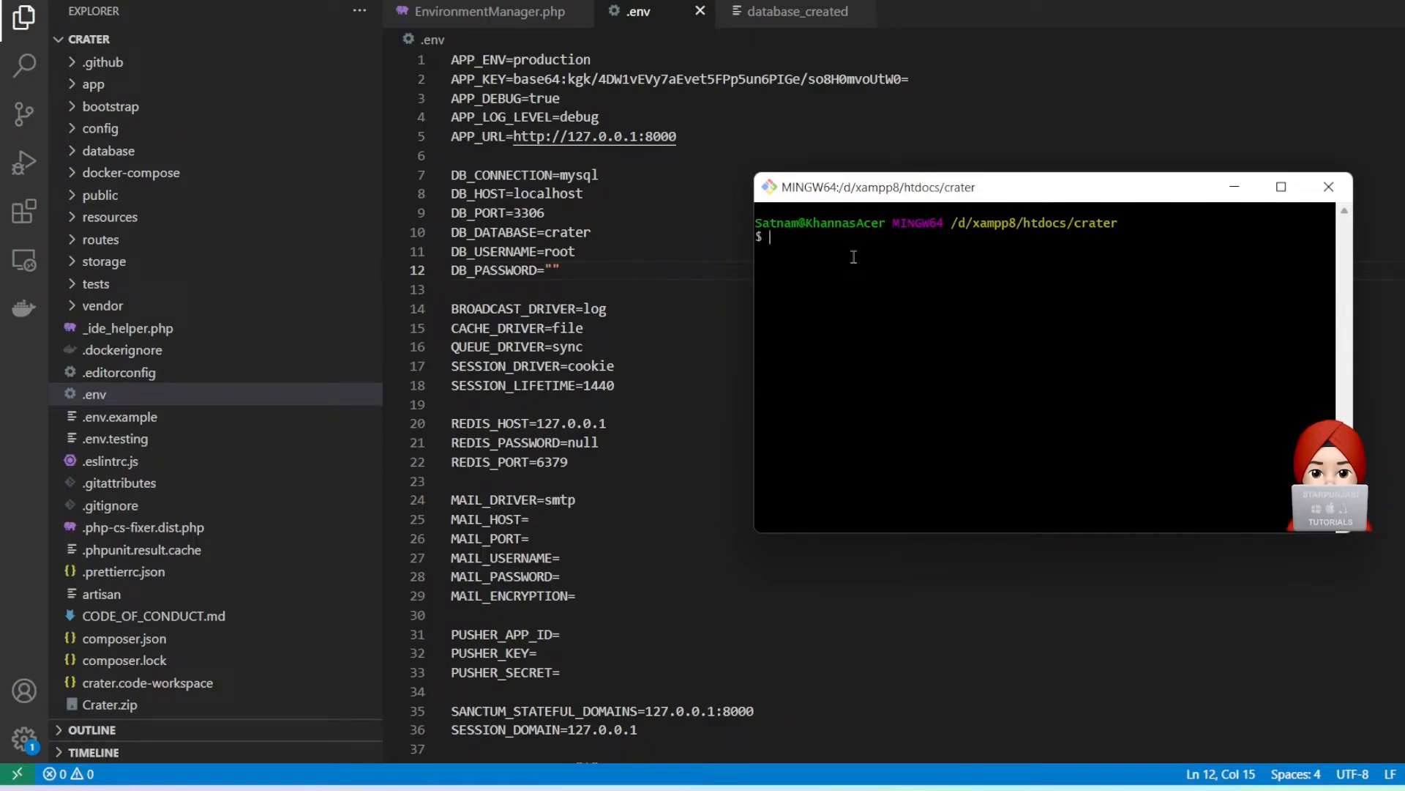
- Run php artisan migrate chained with artisan db:seed in Git Bash
type("php")
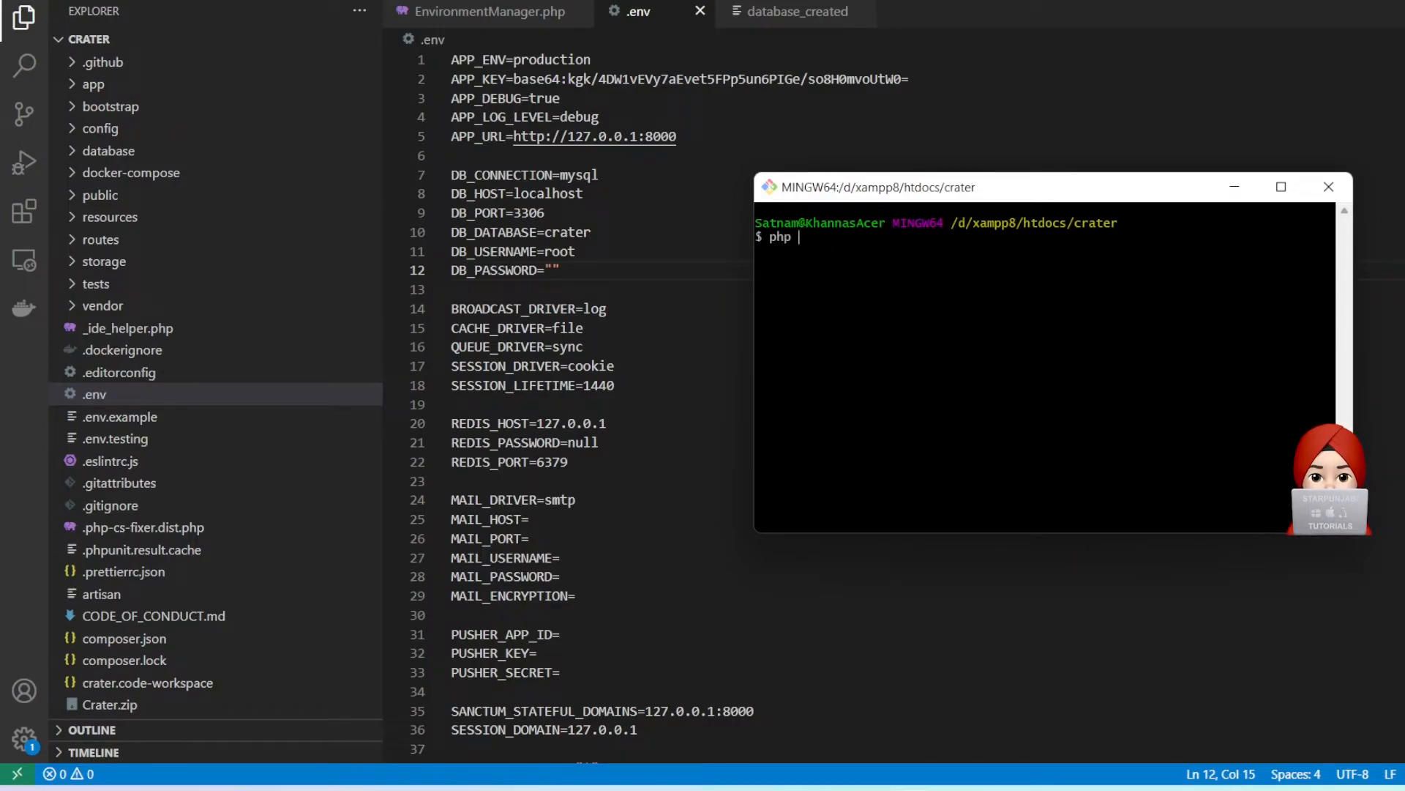
type("artisan")
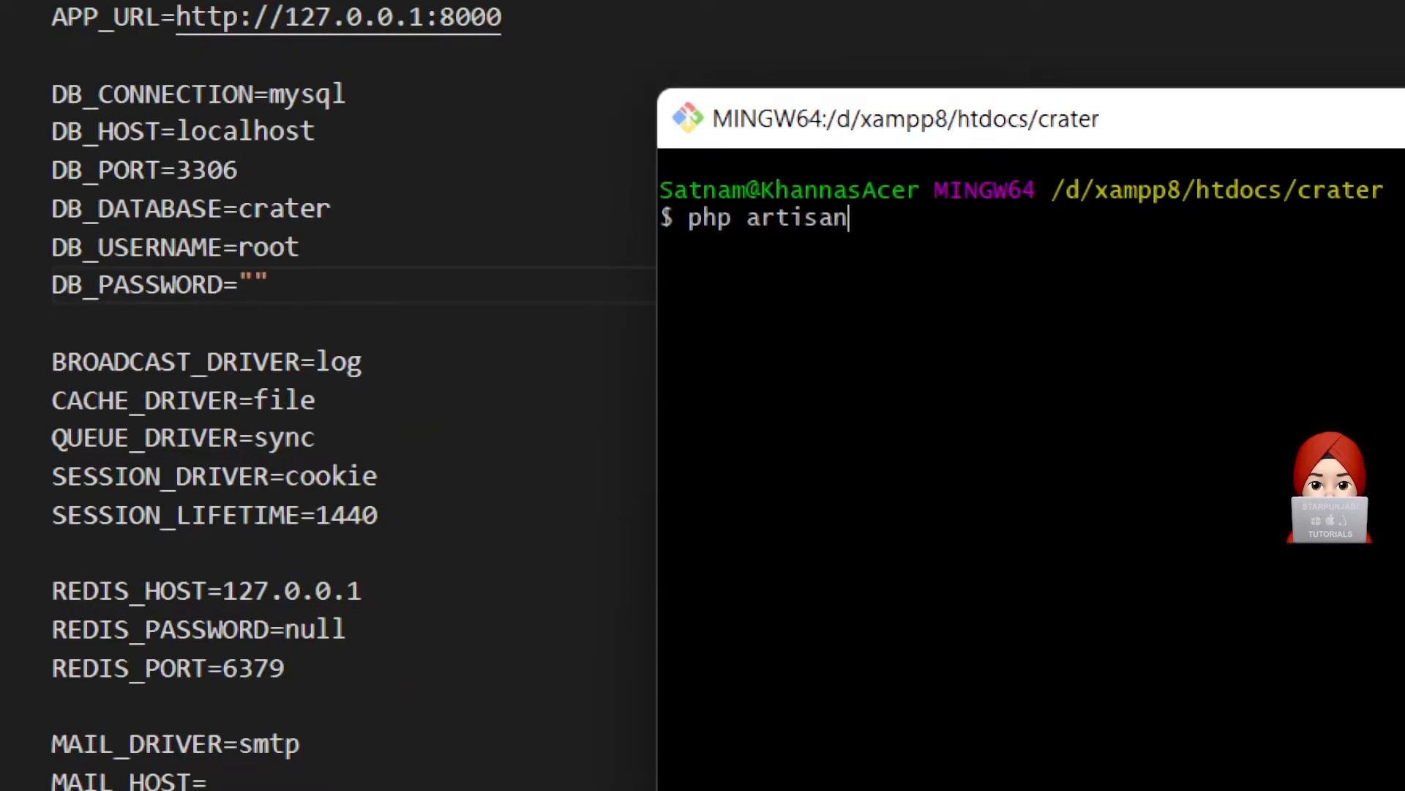
type("migrate")
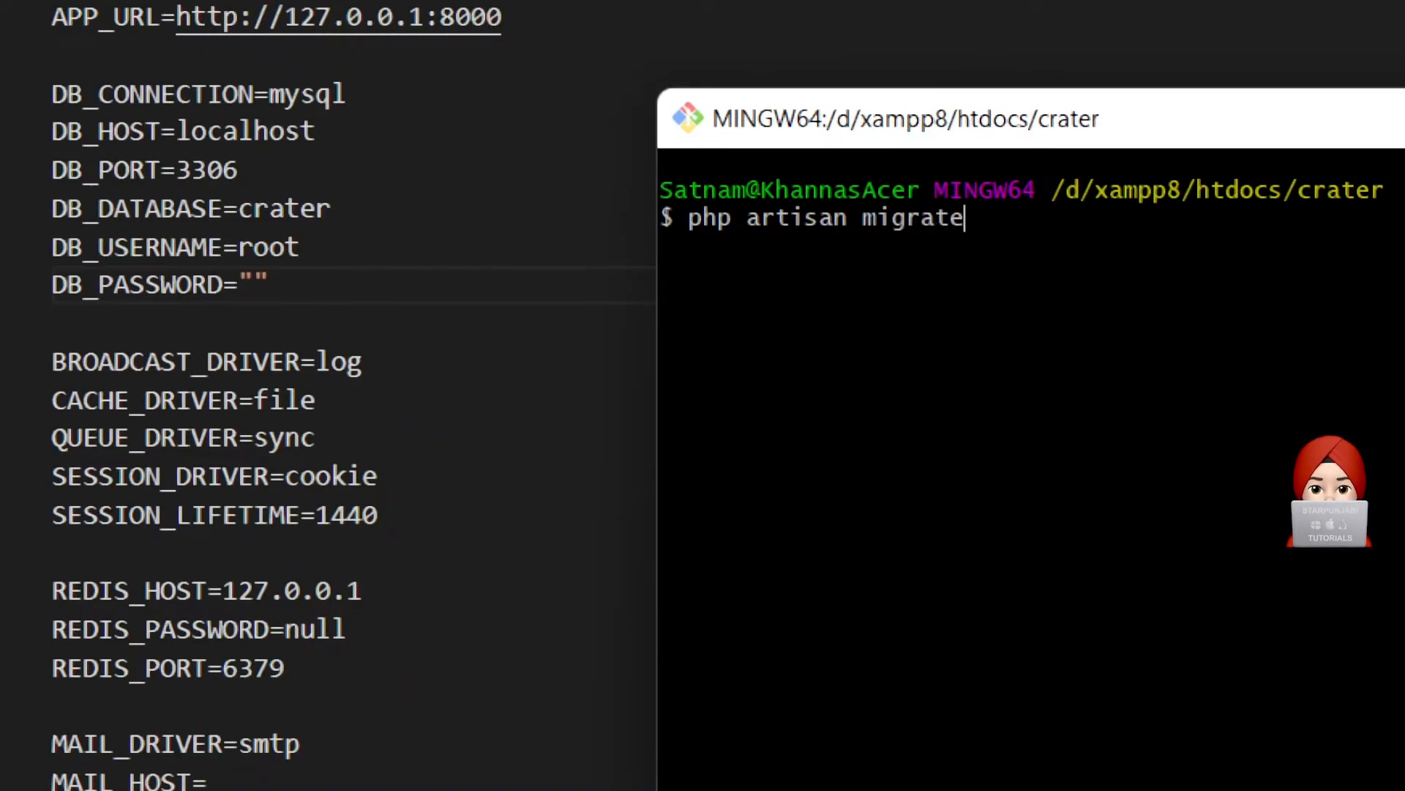
type("&& php")
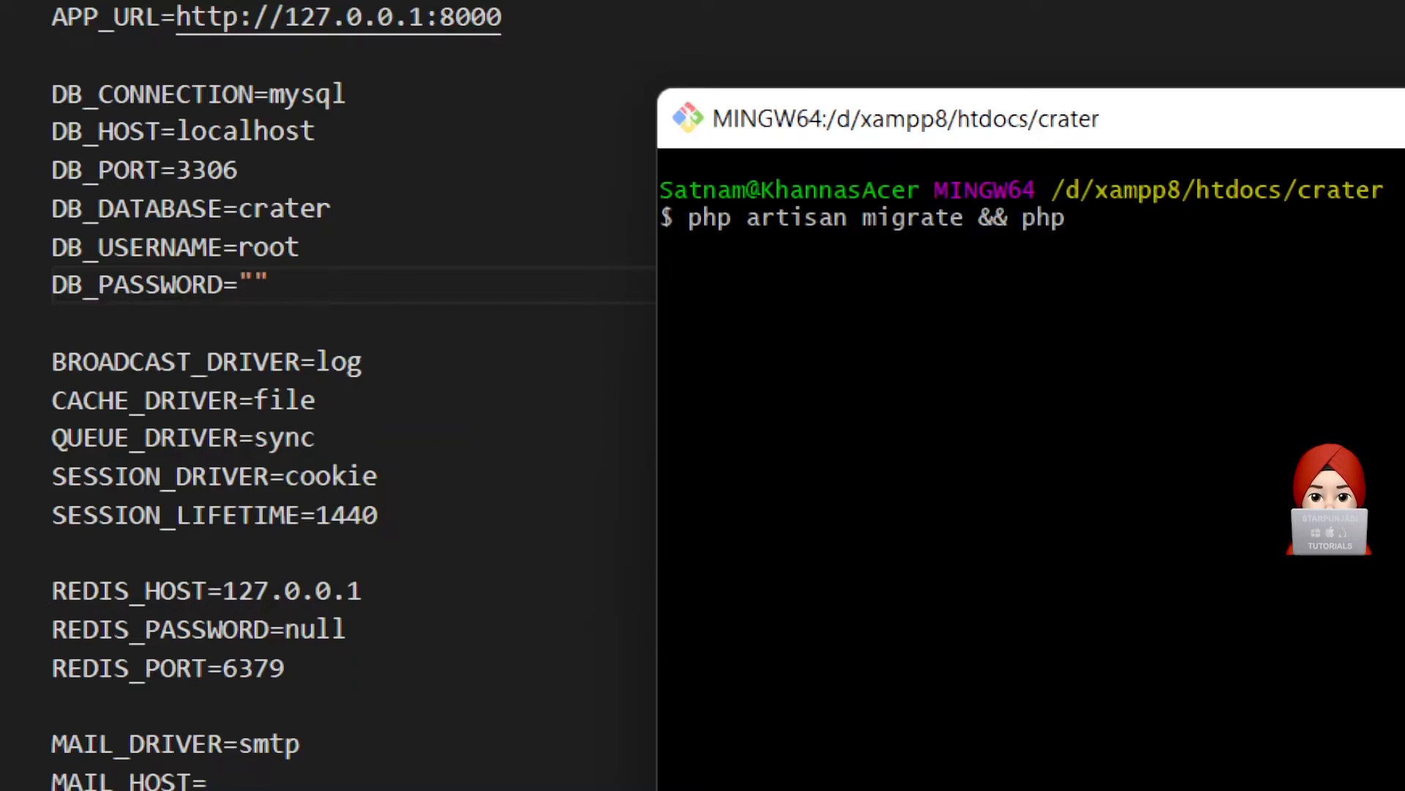
type("artisan d")
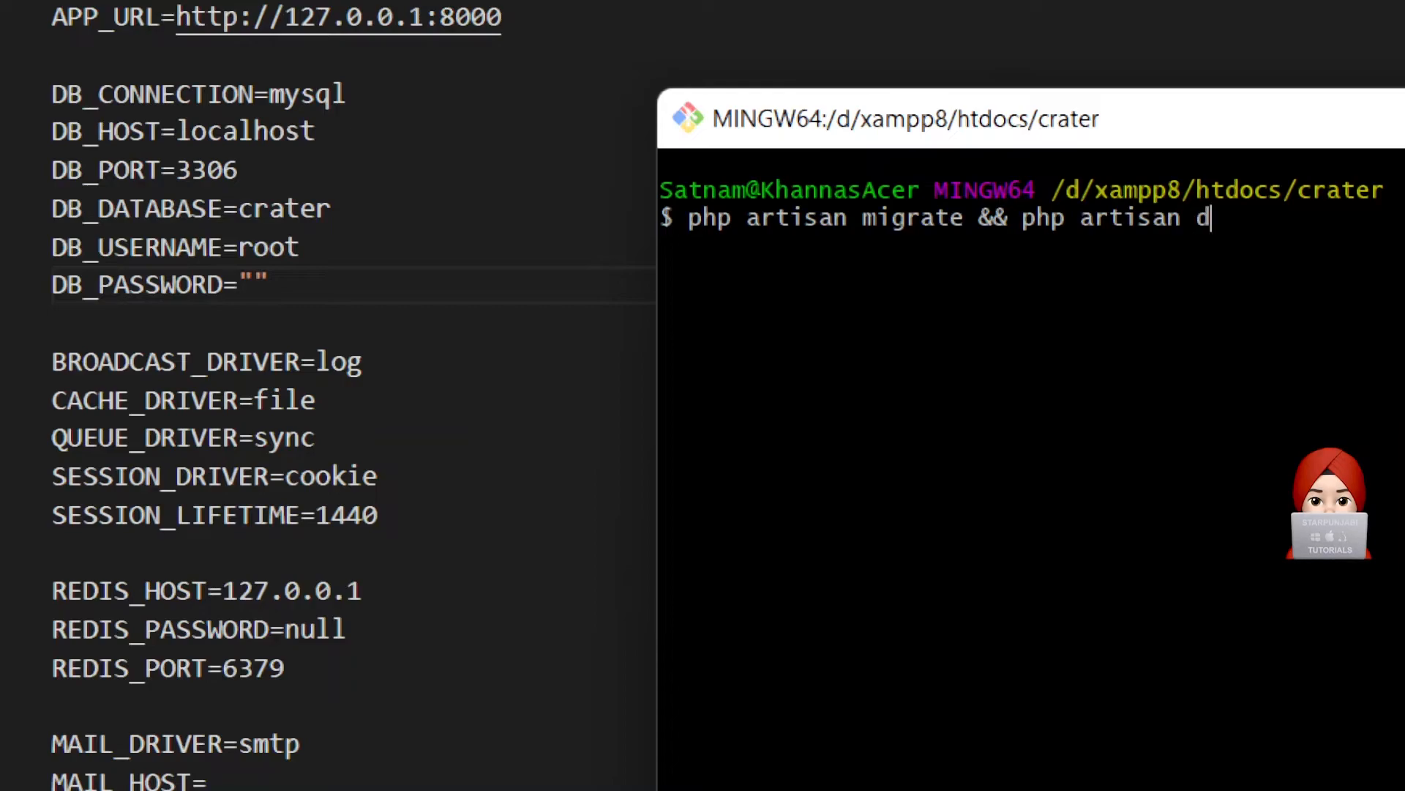
type("b:seed")
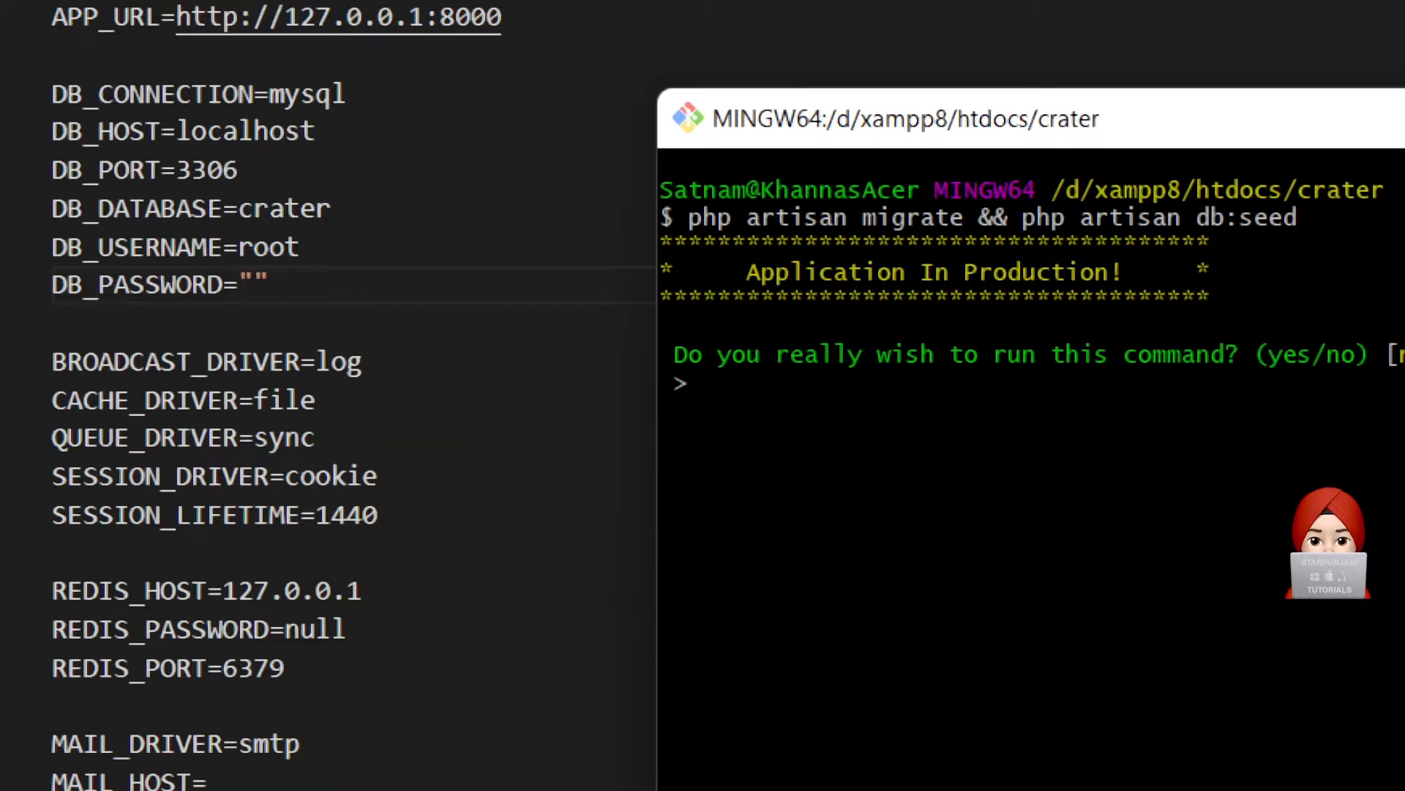
- Answer yes at the production confirmation prompts so migrations and seeding complete
type("yes")
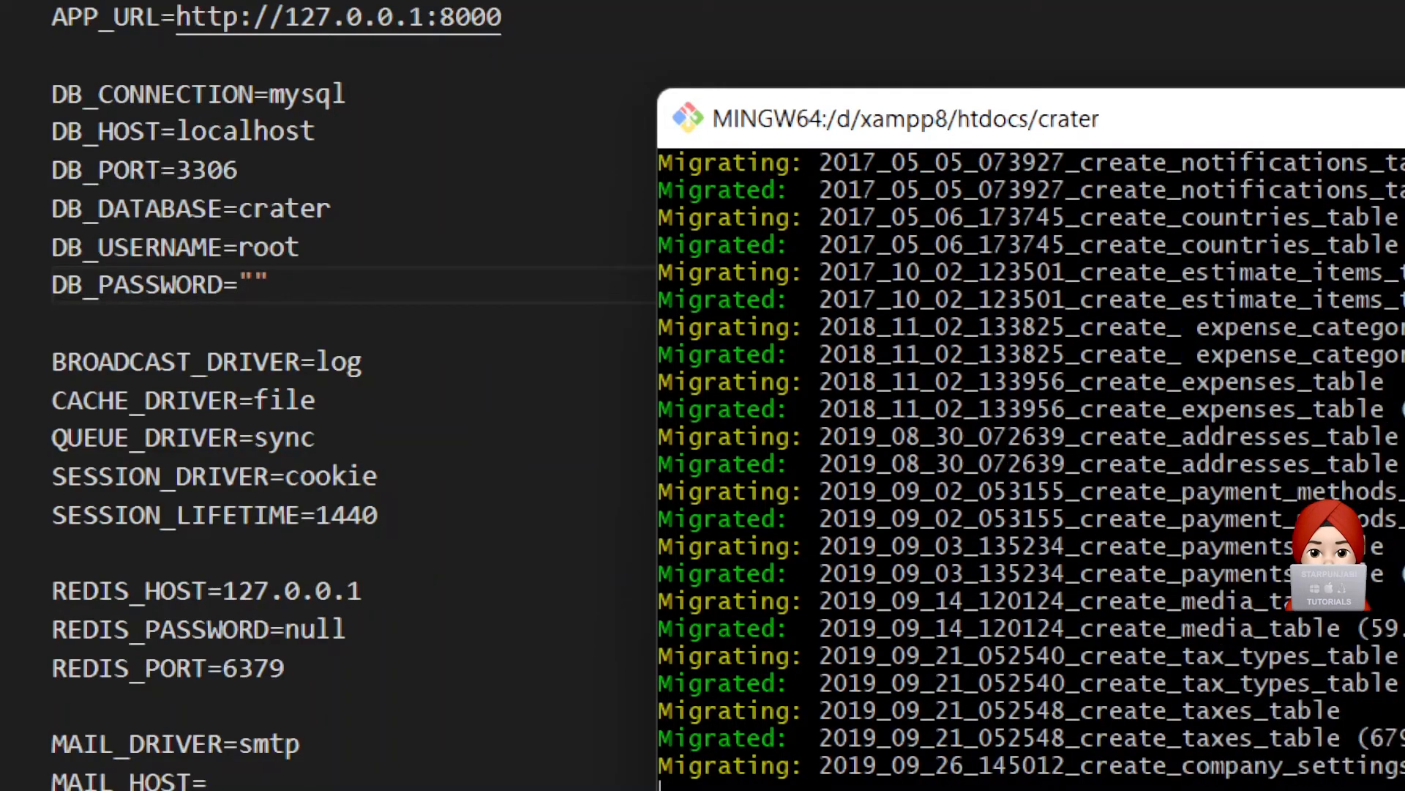
scroll("down", 3)
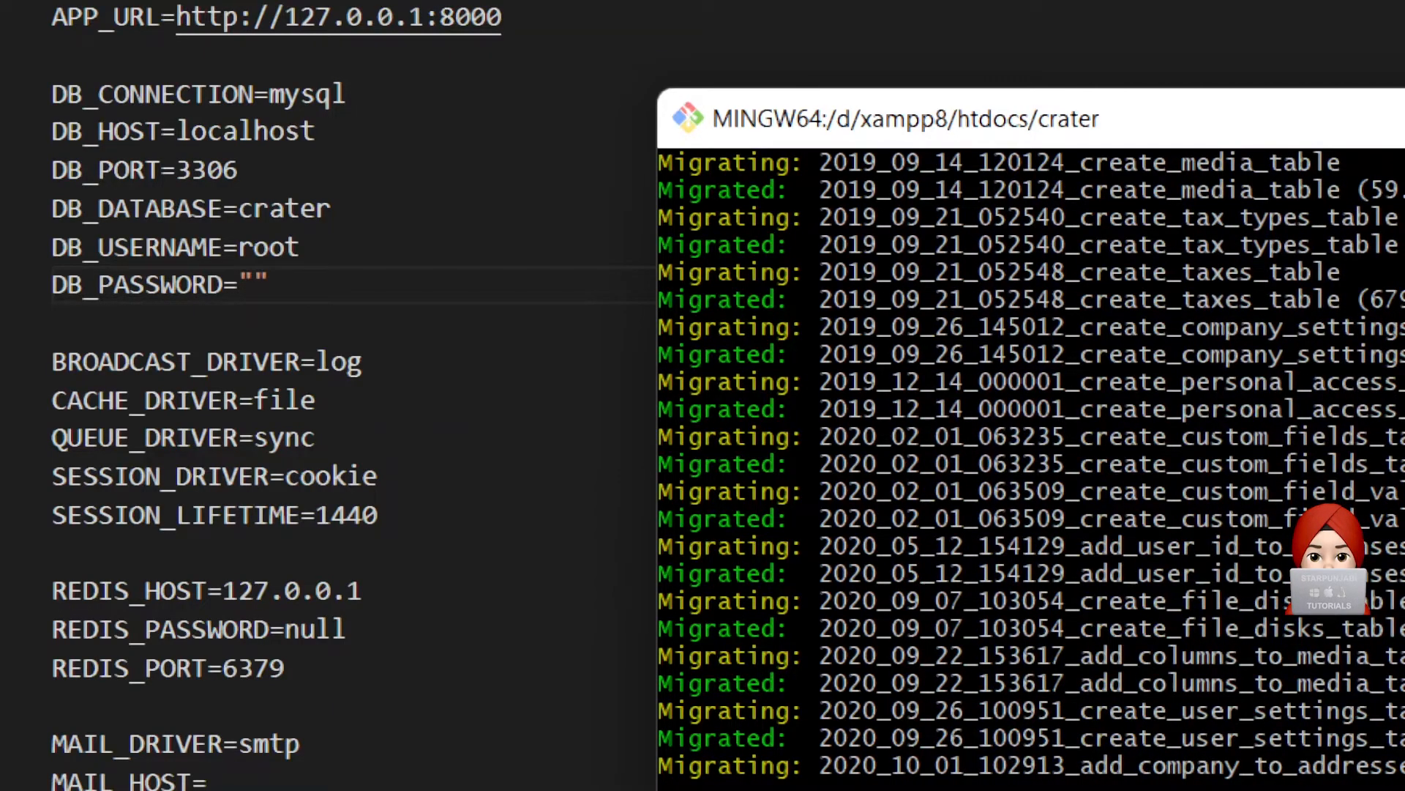
scroll("down", 3)
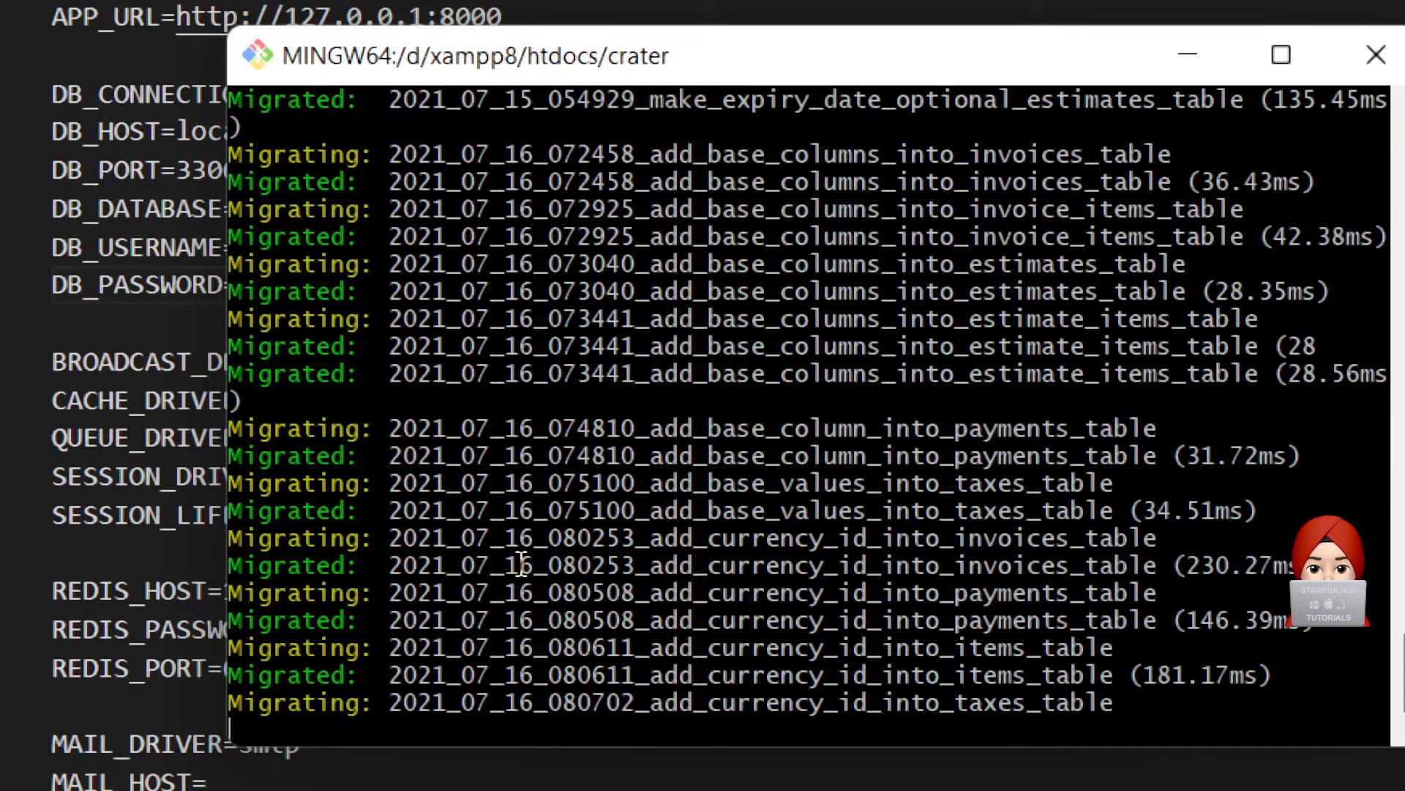
scroll("down", 3)
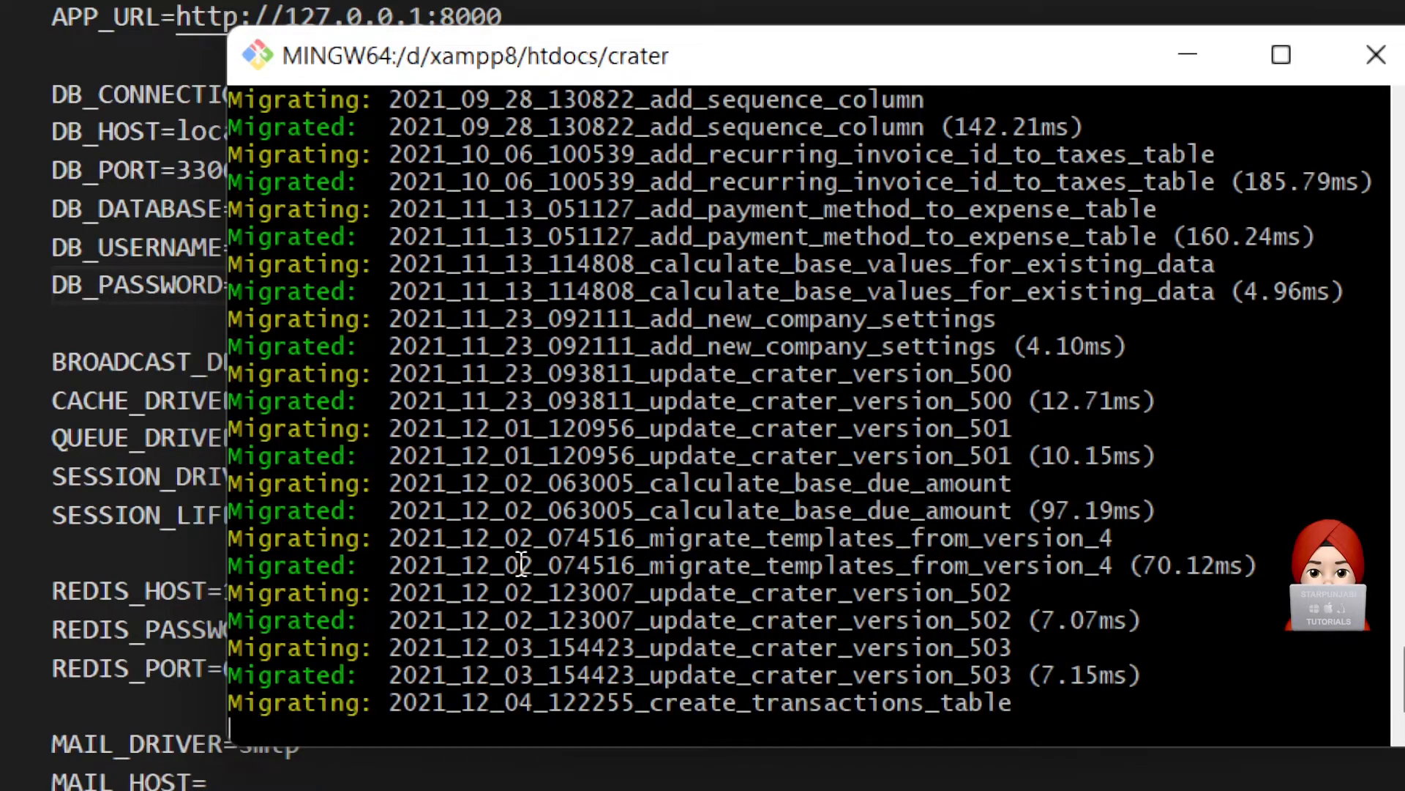
scroll("down", 3)
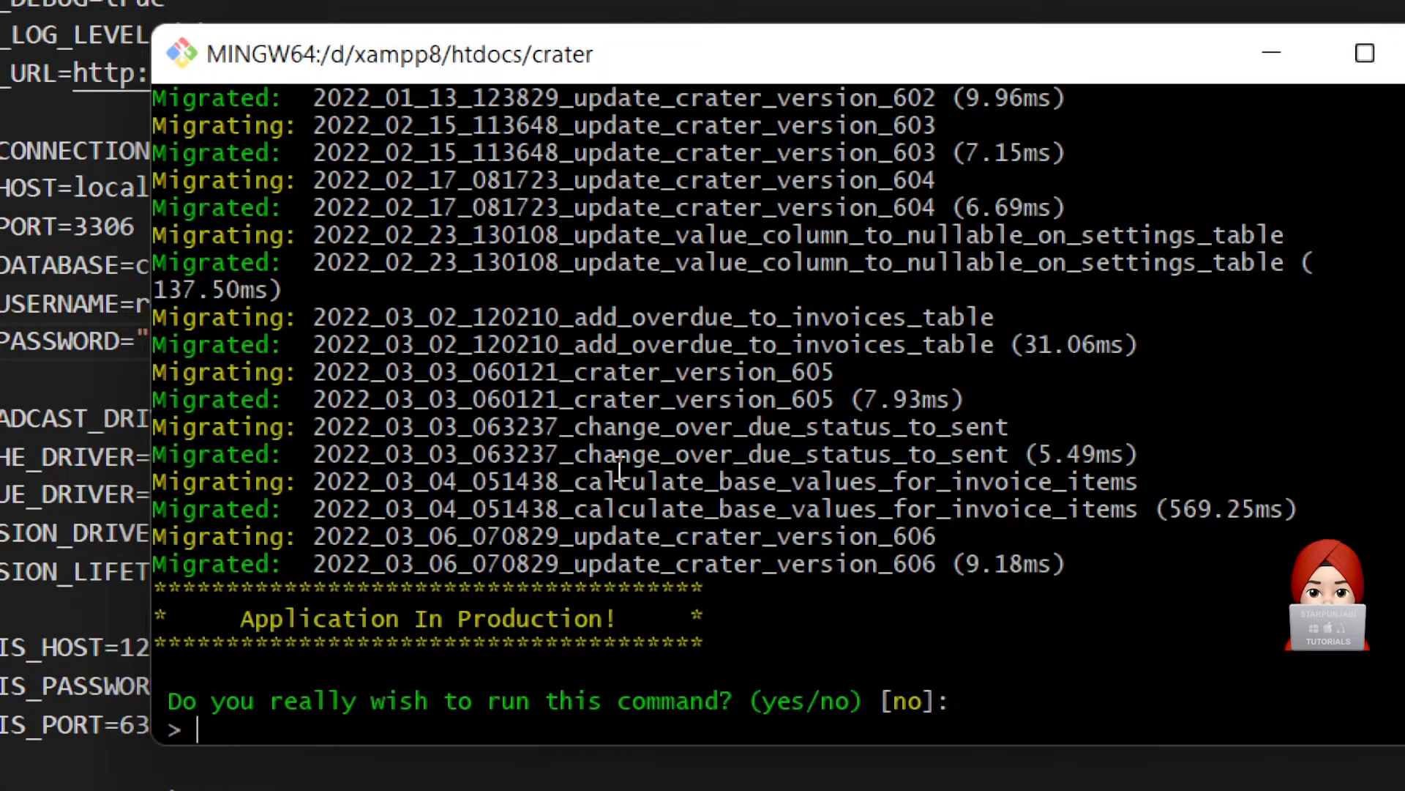
type("yes")
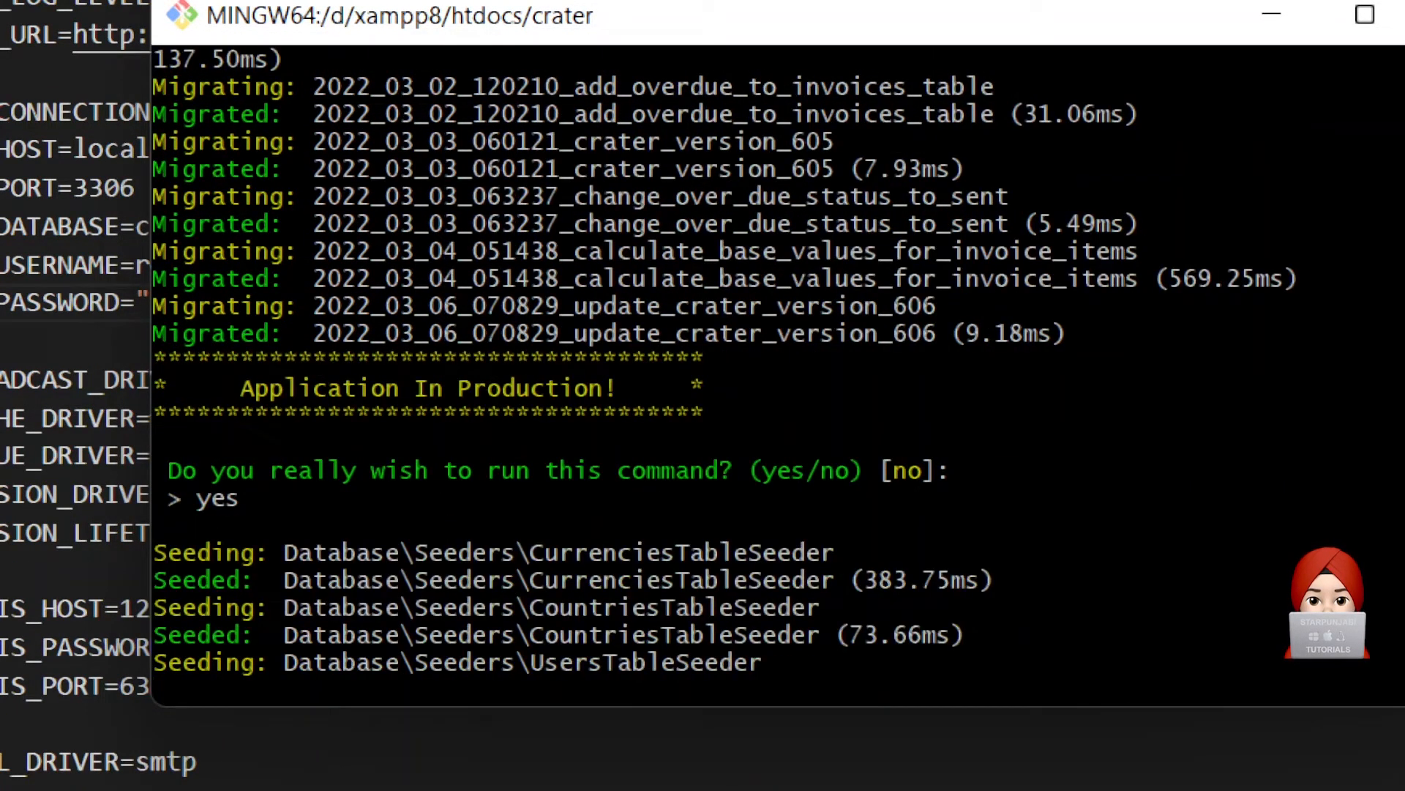
scroll("down", 3)
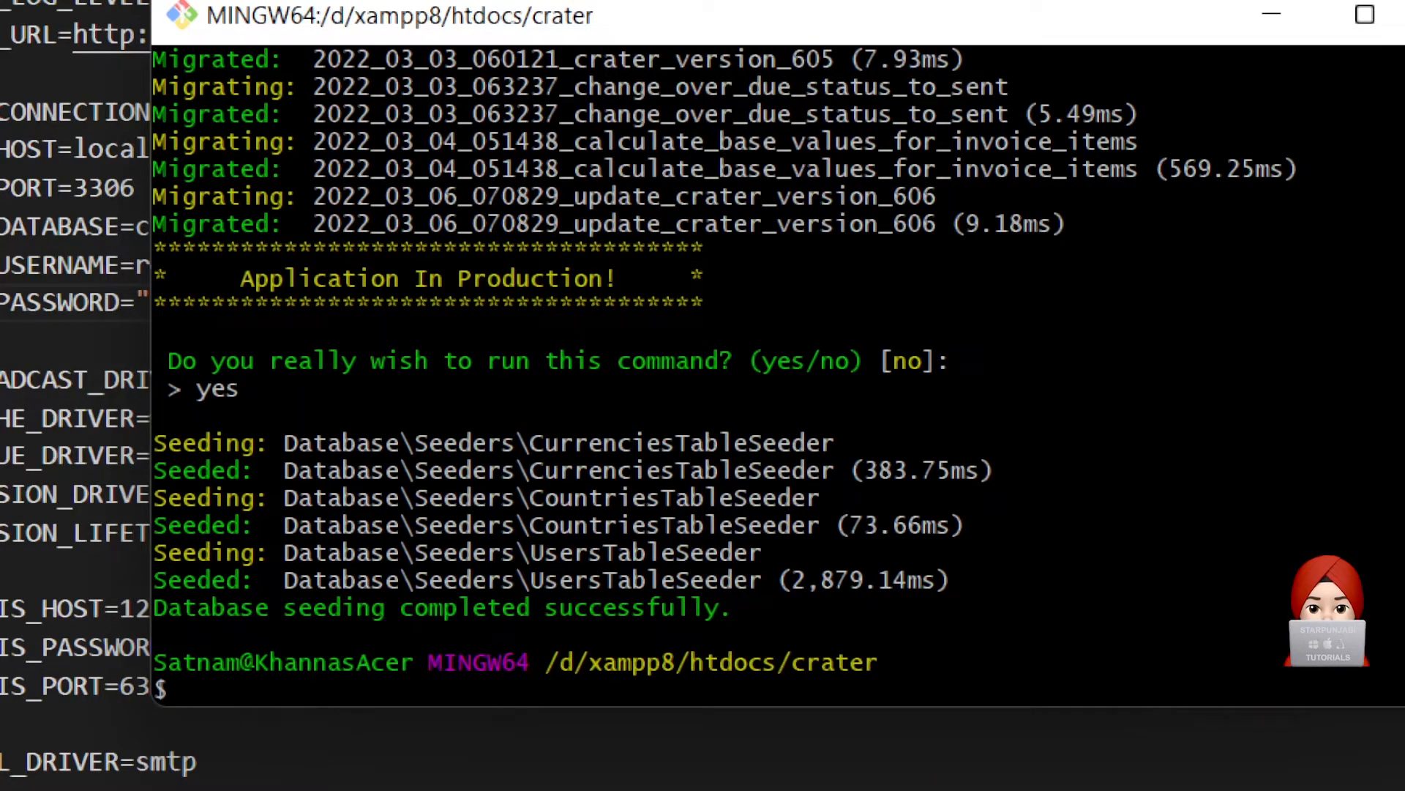
- Run php artisan db:seed --class=DemoSeeder and confirm with yes so seeding completes
type("php a")
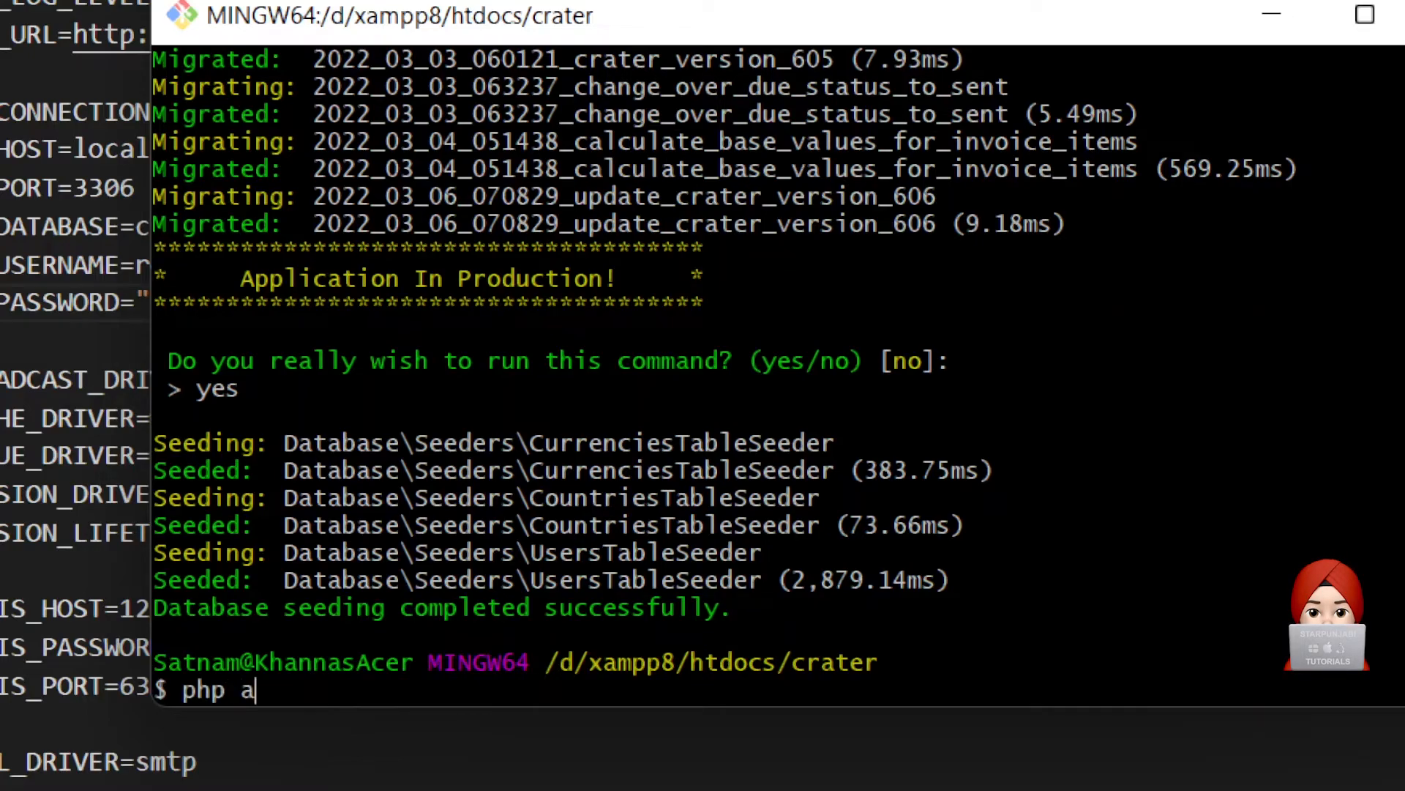
type("rtisan")
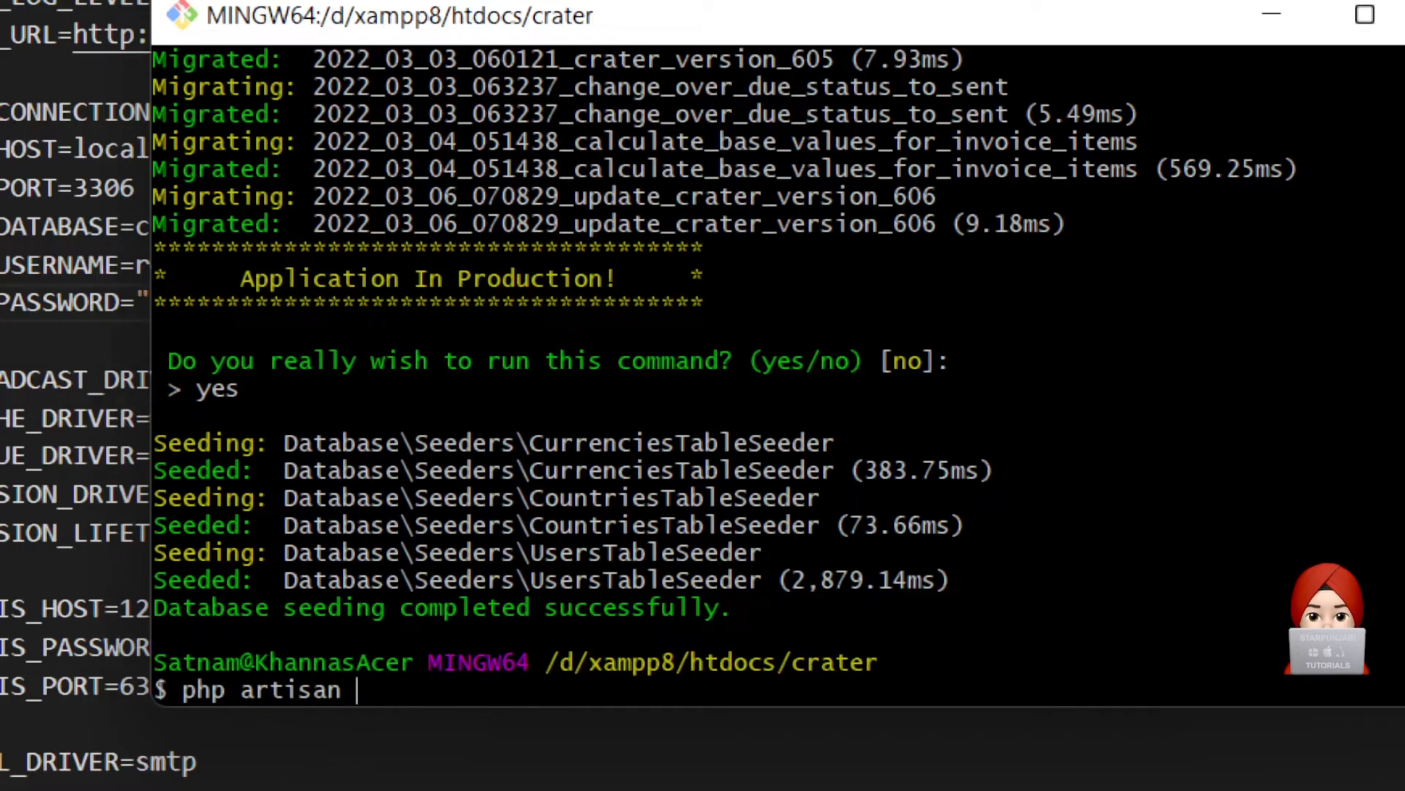
type("db:seed")
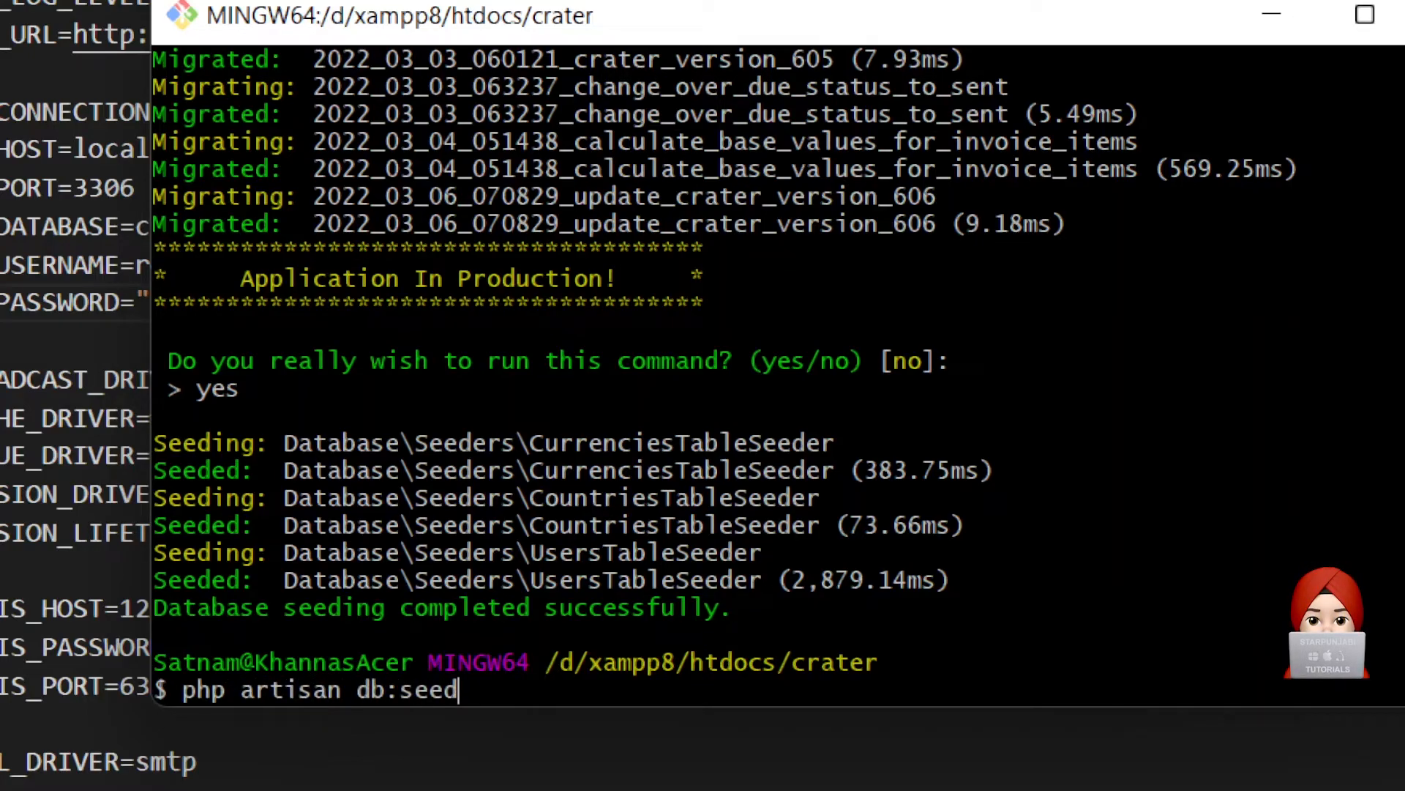
type("--class")
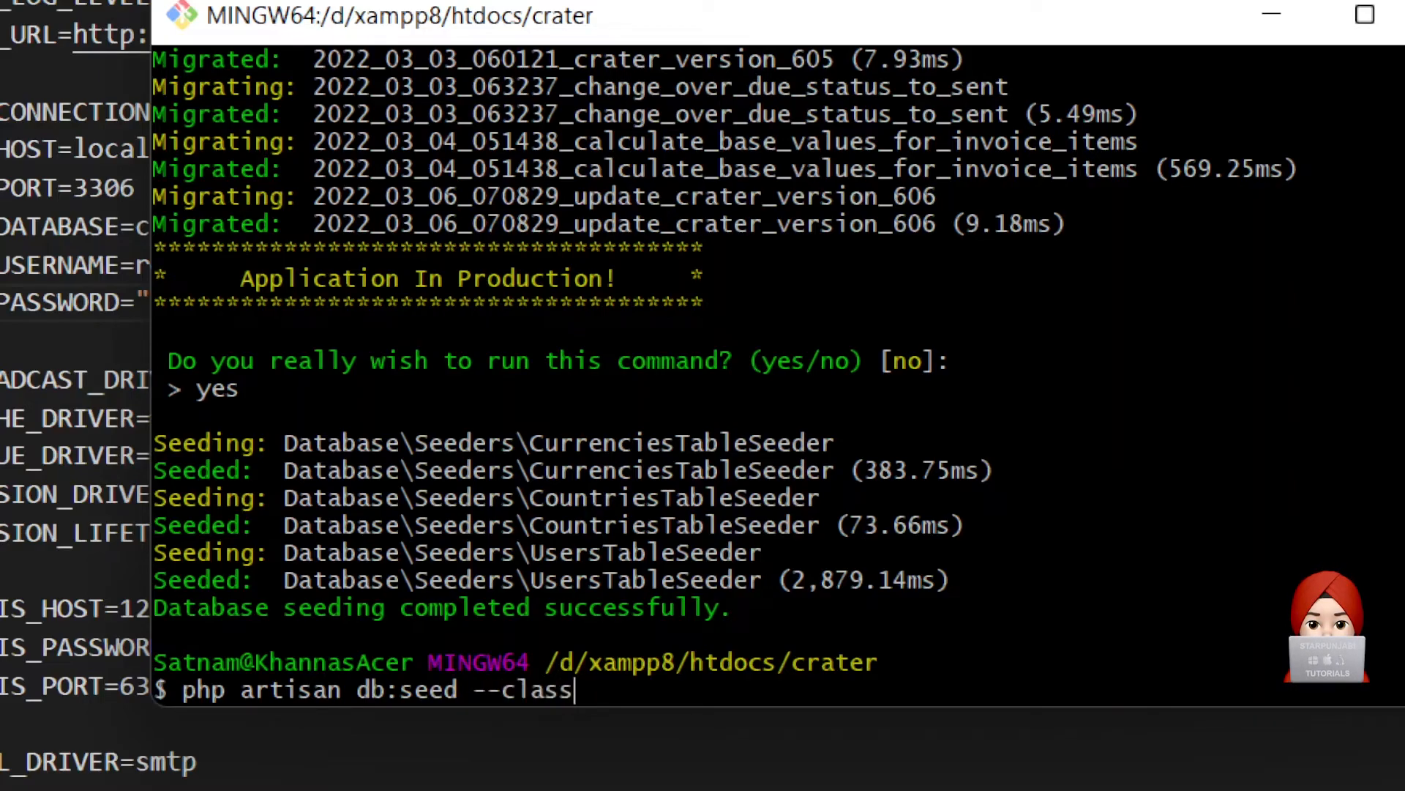
type("=De")
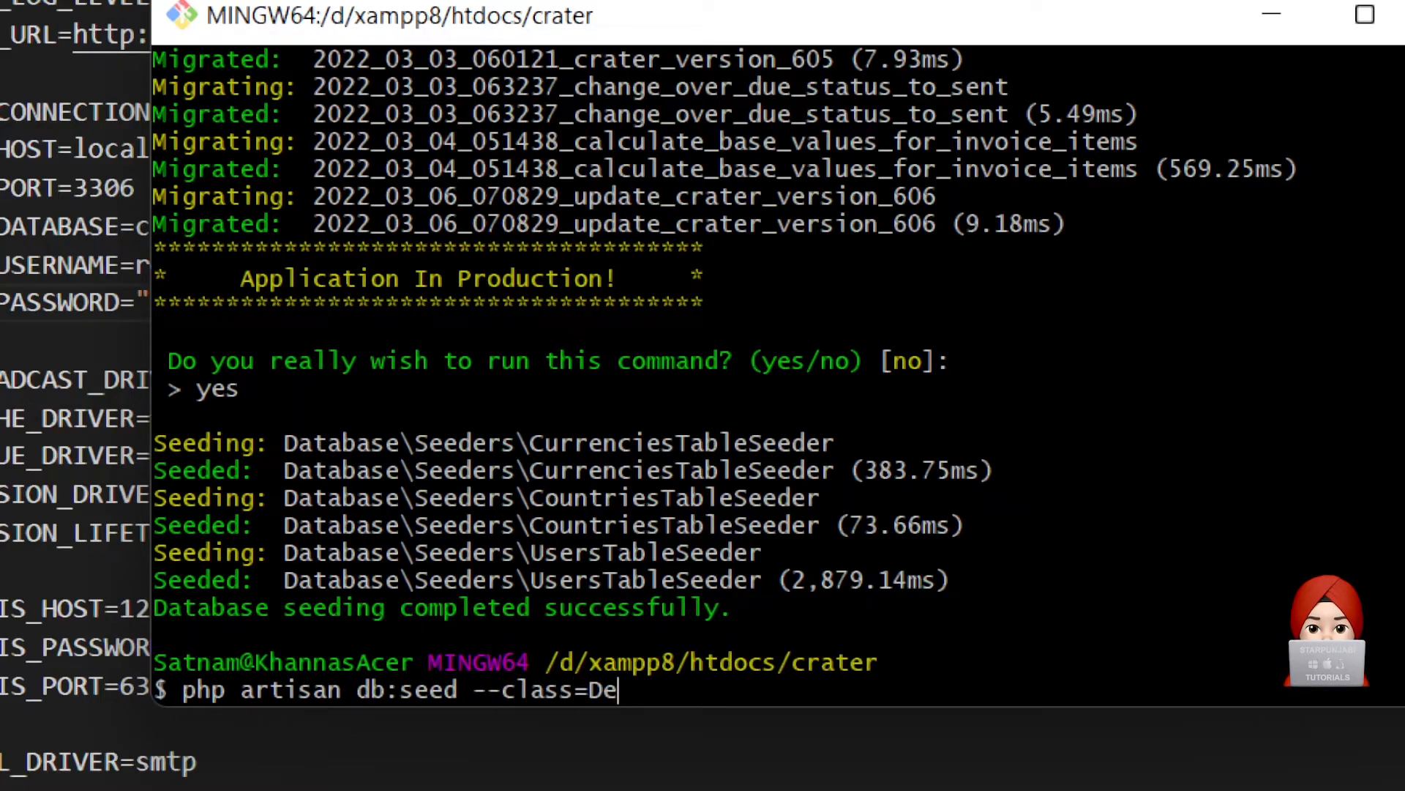
type("moSeeder")
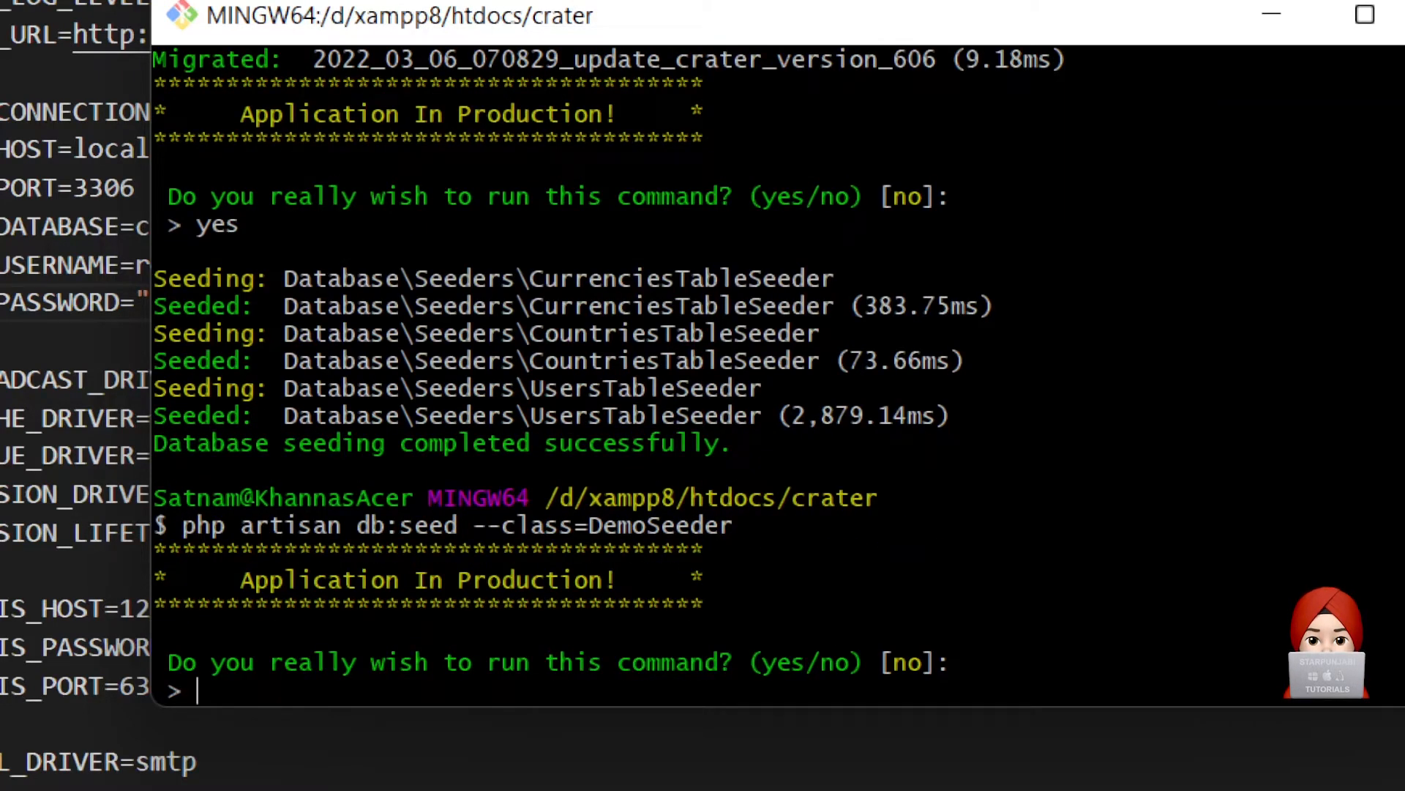
type("yes")
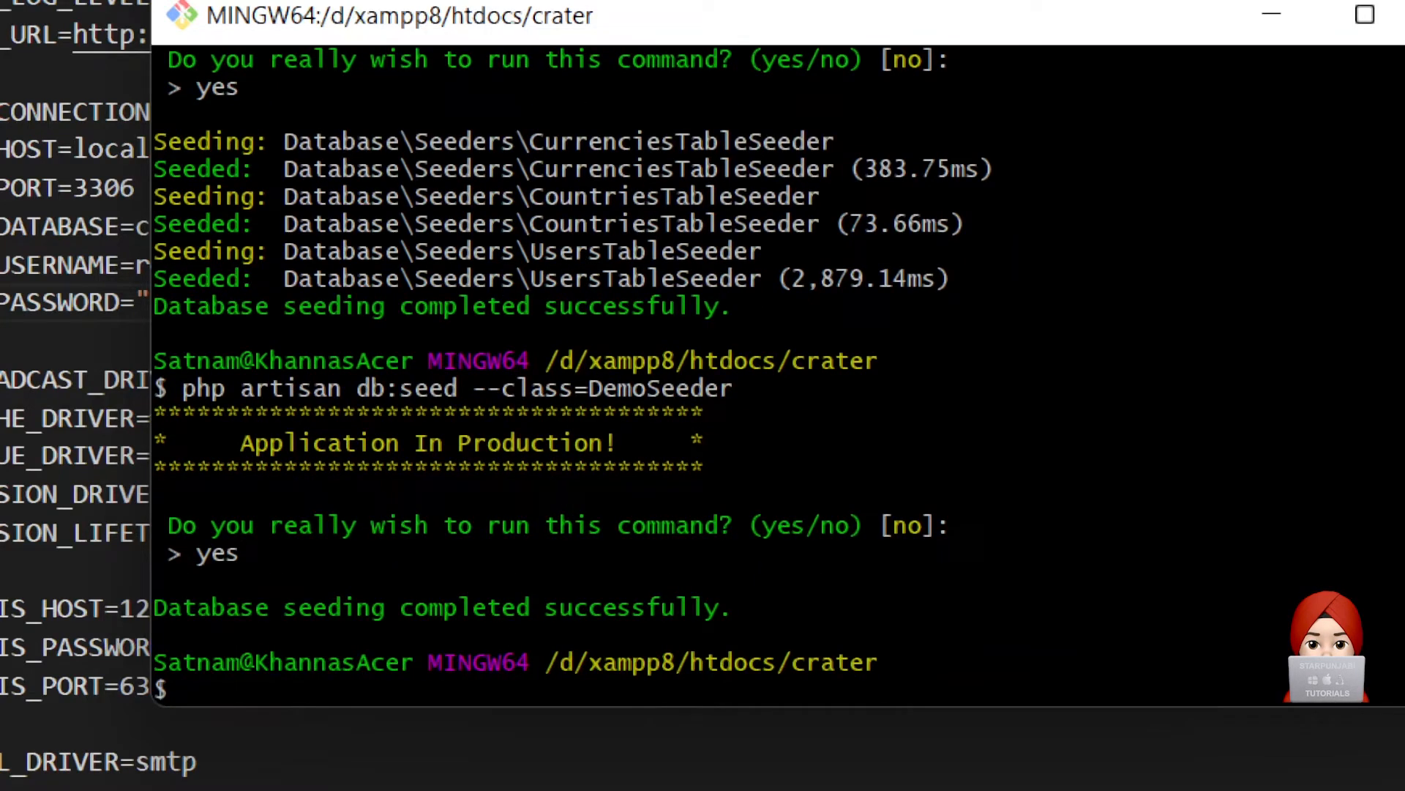
type("php art")
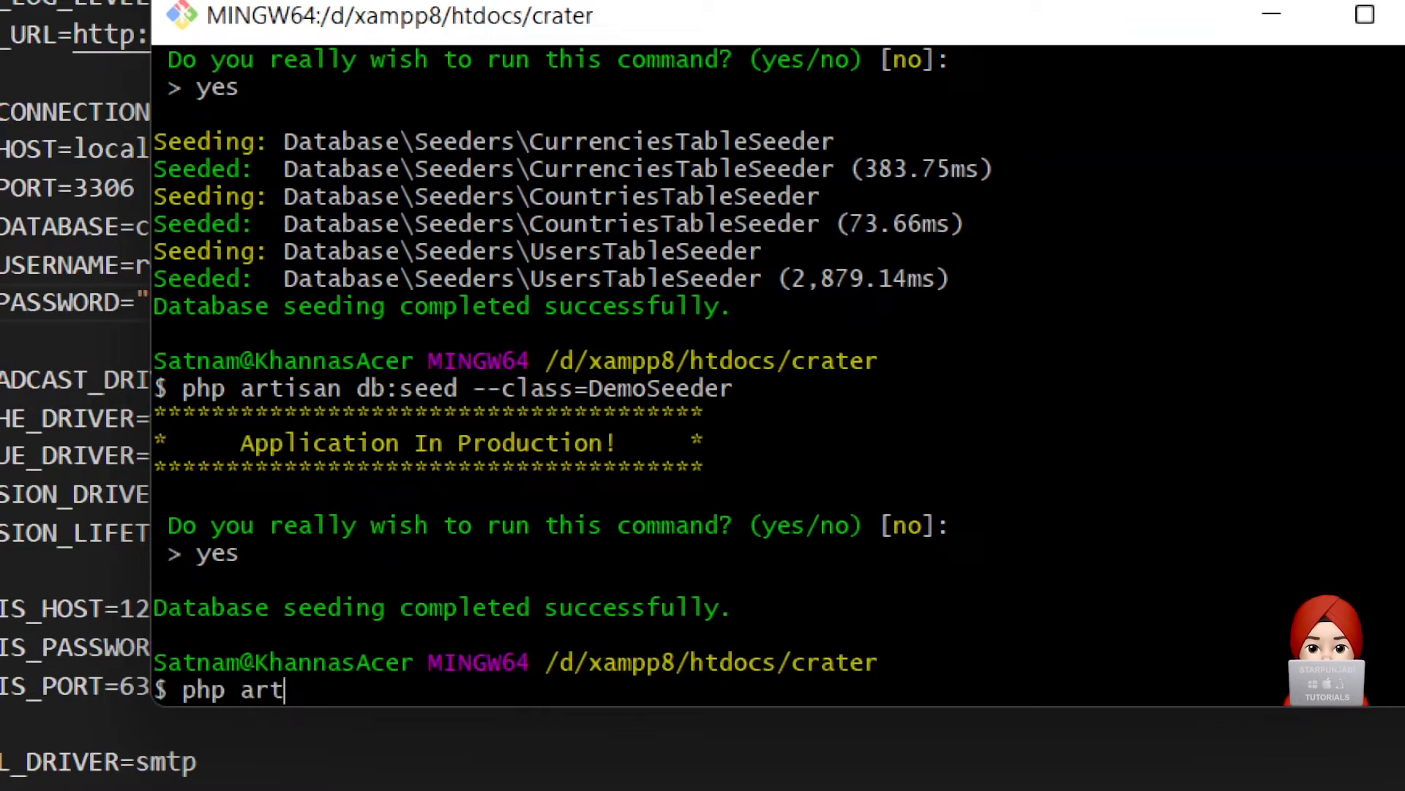
type("isan s")
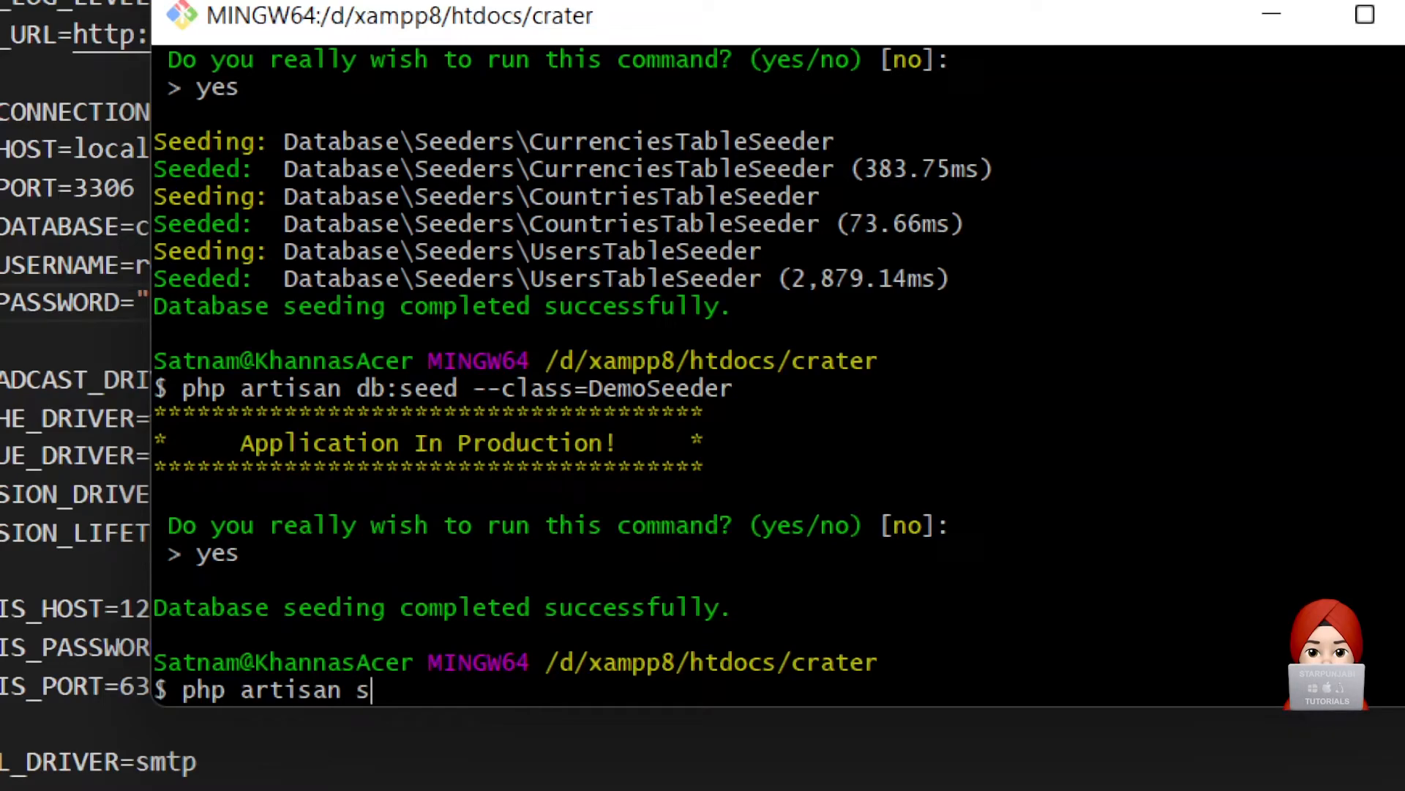
type("erve")
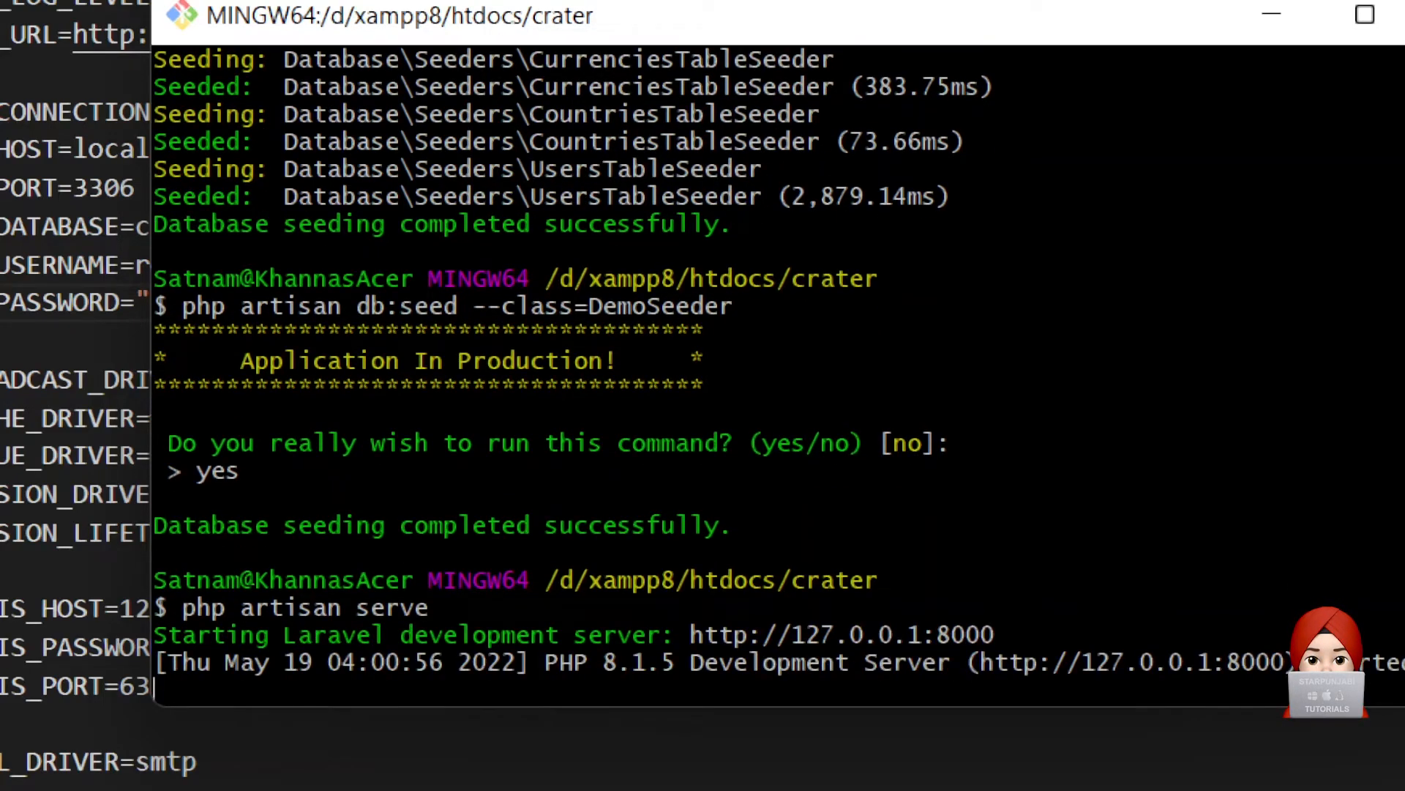
scroll("down", 3)
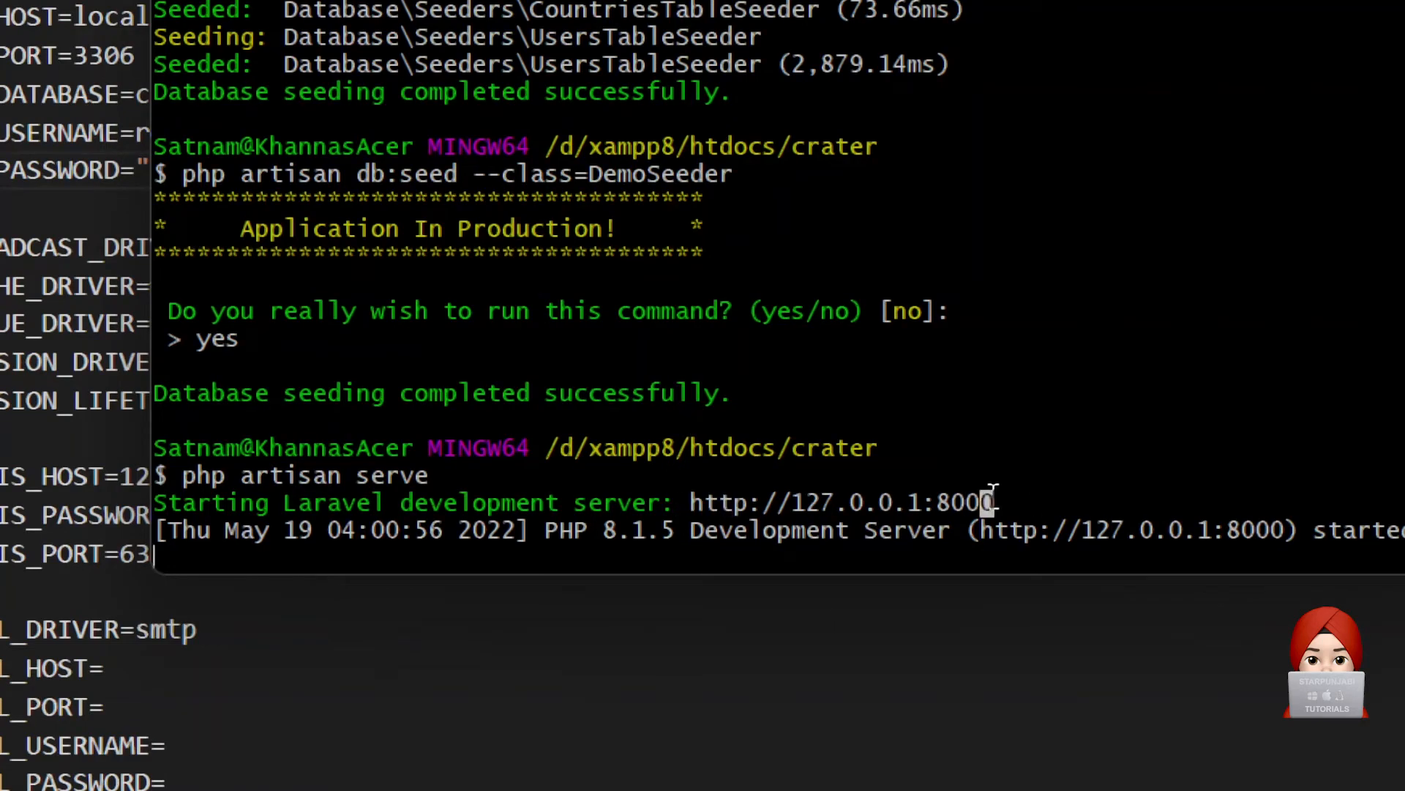
right_click(896, 498)
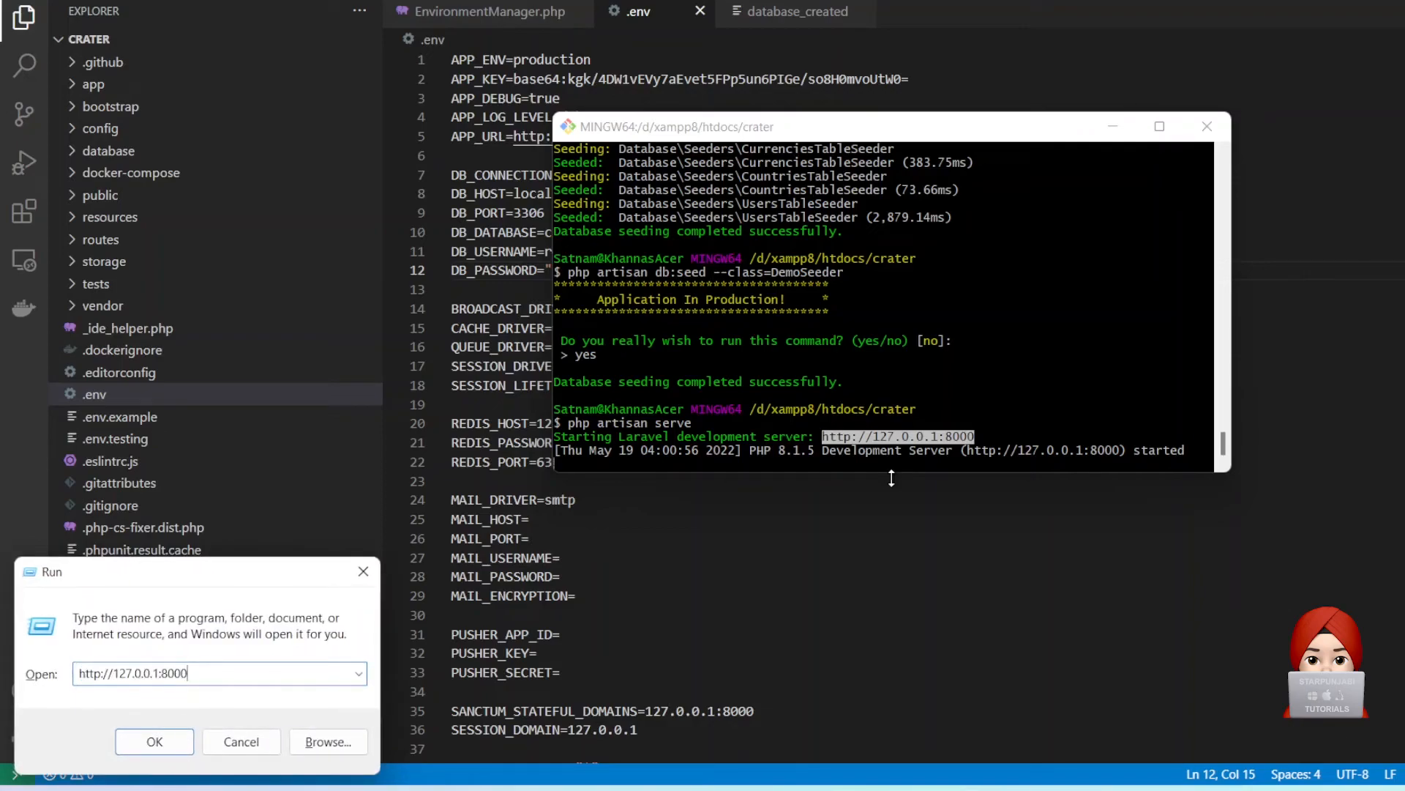
- Log in at 127.0.0.1:8000 with the demo admin credentials to reach the Crater dashboard
left_click(154, 741)
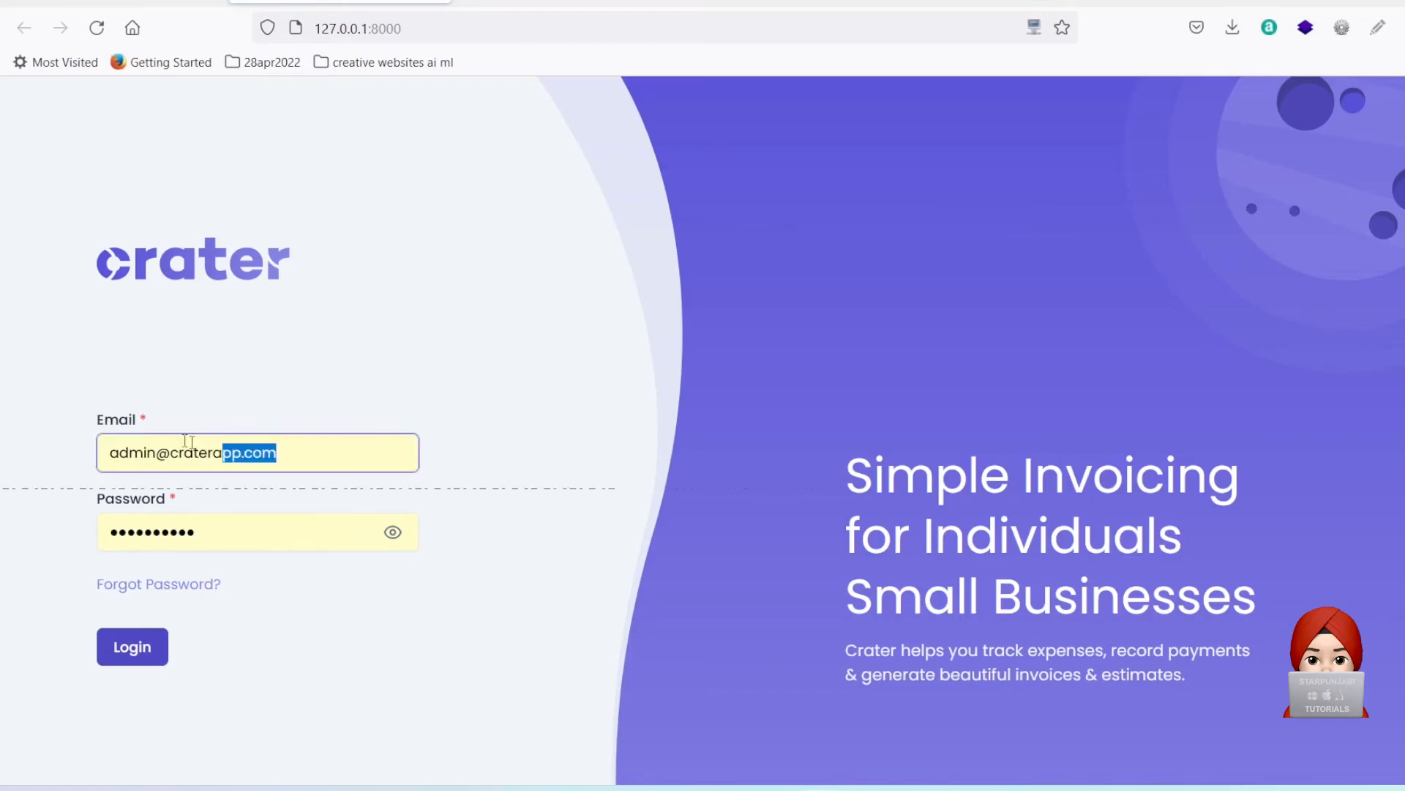
left_click(392, 533)
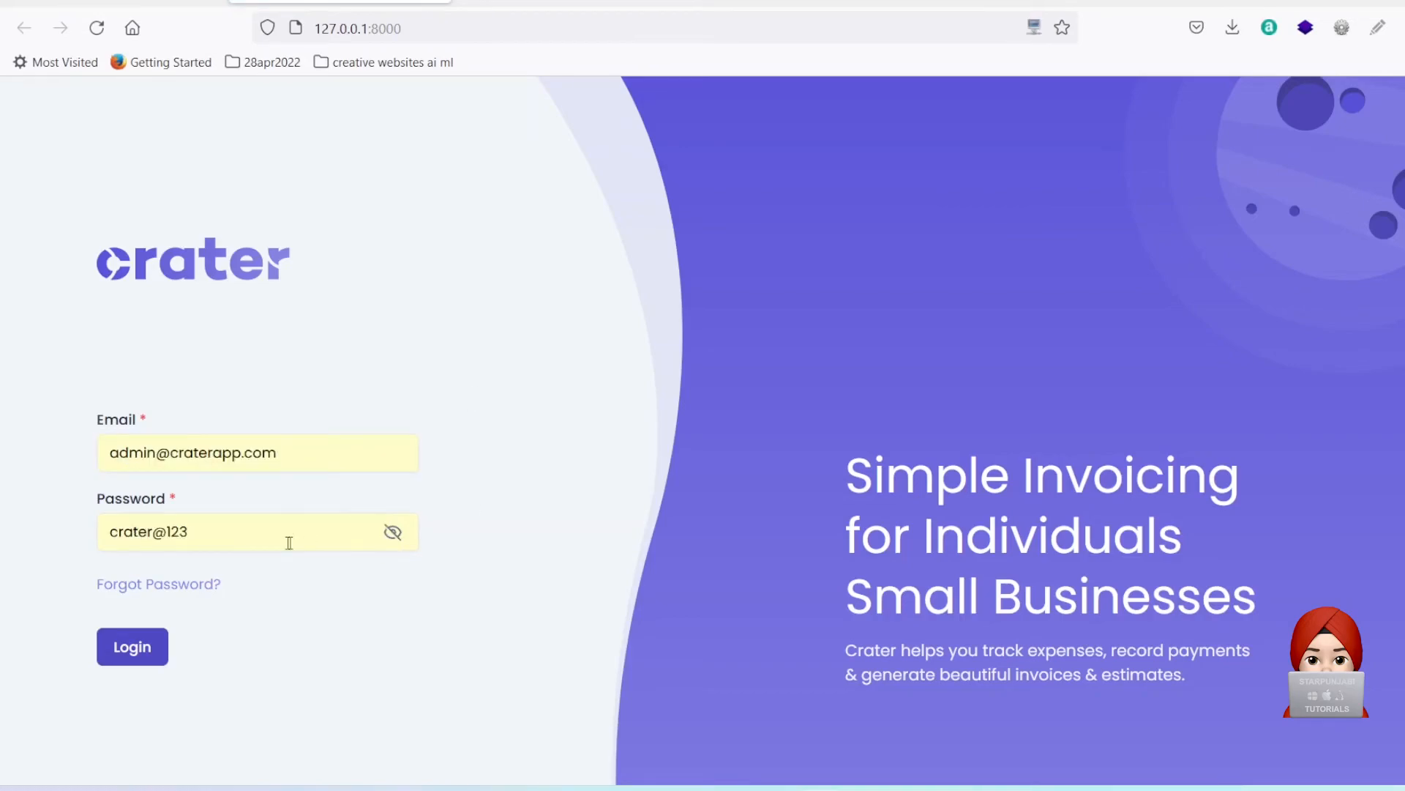
left_click(132, 646)
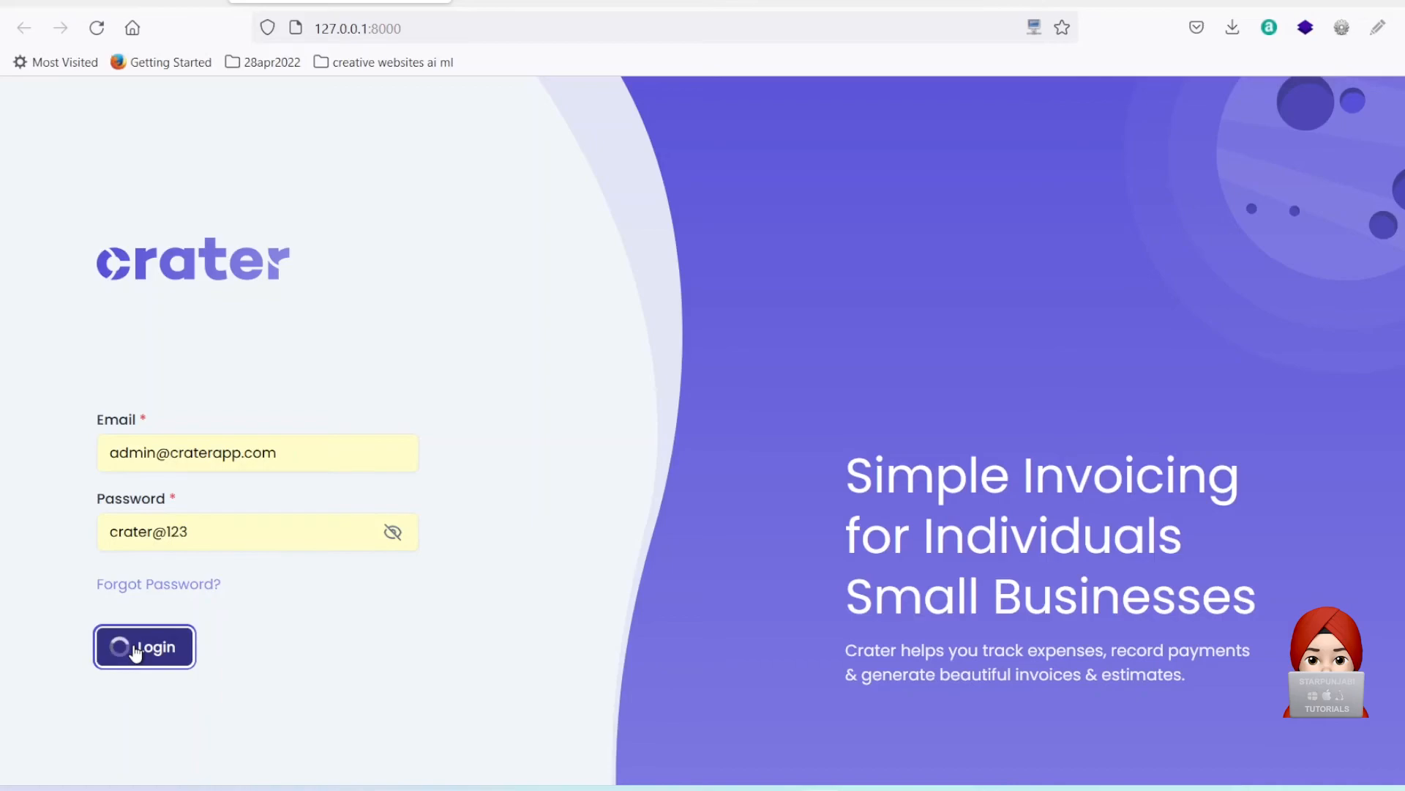
left_click(143, 646)
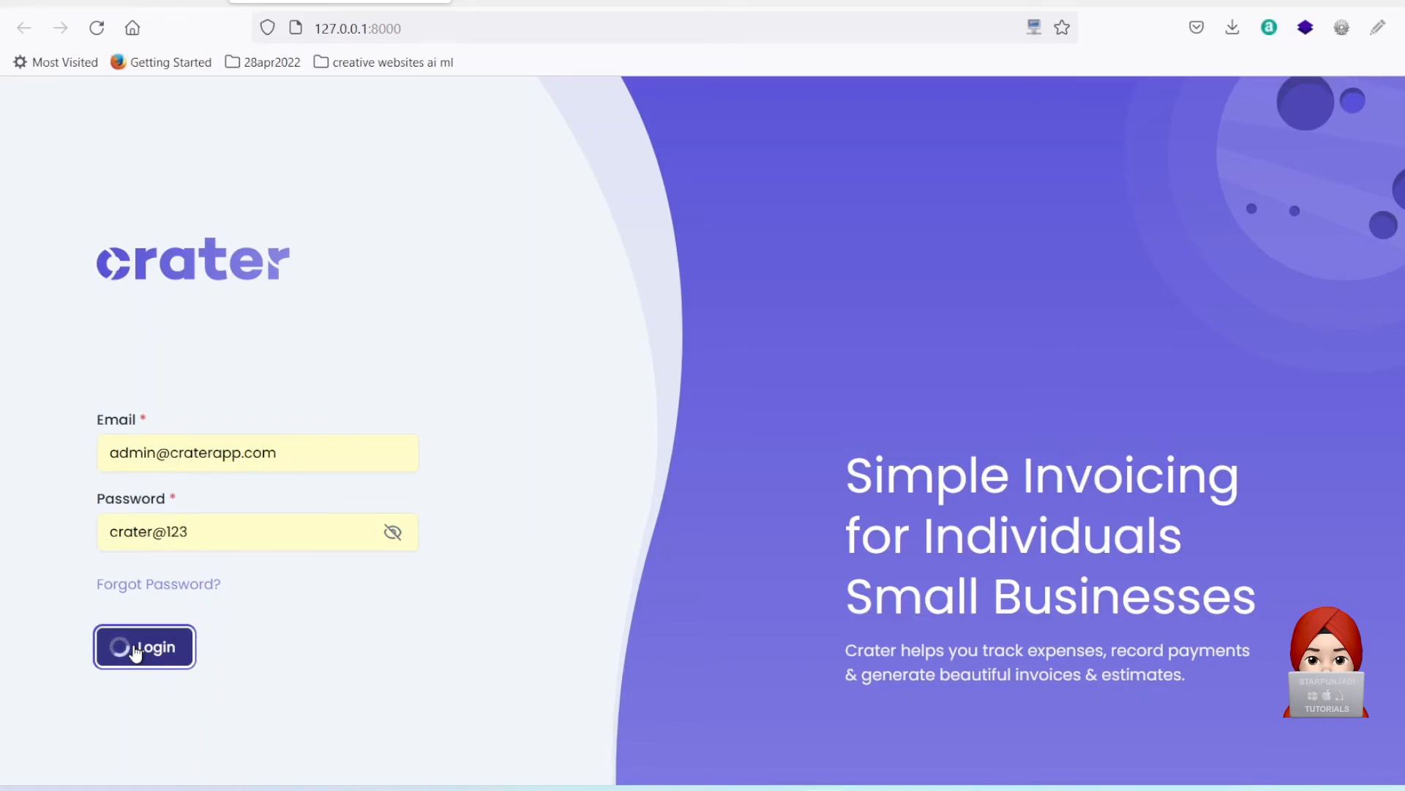
left_click(145, 646)
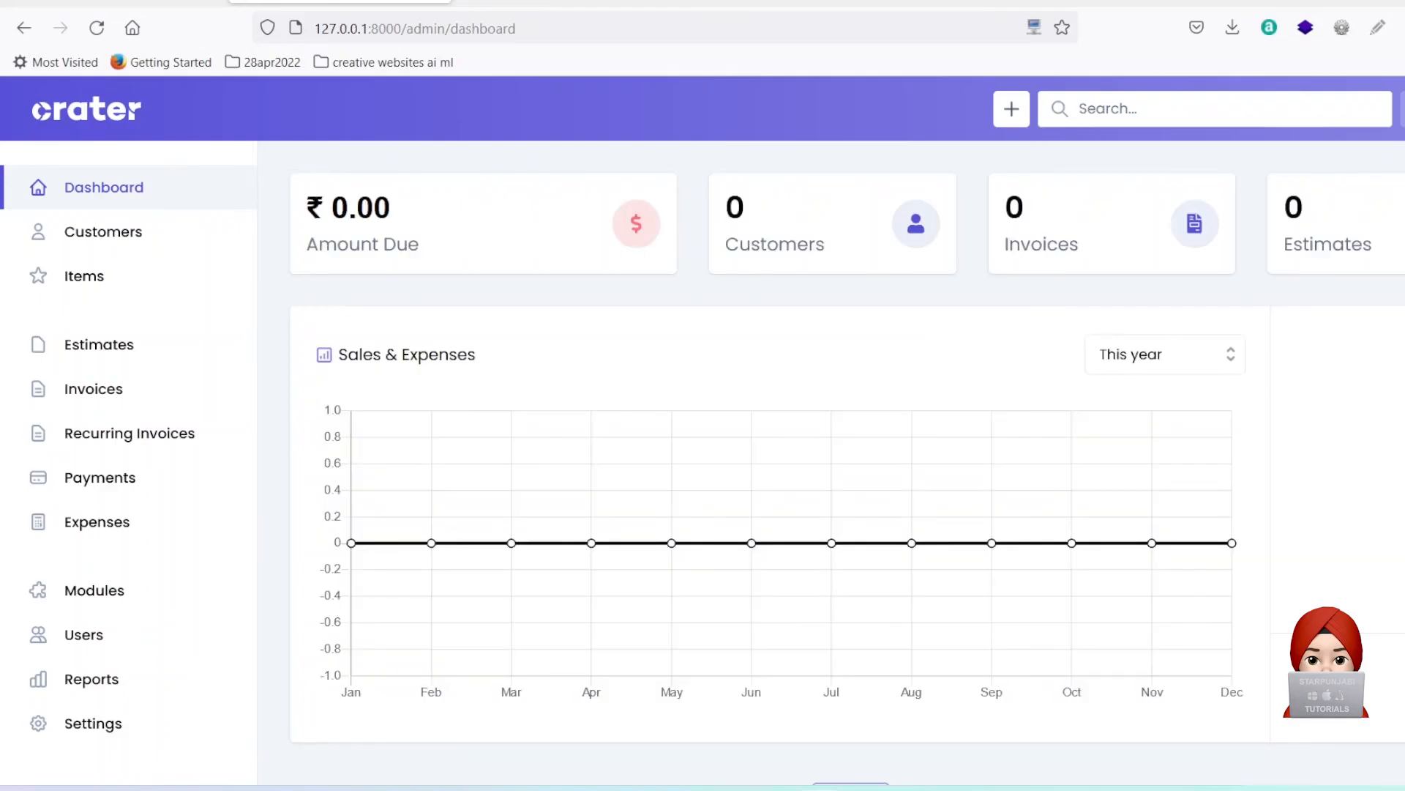
- Change the account name to starpunjabi in Account Settings and save it
left_click(93, 723)
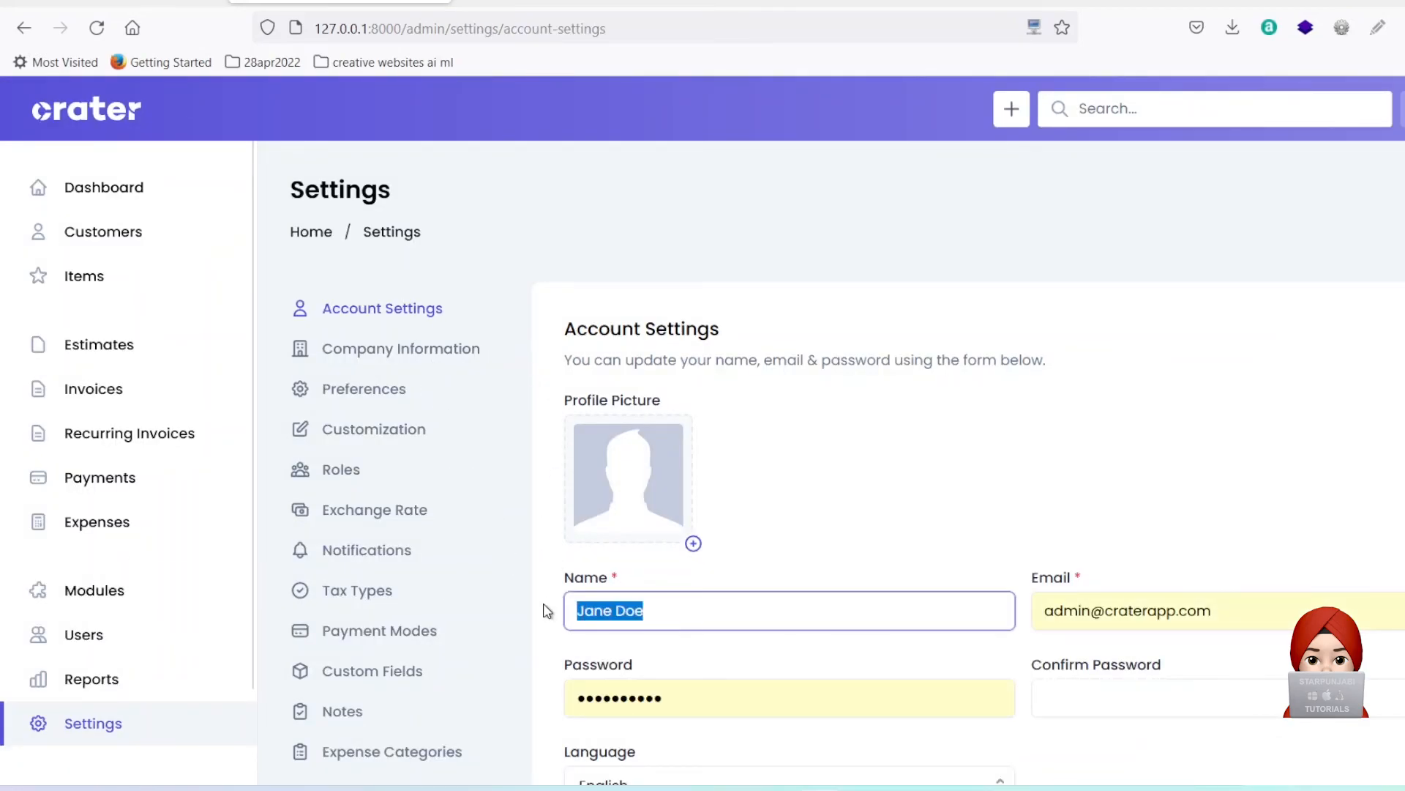
type("starpunjabi")
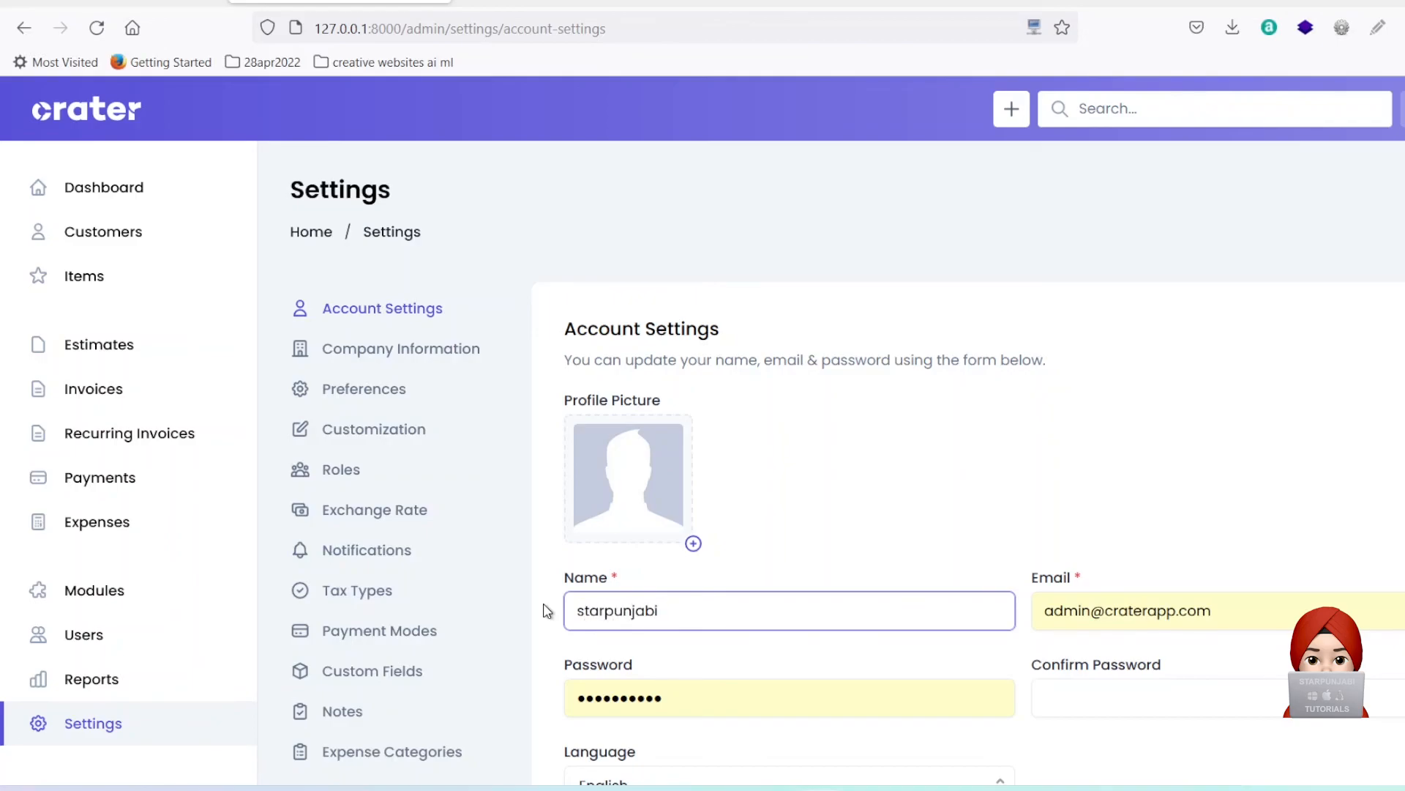
scroll("down", 3)
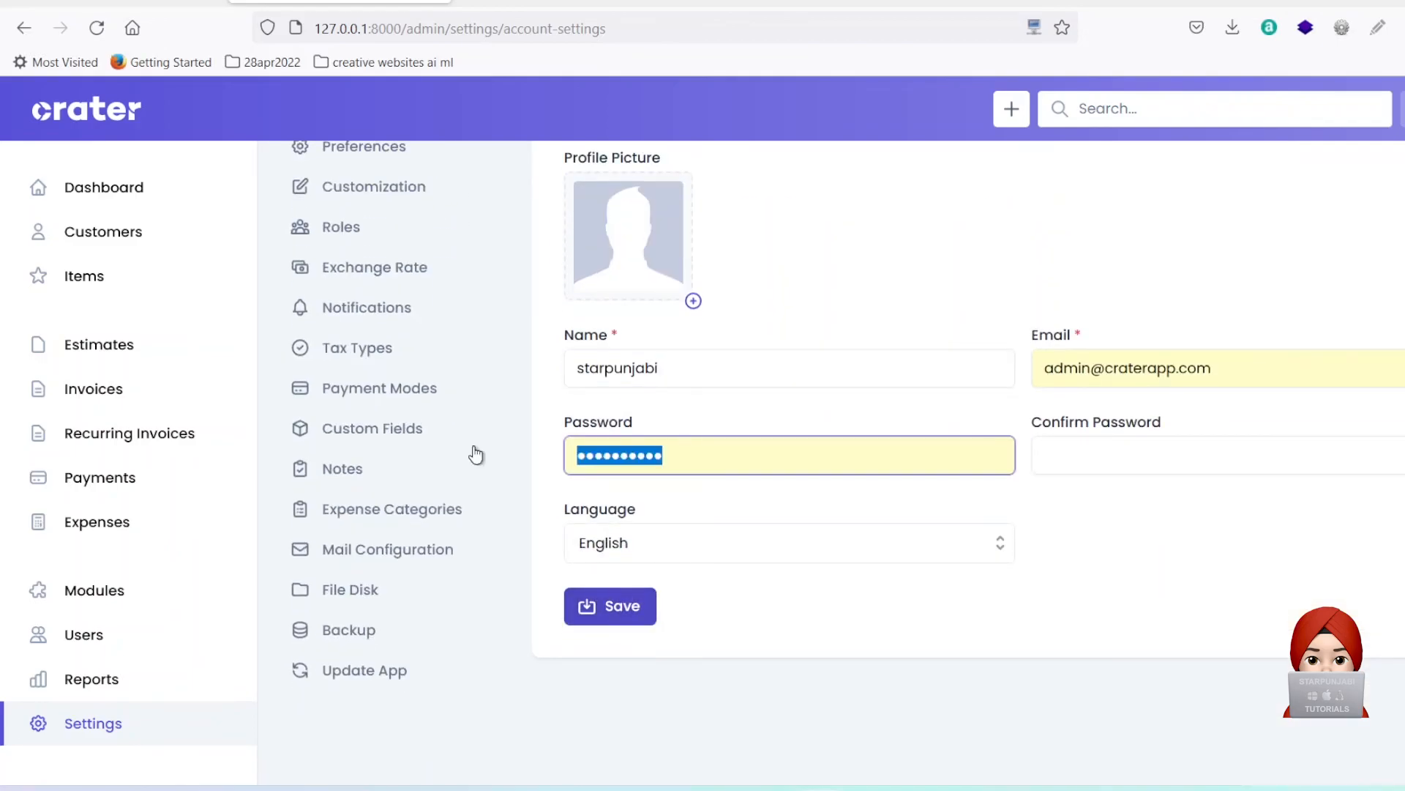
left_click(609, 606)
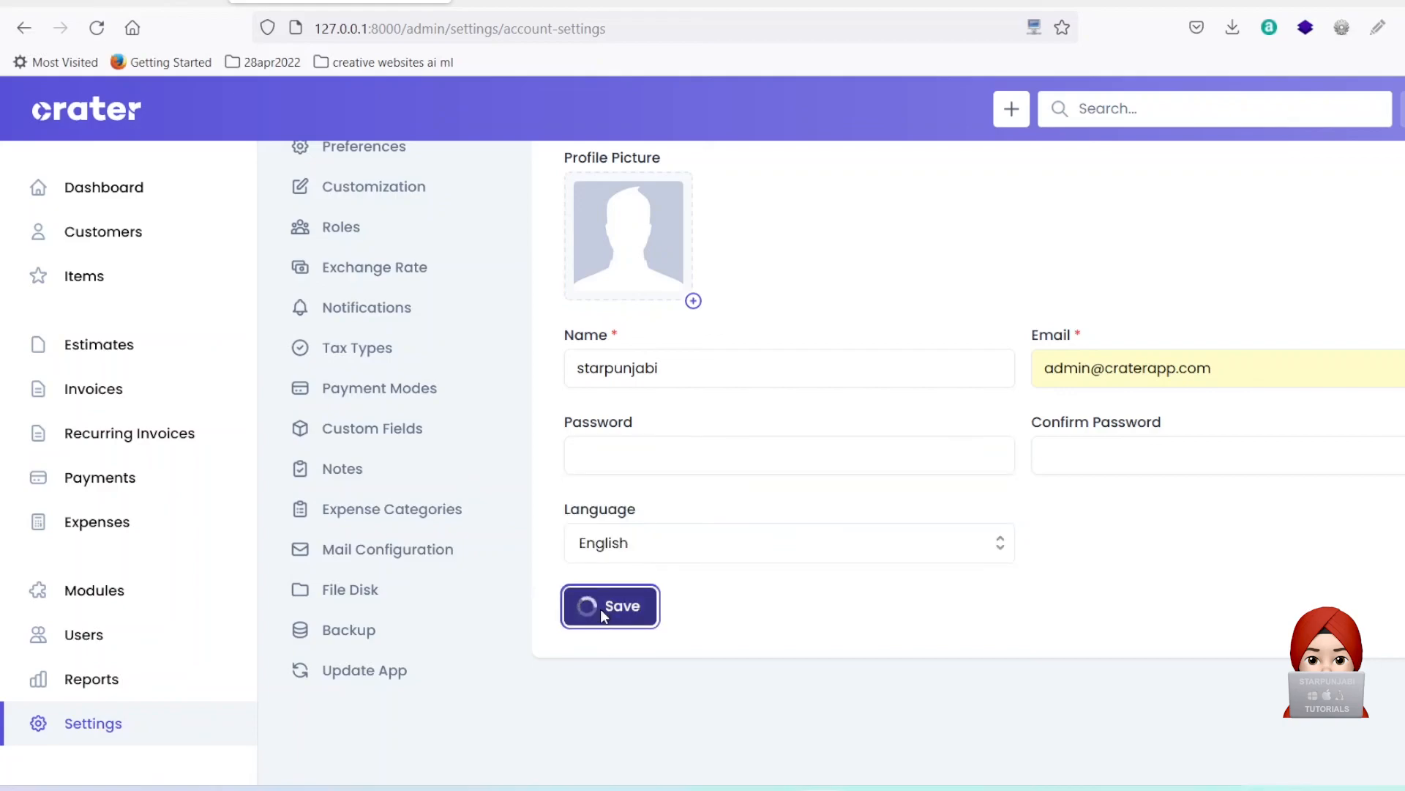
left_click(609, 606)
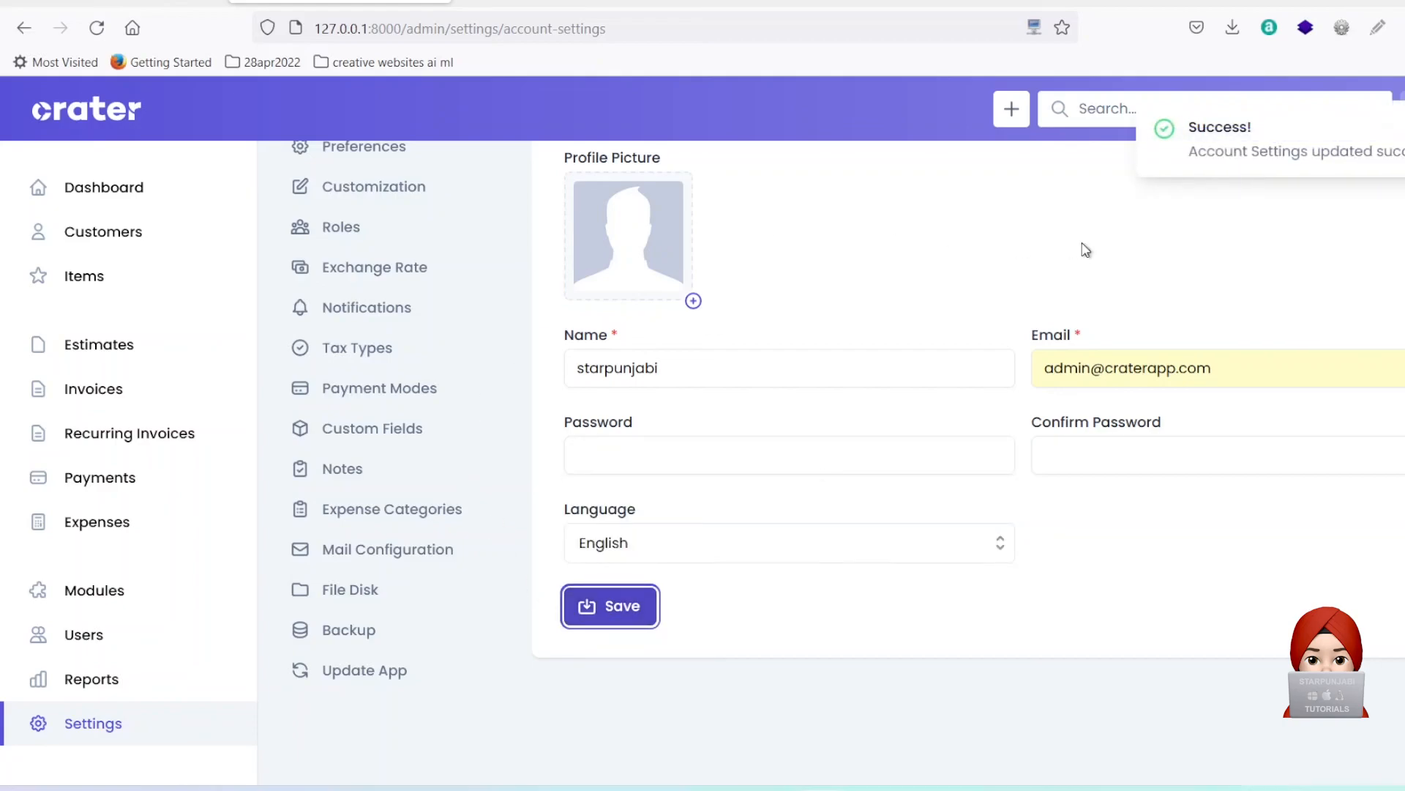